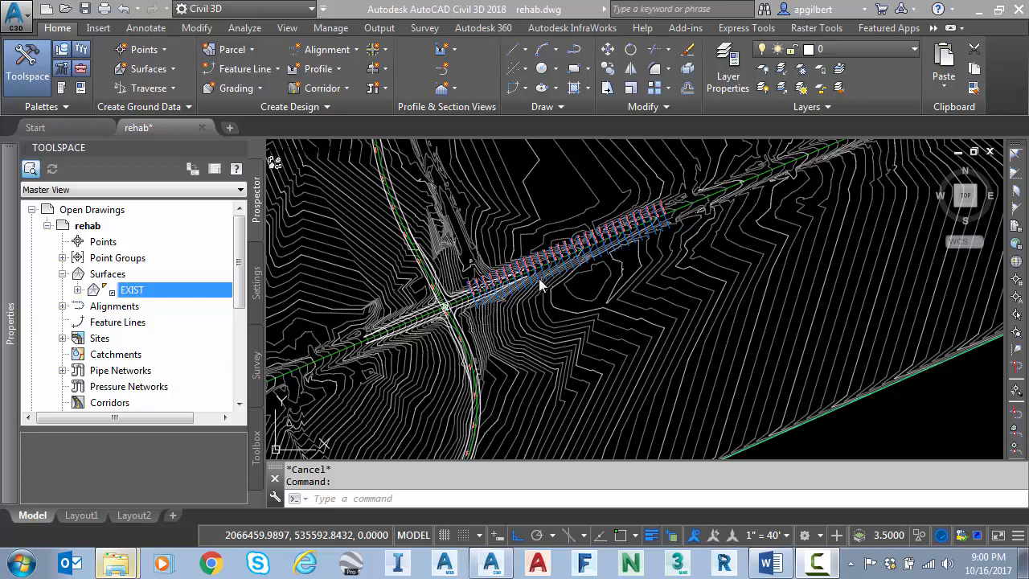
{"action": "mouse_move", "coordinate": [578, 286]}
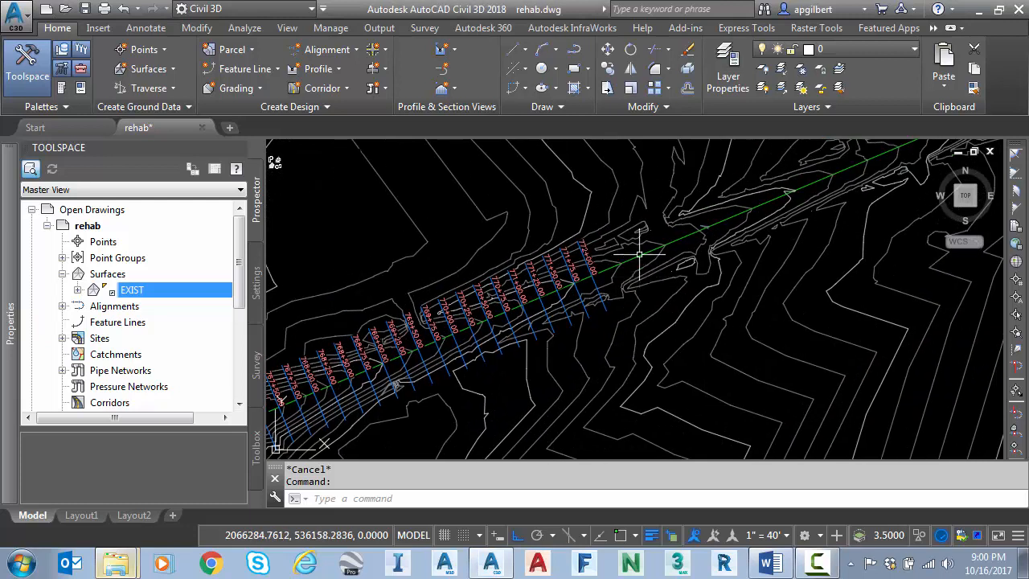
{"action": "mouse_move", "coordinate": [608, 261]}
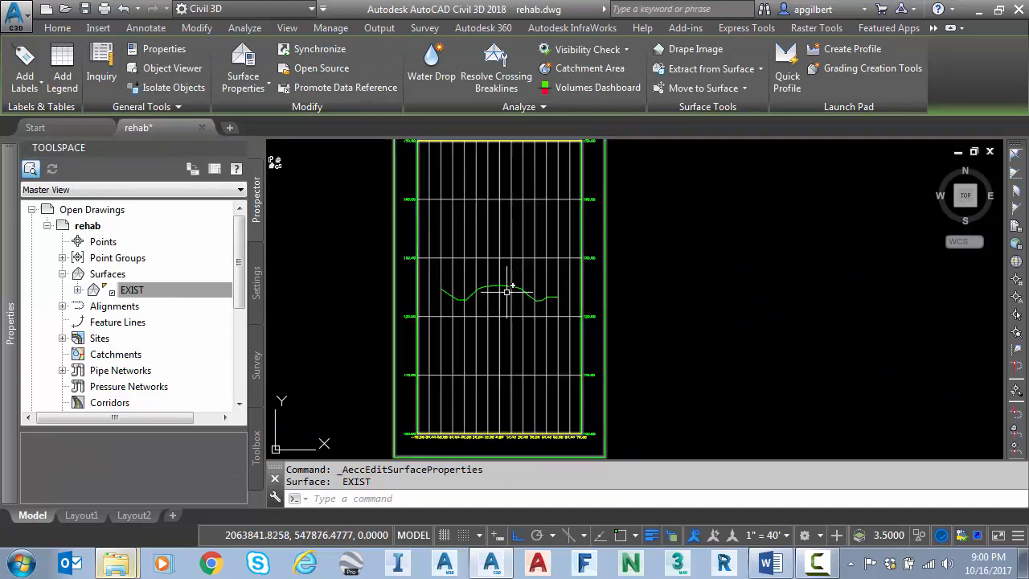
{"action": "mouse_move", "coordinate": [474, 333]}
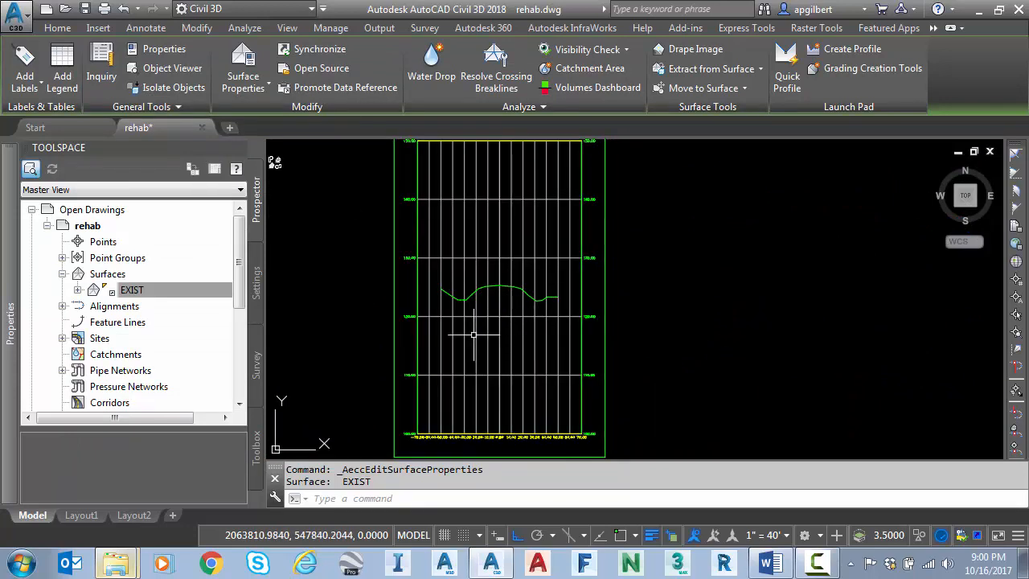
Pan from the intersection plan view over to the cross-section view sheets.
{"action": "scroll", "scroll_direction": "down", "scroll_amount": 3}
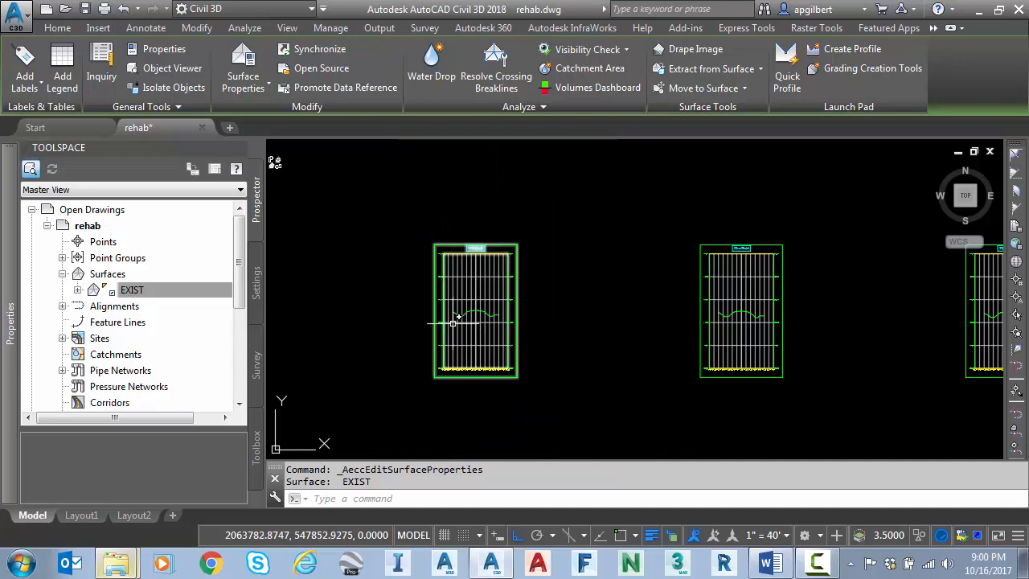
Start a Rehab Corridor from the Home tab's Corridor choices.
{"action": "left_click", "coordinate": [58, 27]}
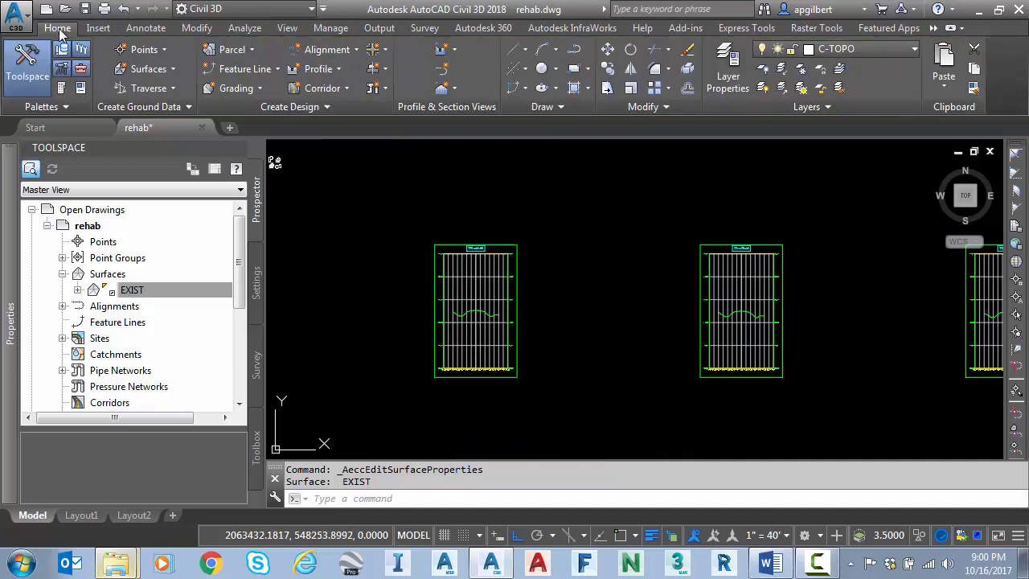
{"action": "mouse_move", "coordinate": [321, 87]}
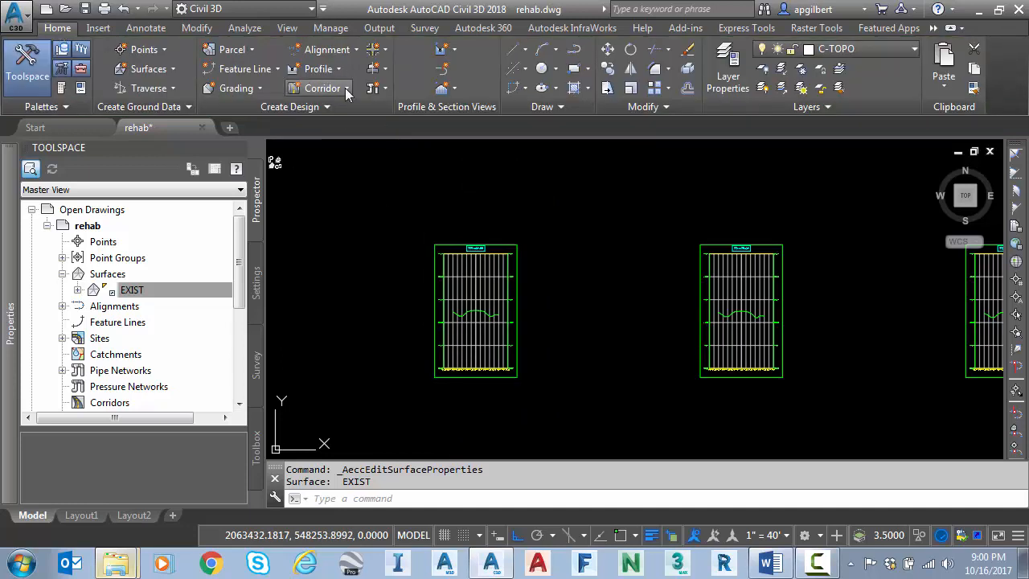
{"action": "mouse_move", "coordinate": [321, 89]}
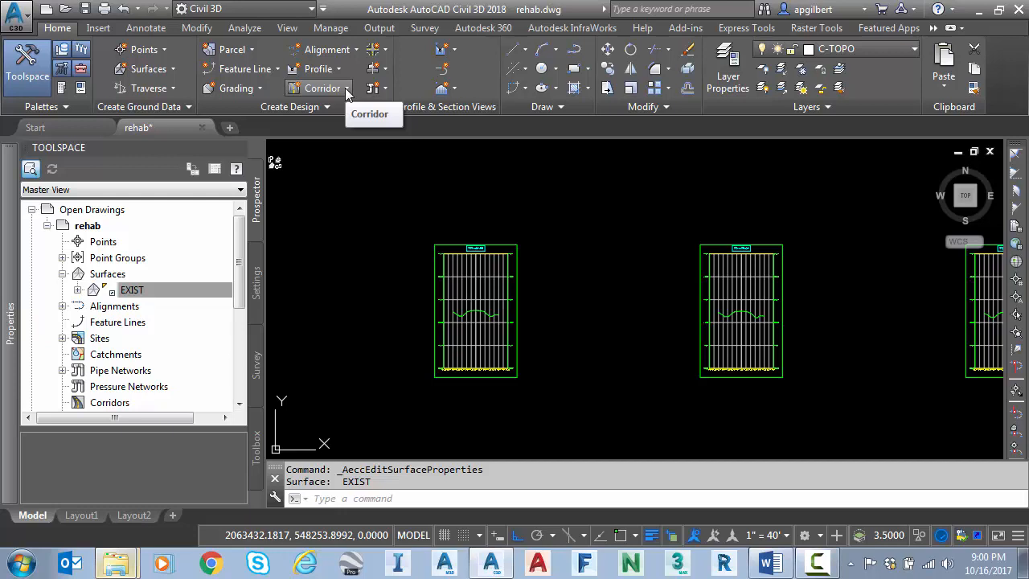
{"action": "left_click", "coordinate": [325, 87]}
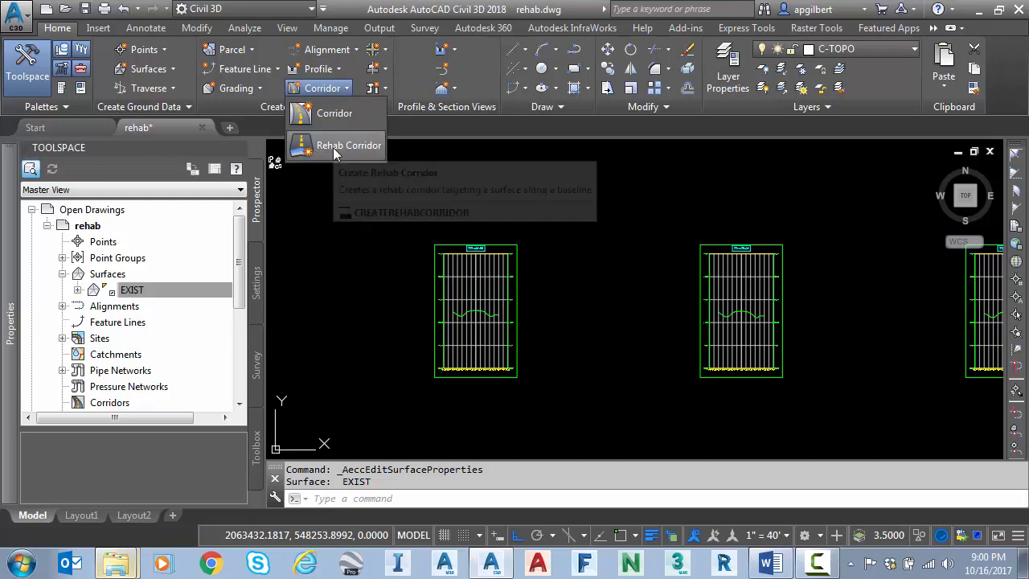
{"action": "left_click", "coordinate": [349, 145]}
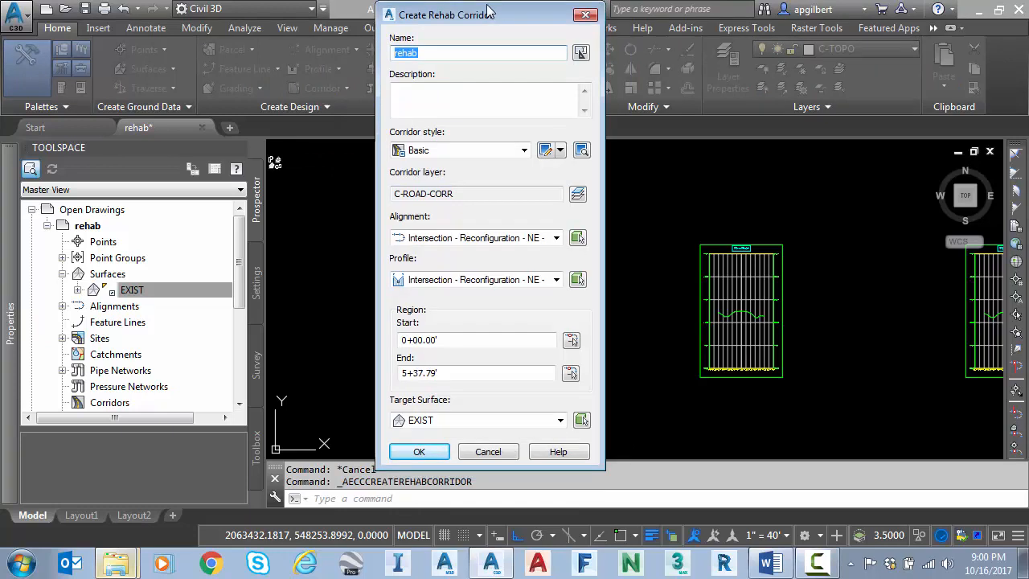
Name the corridor Alan on P_CL with profile EXIST - Surface (3), ending at station 772+00.
{"action": "type", "text": "Alan"}
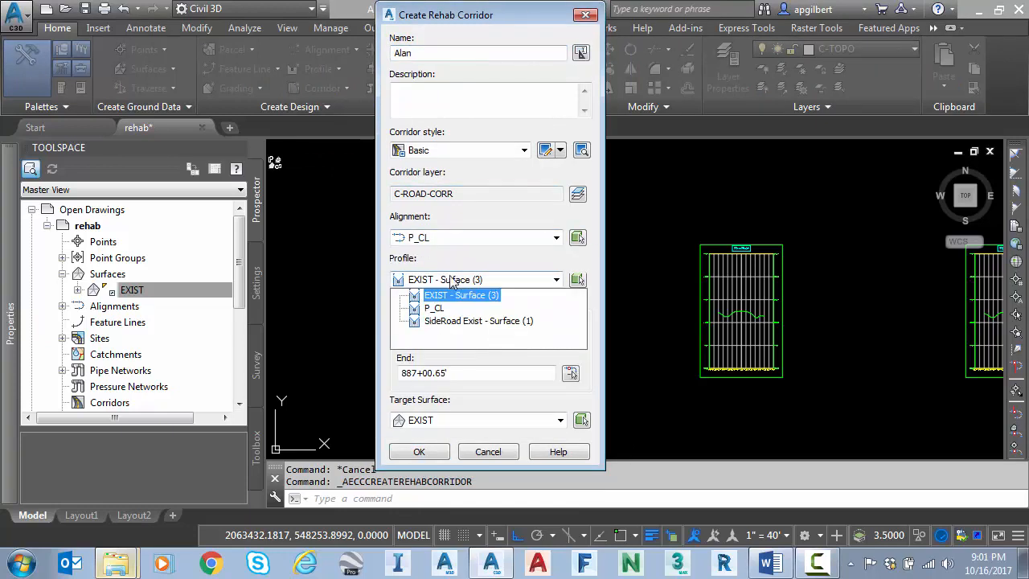
{"action": "left_click", "coordinate": [461, 296]}
{"action": "type", "text": "77"}
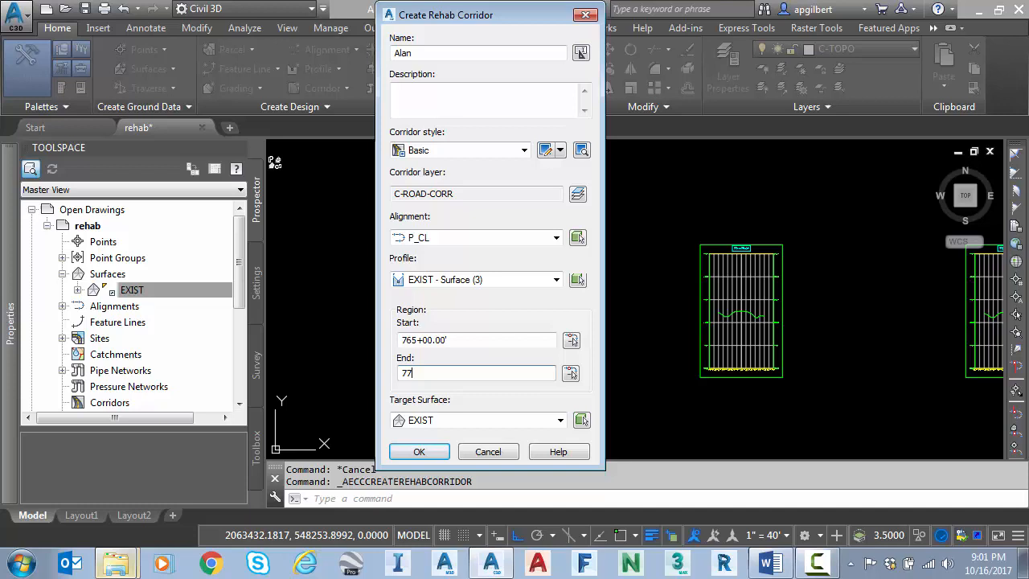
{"action": "type", "text": "2+00.00'"}
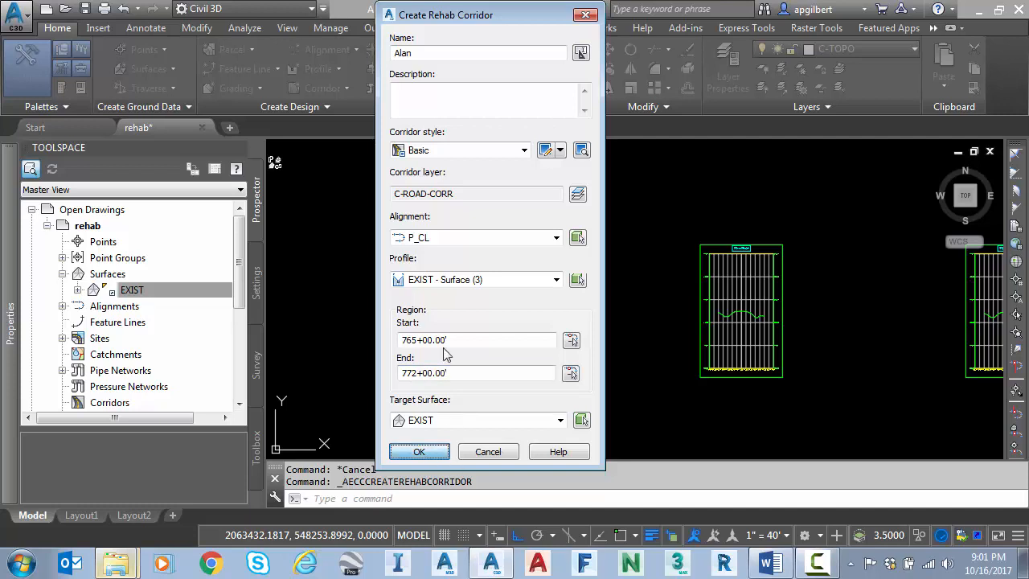
{"action": "left_click", "coordinate": [418, 450]}
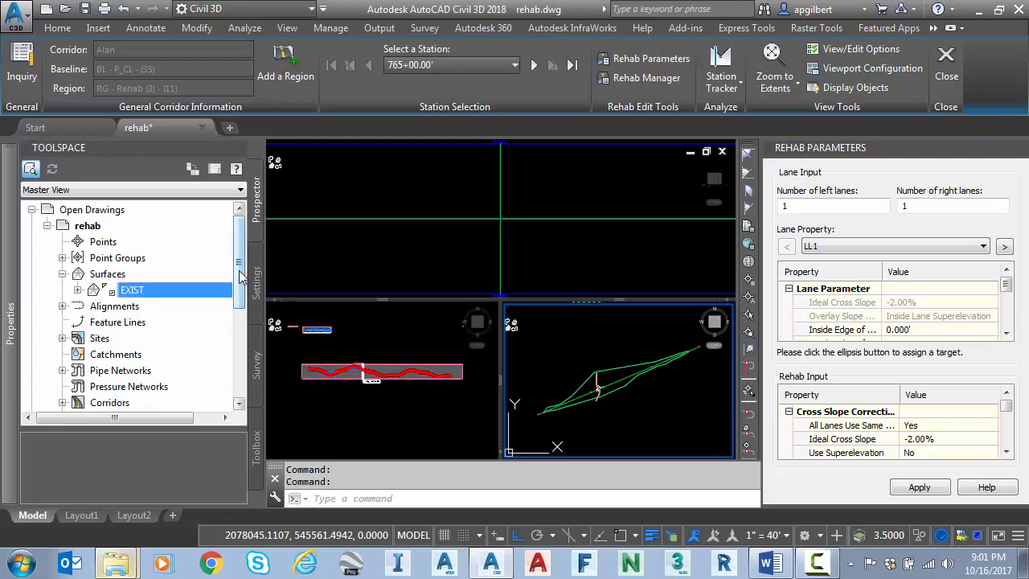
Scroll the Toolspace to confirm Alan appears under Corridors.
{"action": "scroll", "scroll_direction": "down", "scroll_amount": 3}
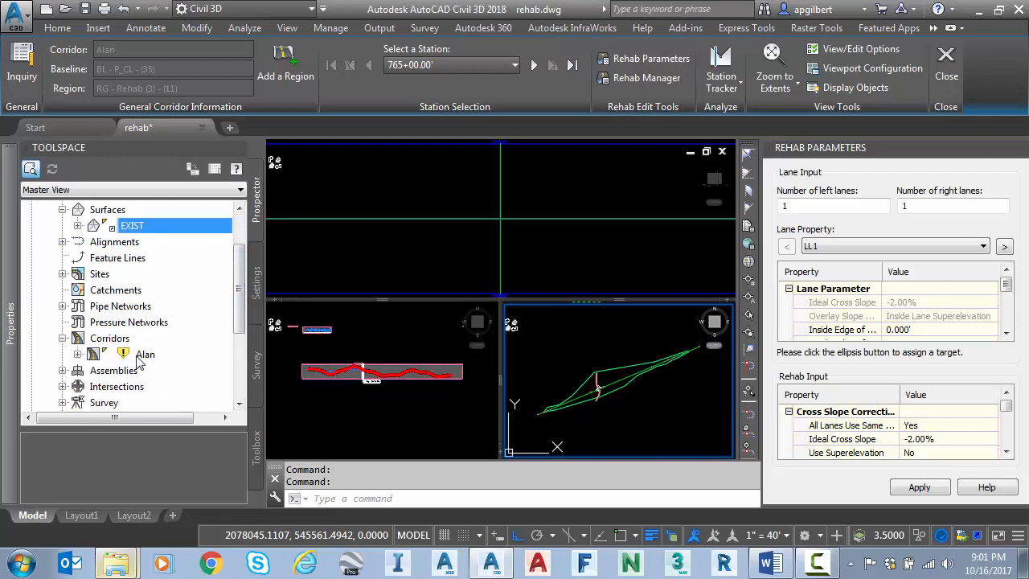
{"action": "mouse_move", "coordinate": [145, 355]}
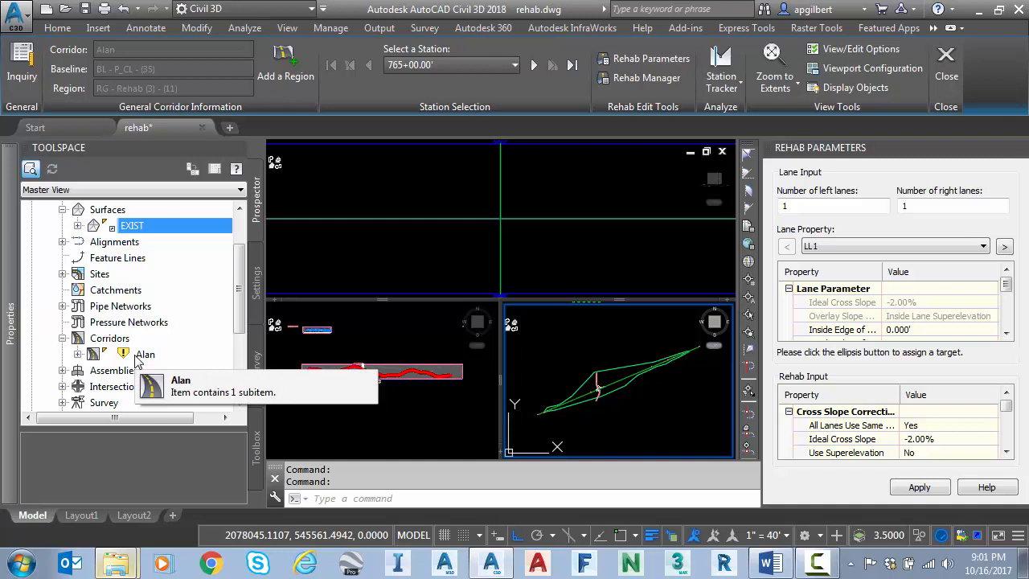
{"action": "mouse_move", "coordinate": [553, 254]}
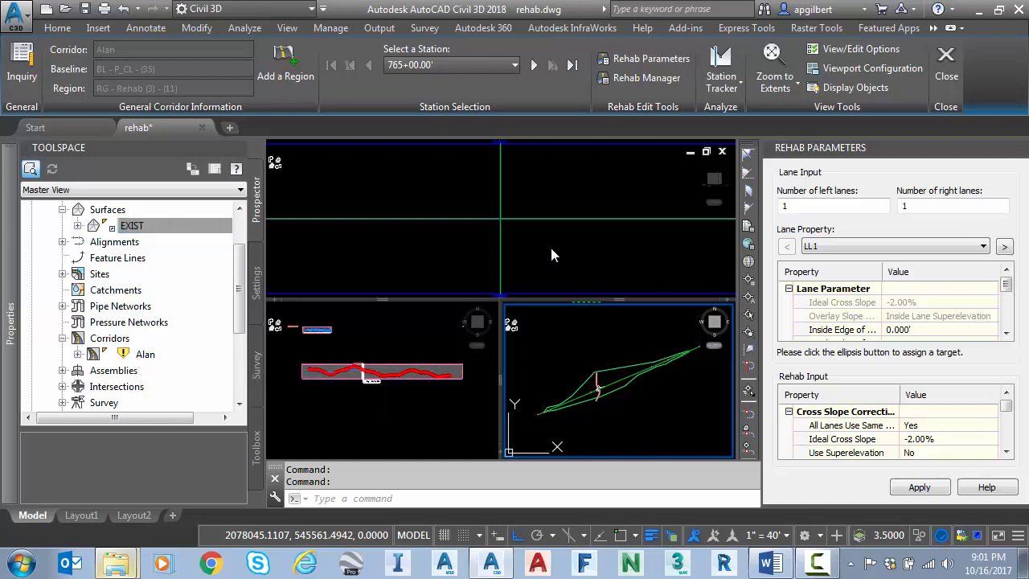
{"action": "mouse_move", "coordinate": [651, 173]}
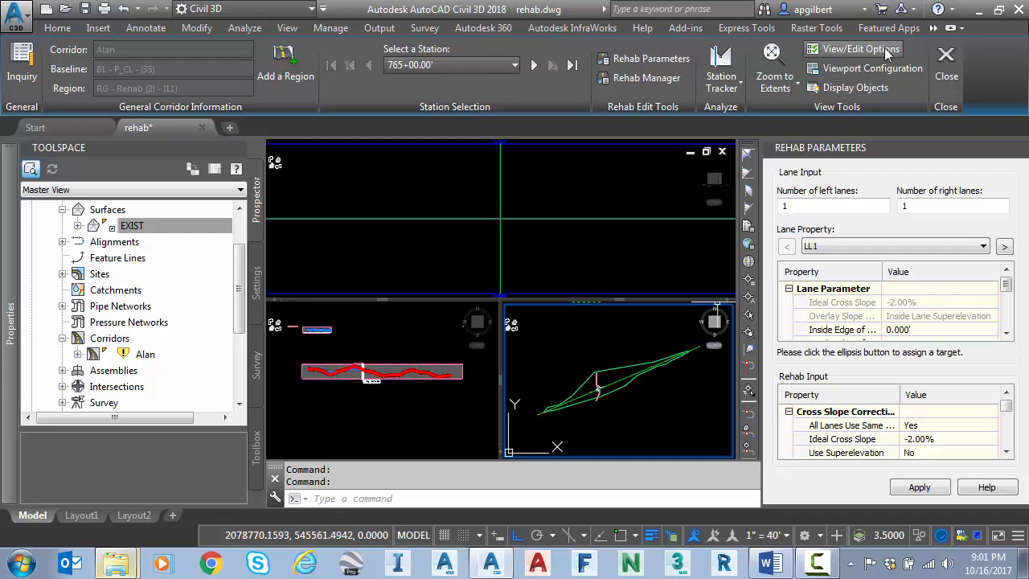
{"action": "mouse_move", "coordinate": [845, 87]}
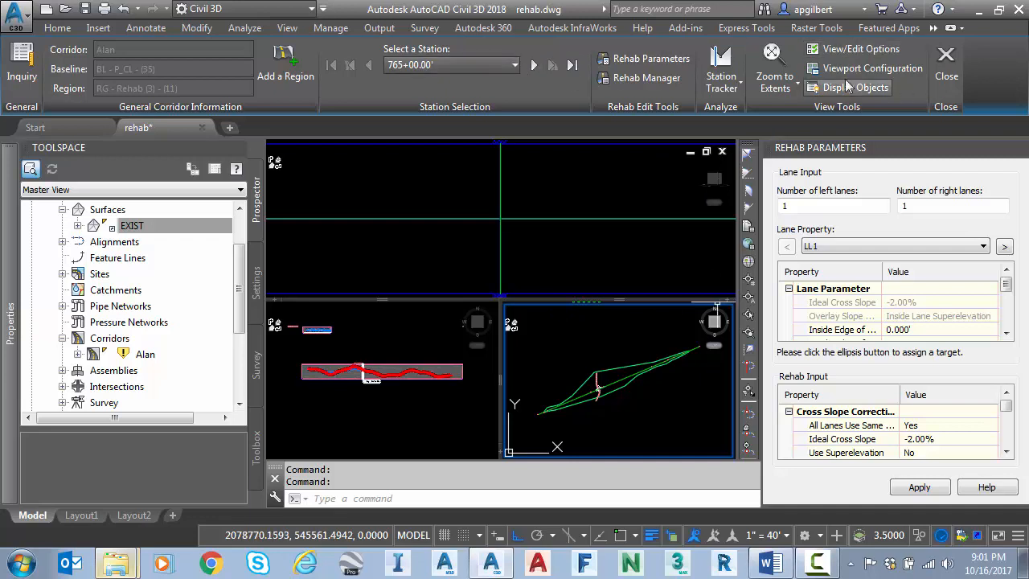
{"action": "mouse_move", "coordinate": [637, 318]}
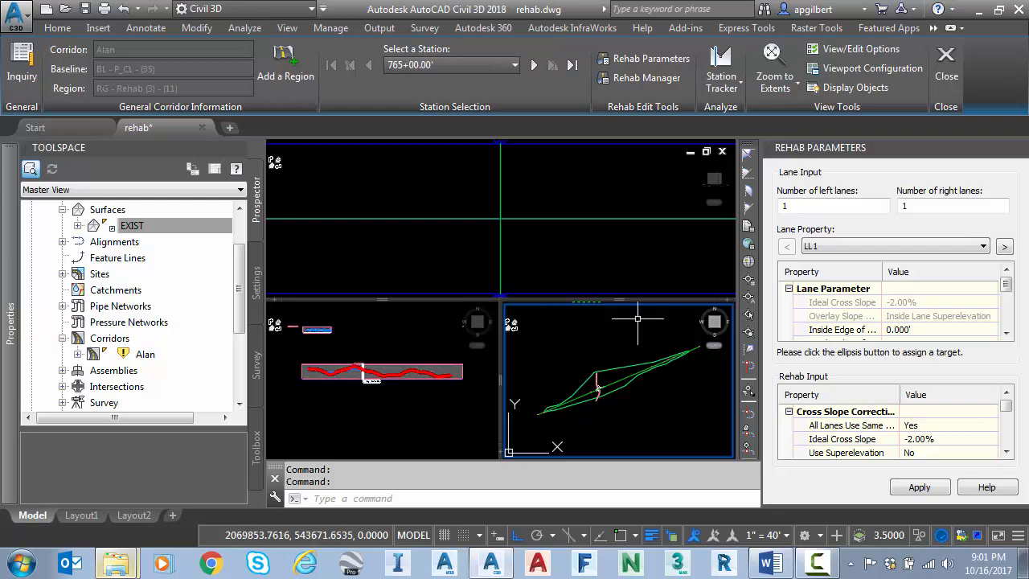
{"action": "mouse_move", "coordinate": [534, 398]}
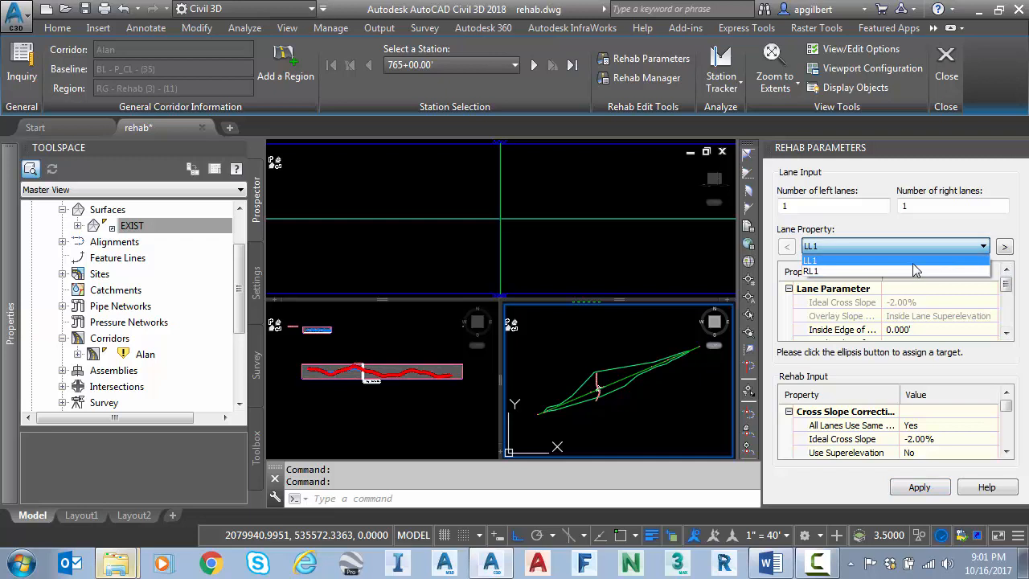
Select lane LL1, review its Rehab Input grid and collapse Cross Slope Correction.
{"action": "left_click", "coordinate": [810, 261]}
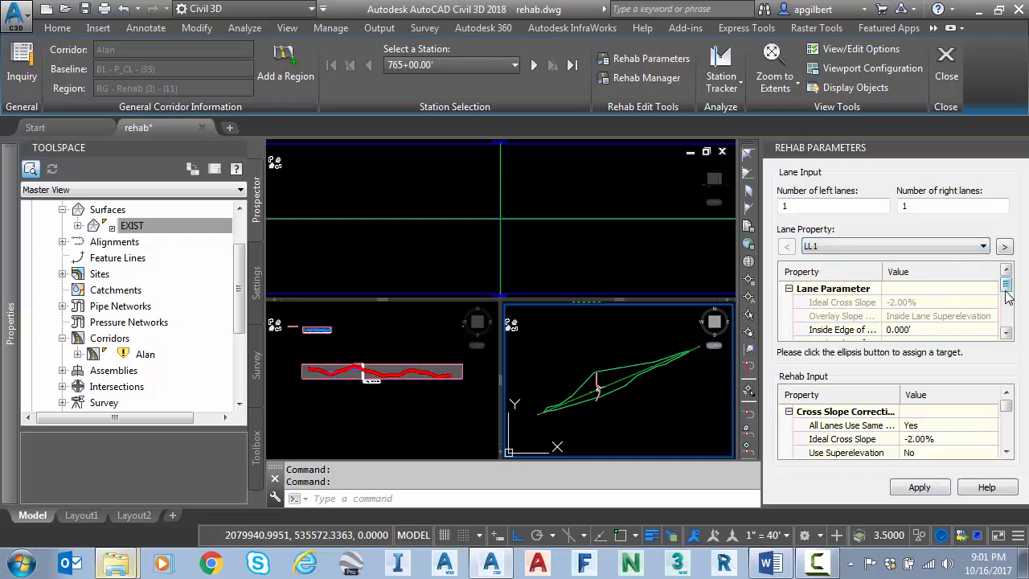
{"action": "scroll", "scroll_direction": "down", "scroll_amount": 3}
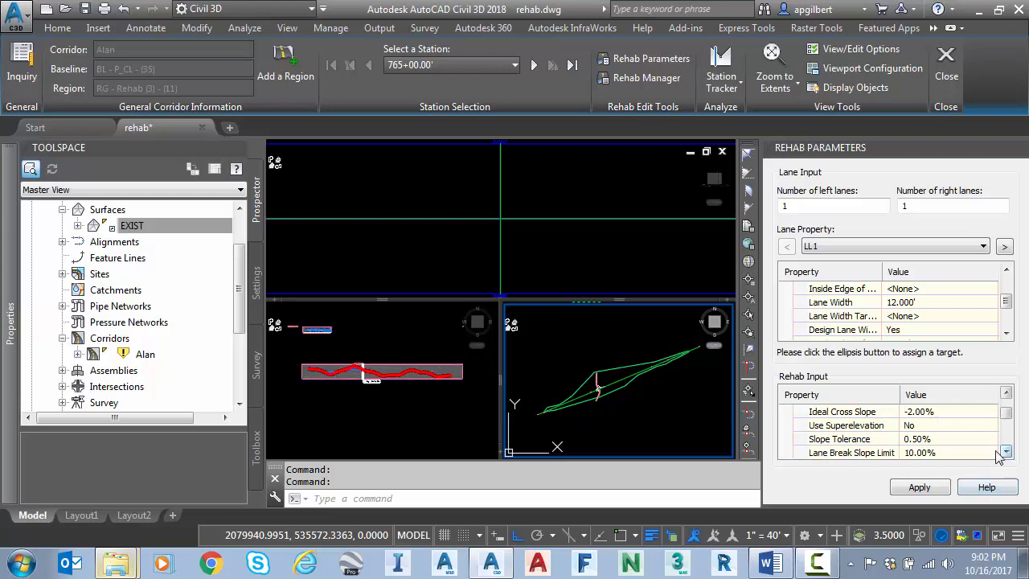
{"action": "double_click", "coordinate": [916, 437]}
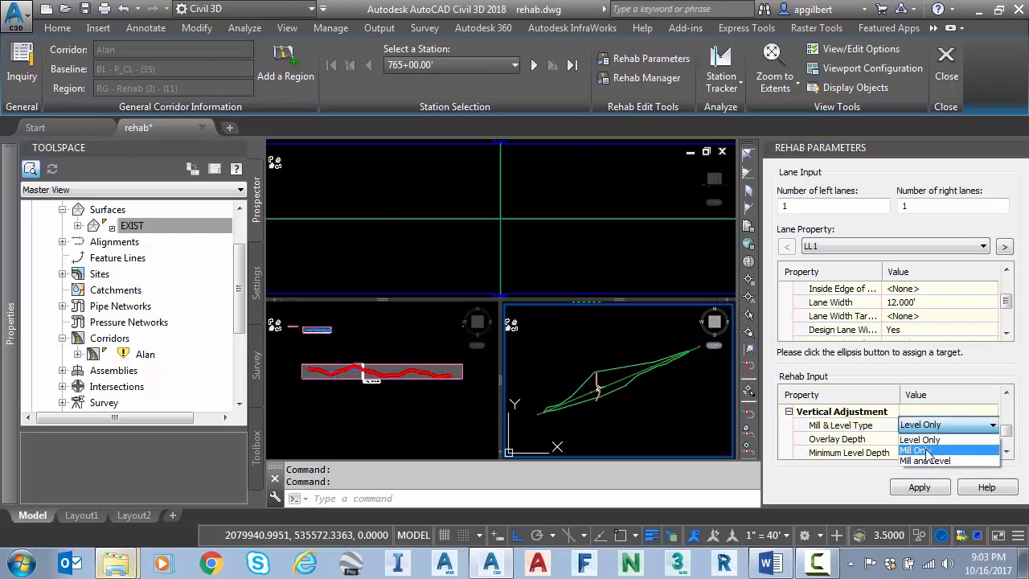
Set lane LL1 to Mill Only with 1" overlay depth and apply the change.
{"action": "left_click", "coordinate": [919, 450]}
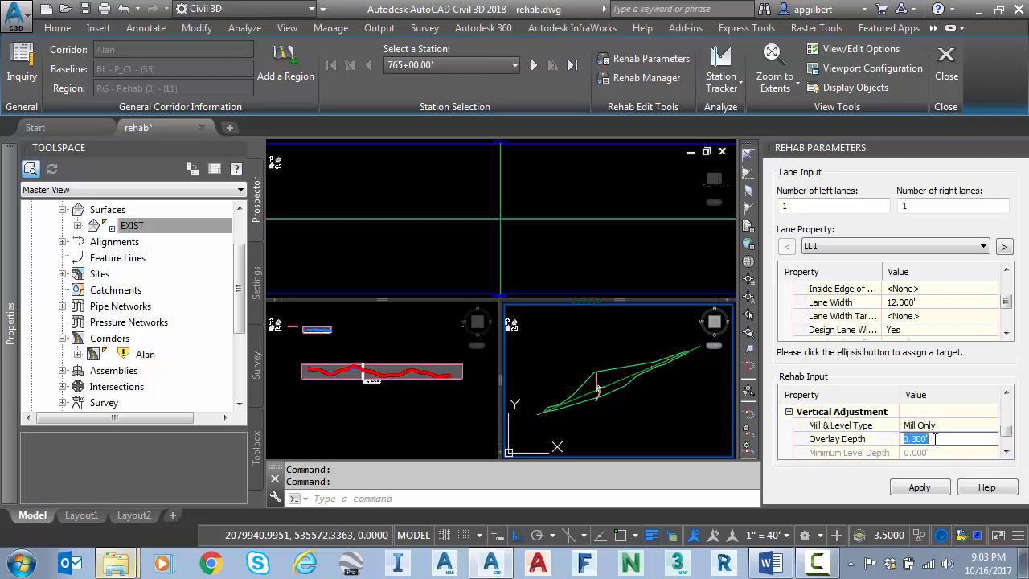
{"action": "type", "text": "1\""}
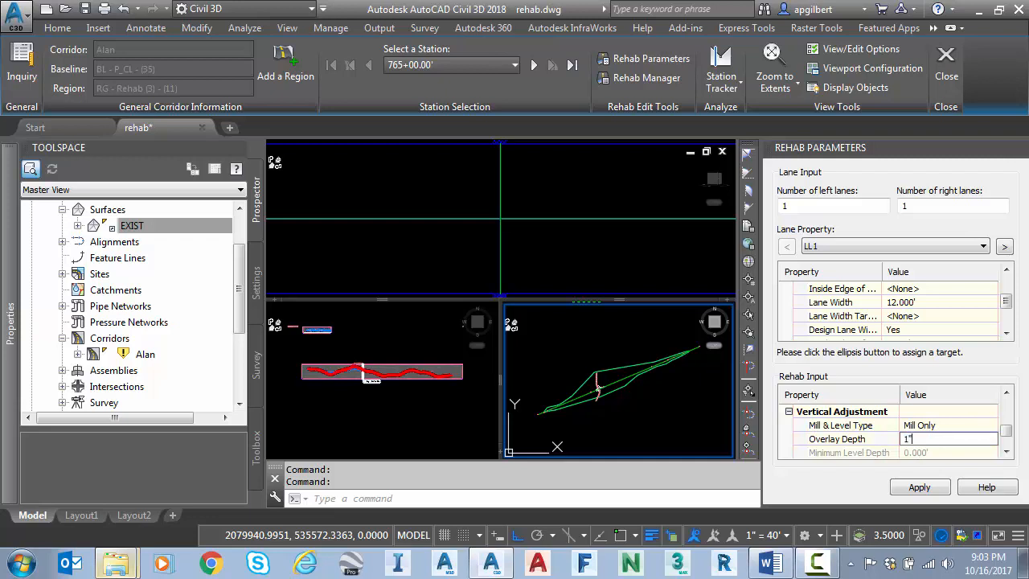
{"action": "left_click", "coordinate": [1006, 442]}
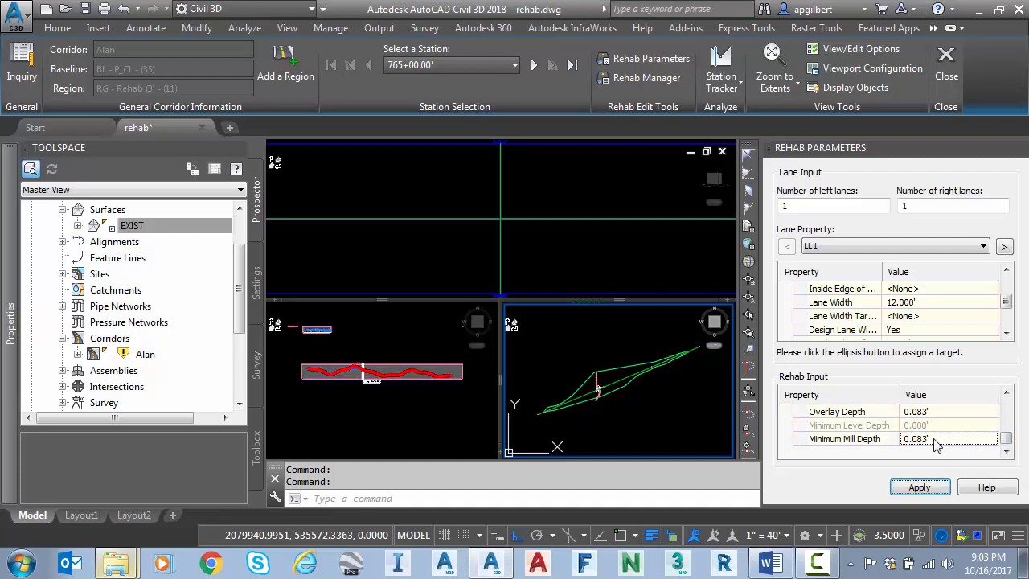
{"action": "mouse_move", "coordinate": [935, 463]}
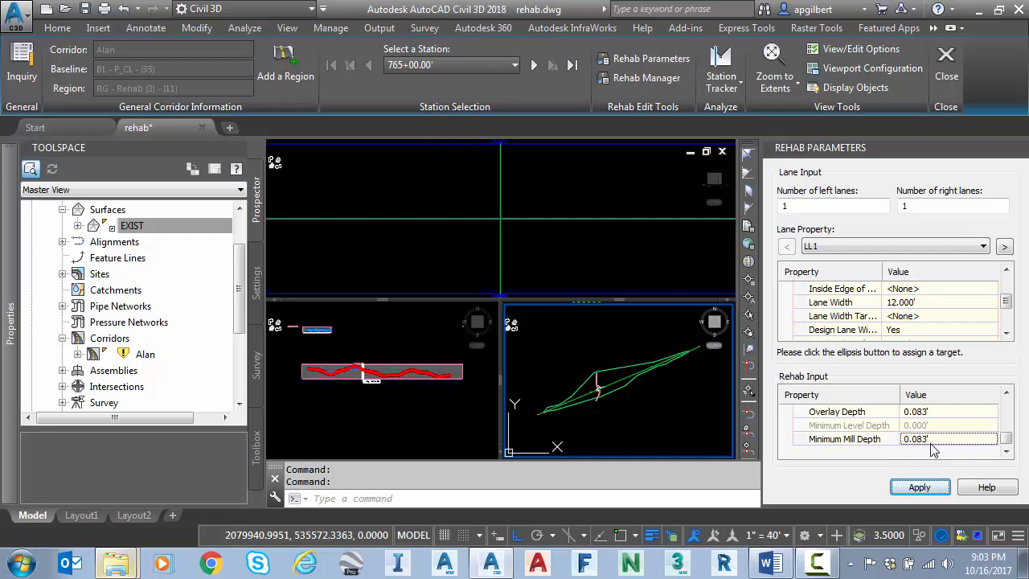
{"action": "mouse_move", "coordinate": [866, 437]}
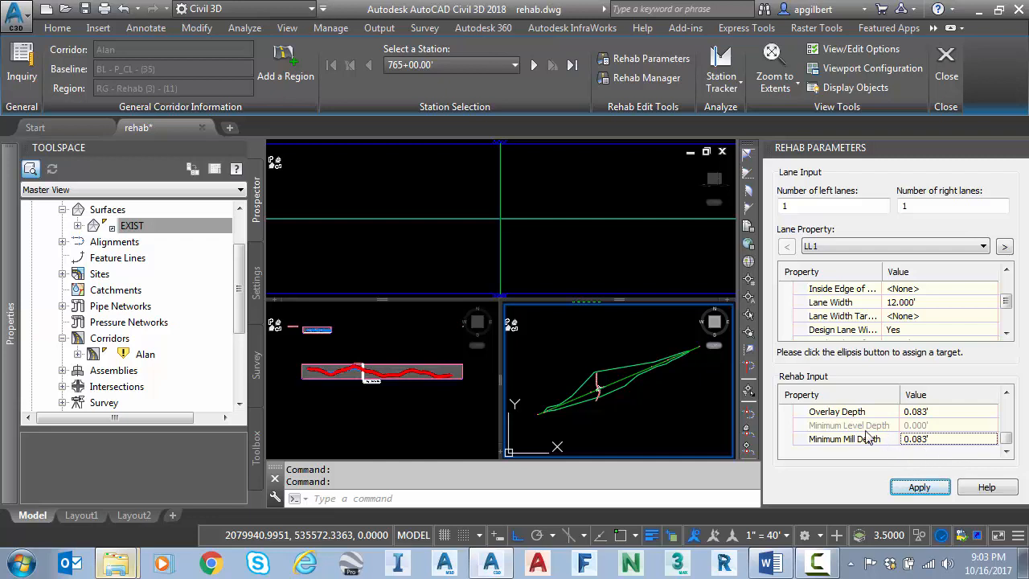
{"action": "mouse_move", "coordinate": [945, 471]}
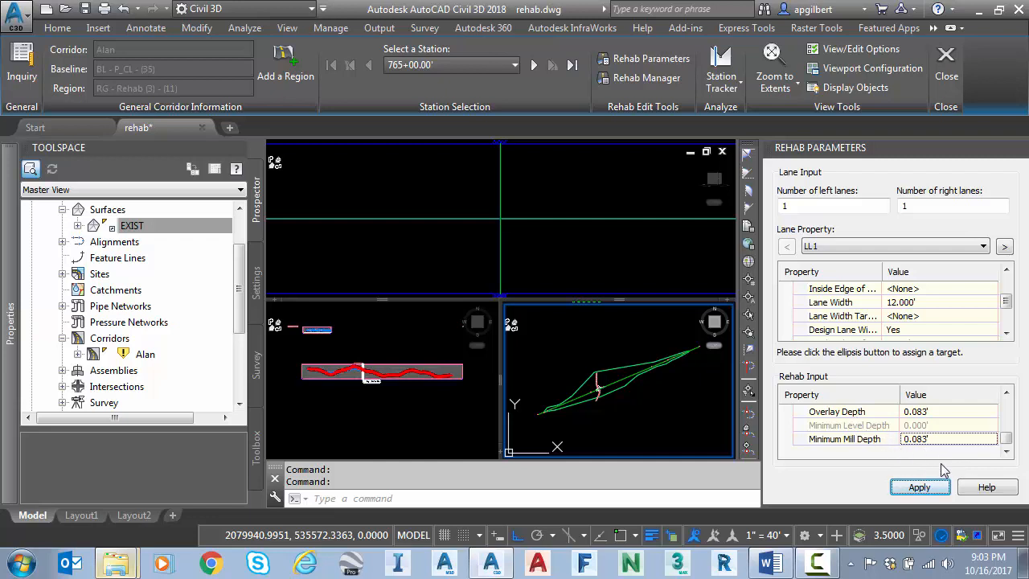
{"action": "left_click", "coordinate": [920, 487]}
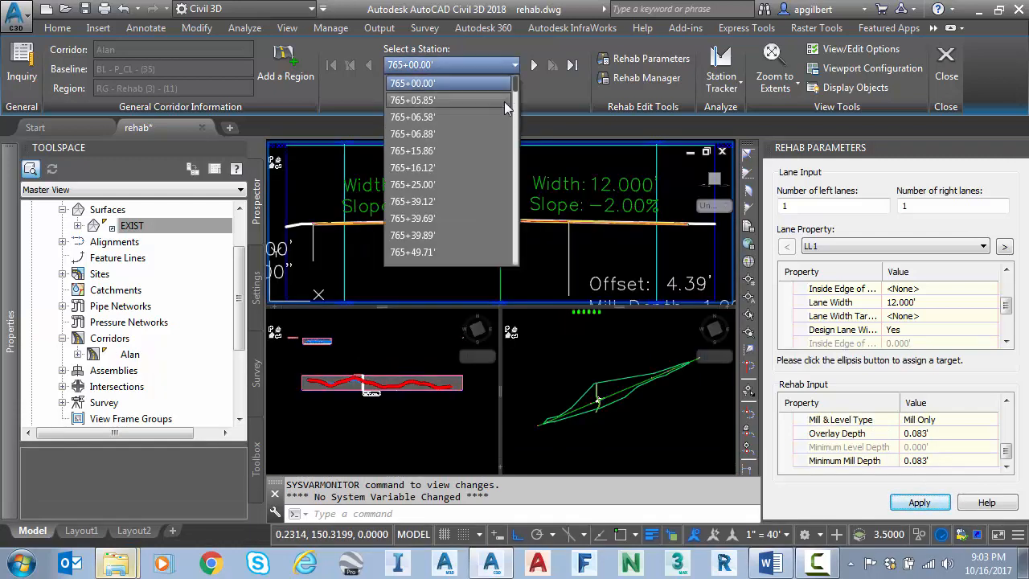
Step the section view forward to station 766+00.00, then close the rehab editor.
{"action": "left_click", "coordinate": [412, 251]}
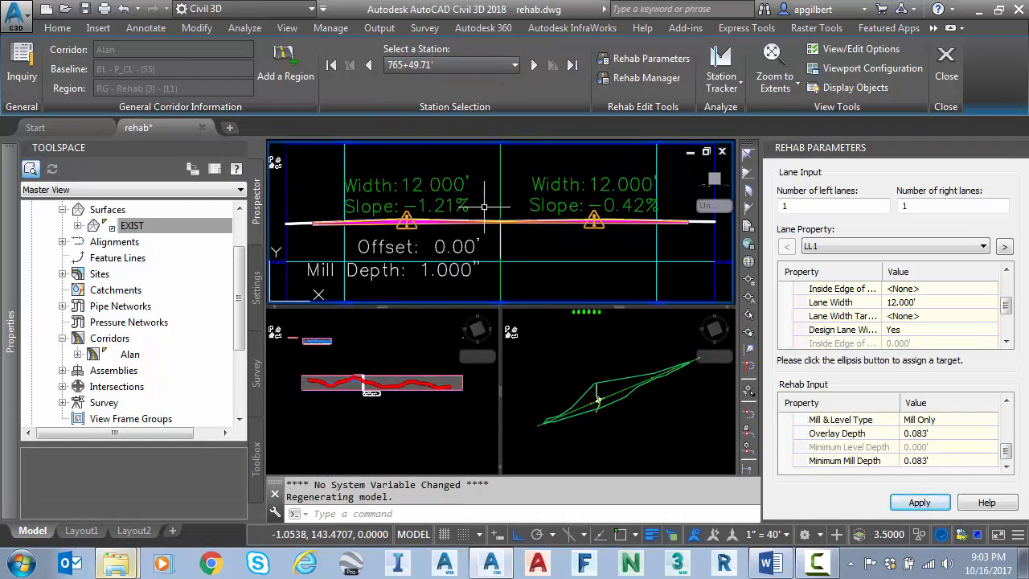
{"action": "left_click", "coordinate": [534, 64]}
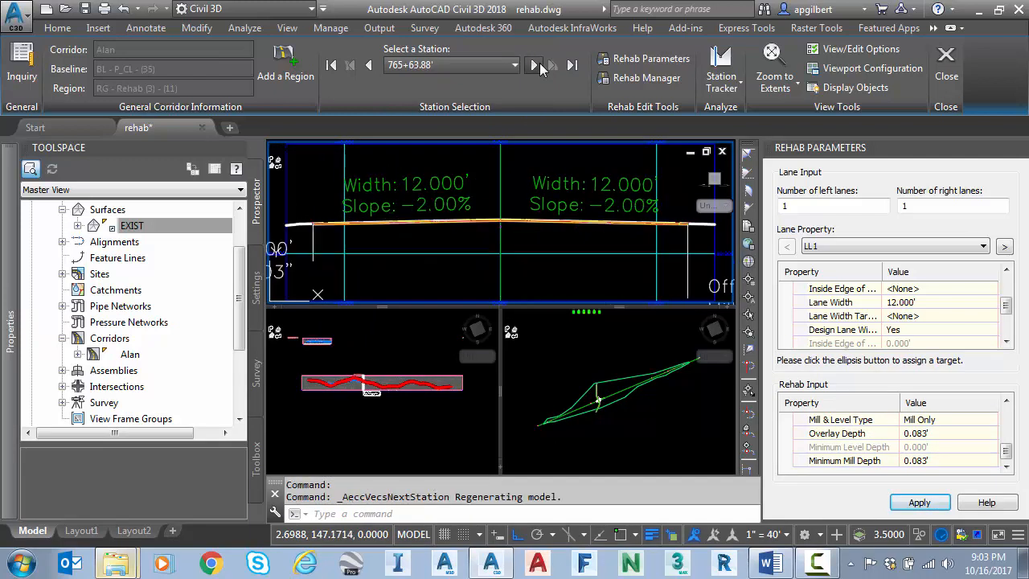
{"action": "left_click", "coordinate": [534, 64]}
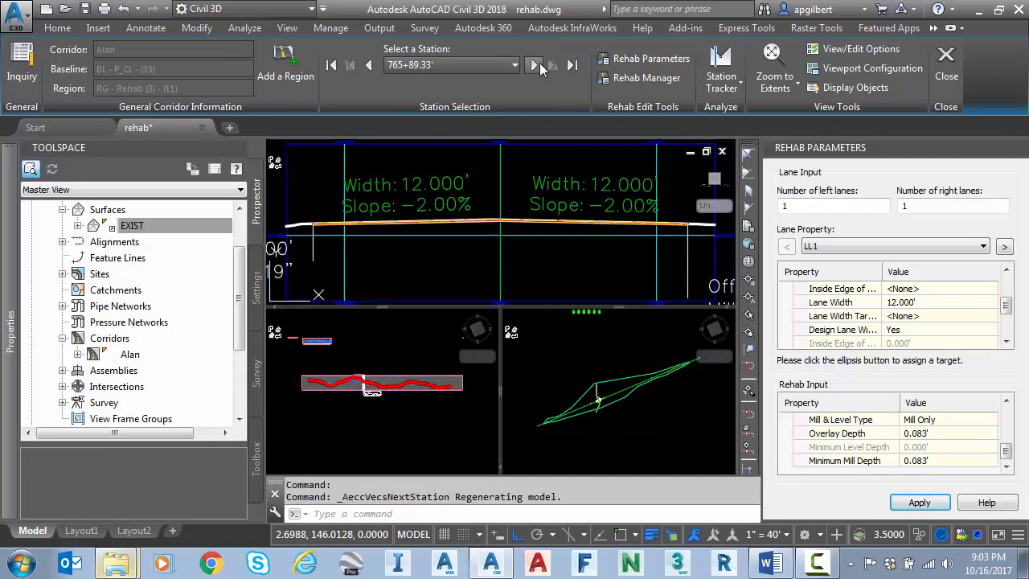
{"action": "left_click", "coordinate": [533, 64]}
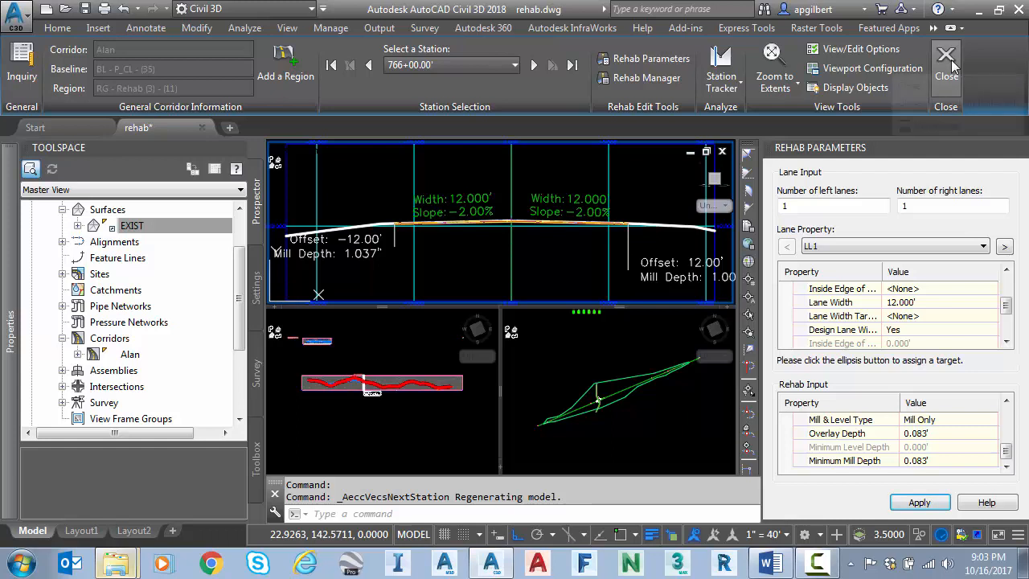
{"action": "left_click", "coordinate": [945, 68]}
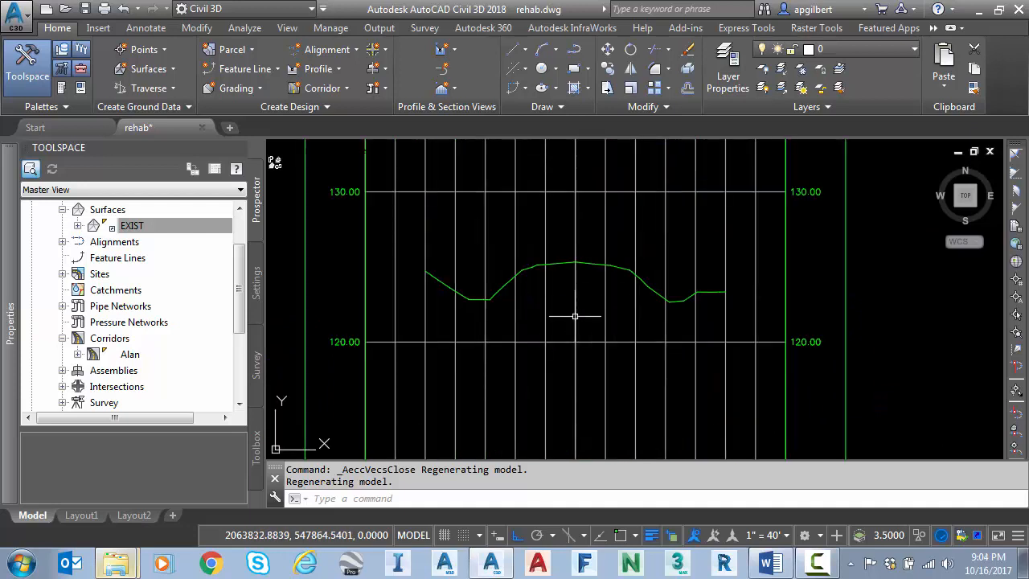
{"action": "mouse_move", "coordinate": [556, 302]}
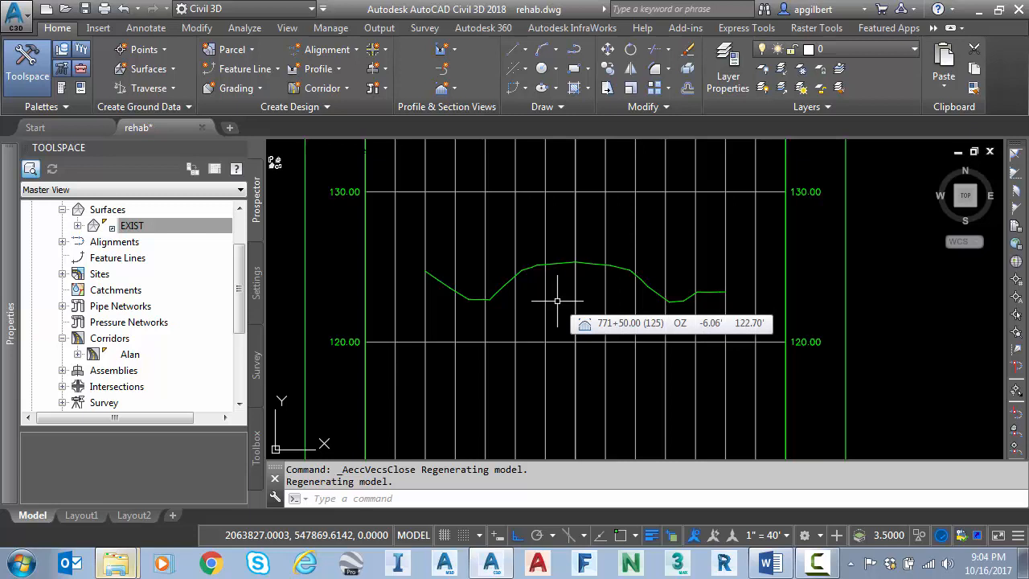
{"action": "mouse_move", "coordinate": [336, 209]}
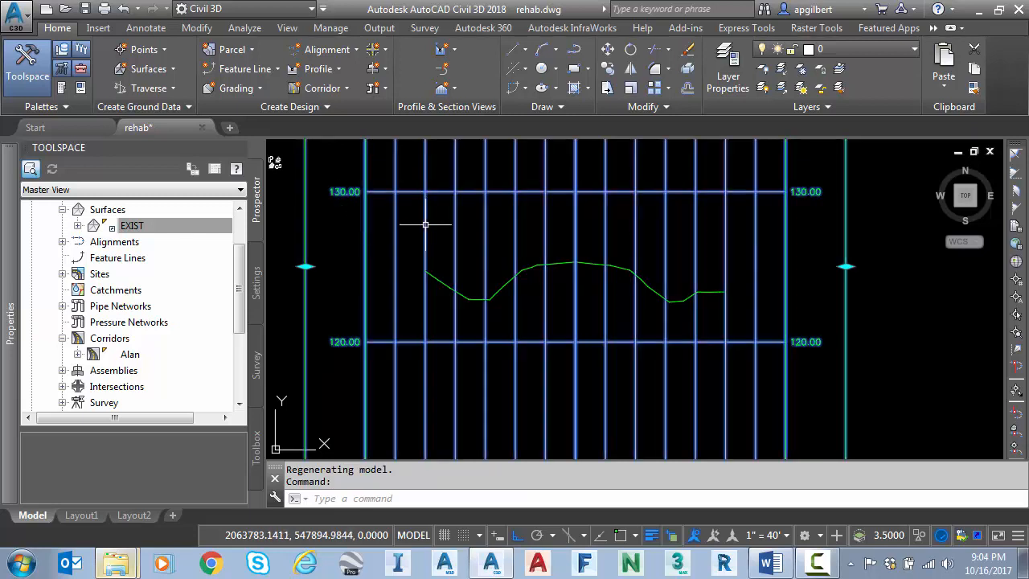
Sample the Alan corridor into the section view with the View-Edit with Shading style.
{"action": "left_click", "coordinate": [336, 67]}
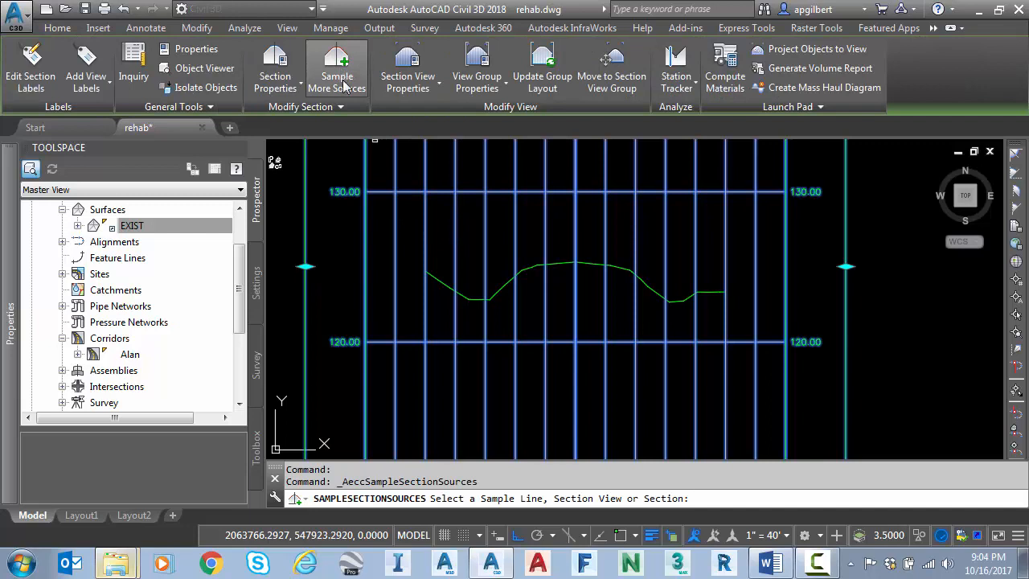
{"action": "left_click", "coordinate": [336, 68]}
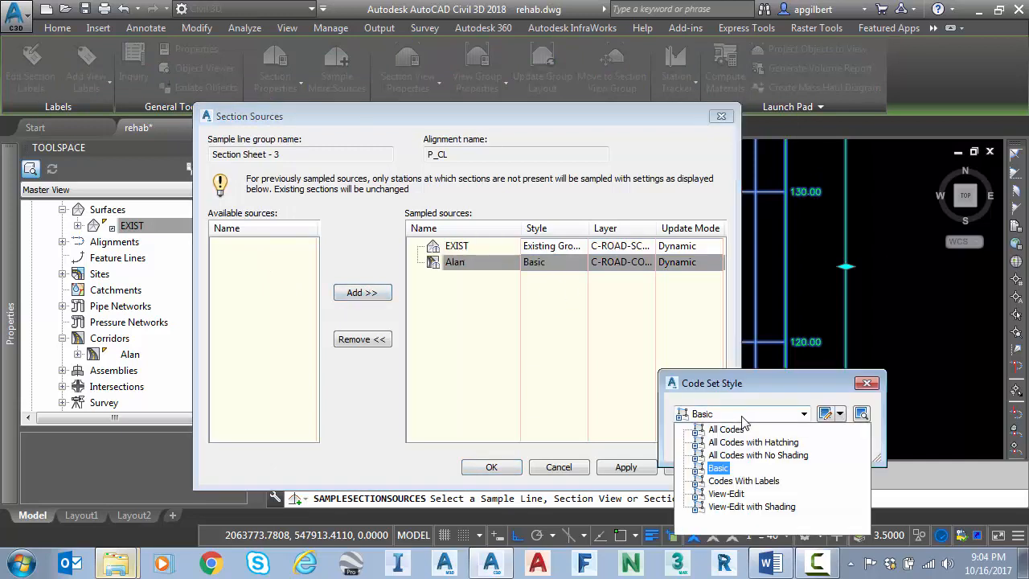
{"action": "left_click", "coordinate": [726, 492]}
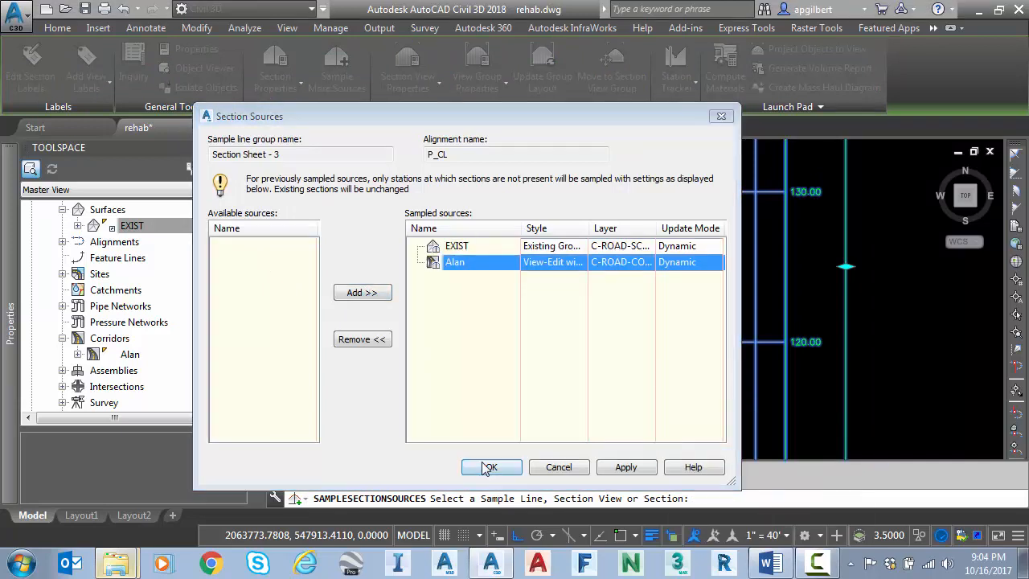
{"action": "left_click", "coordinate": [490, 466]}
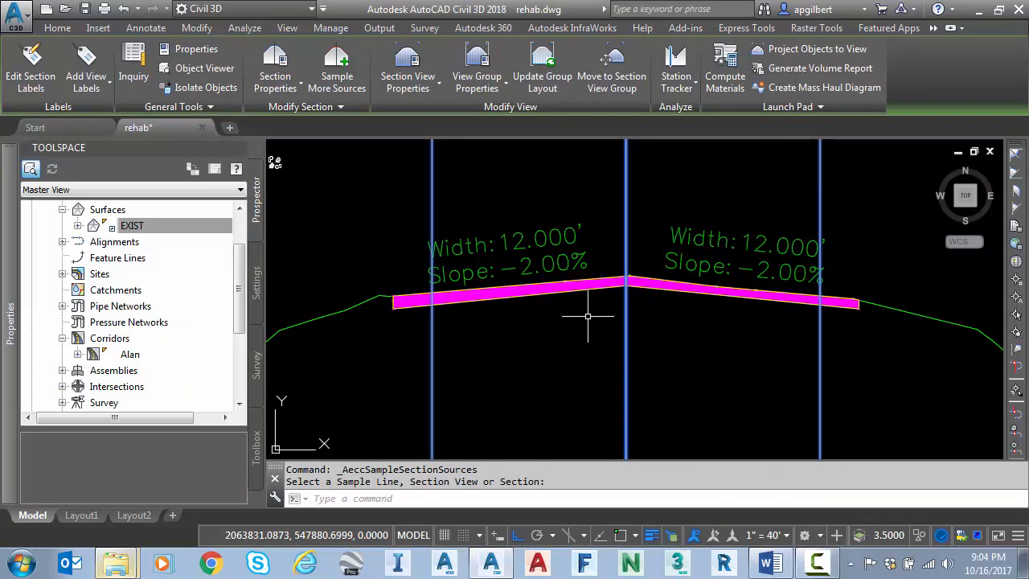
{"action": "mouse_move", "coordinate": [587, 318]}
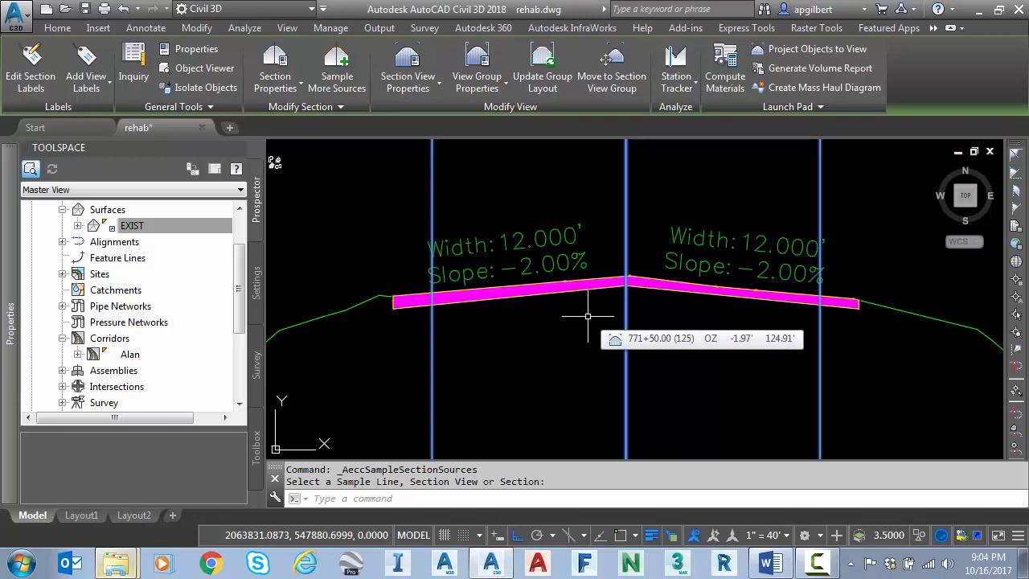
{"action": "mouse_move", "coordinate": [704, 318]}
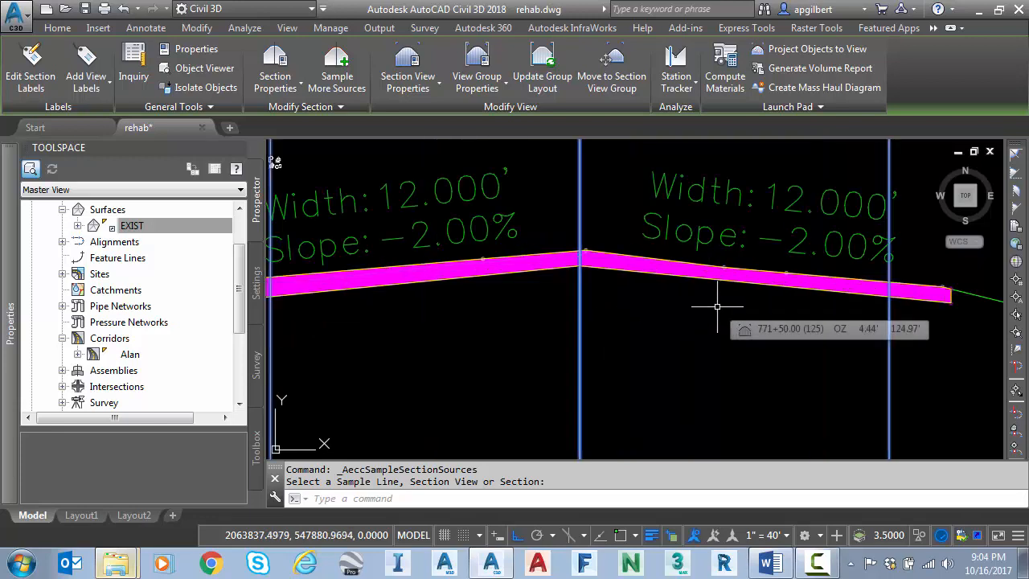
{"action": "mouse_move", "coordinate": [726, 313]}
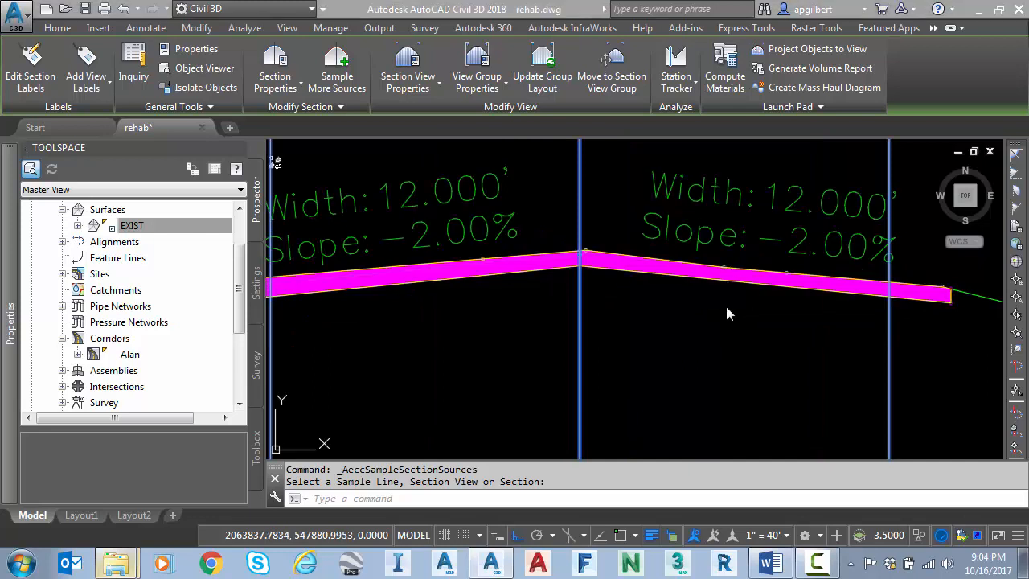
{"action": "mouse_move", "coordinate": [723, 280]}
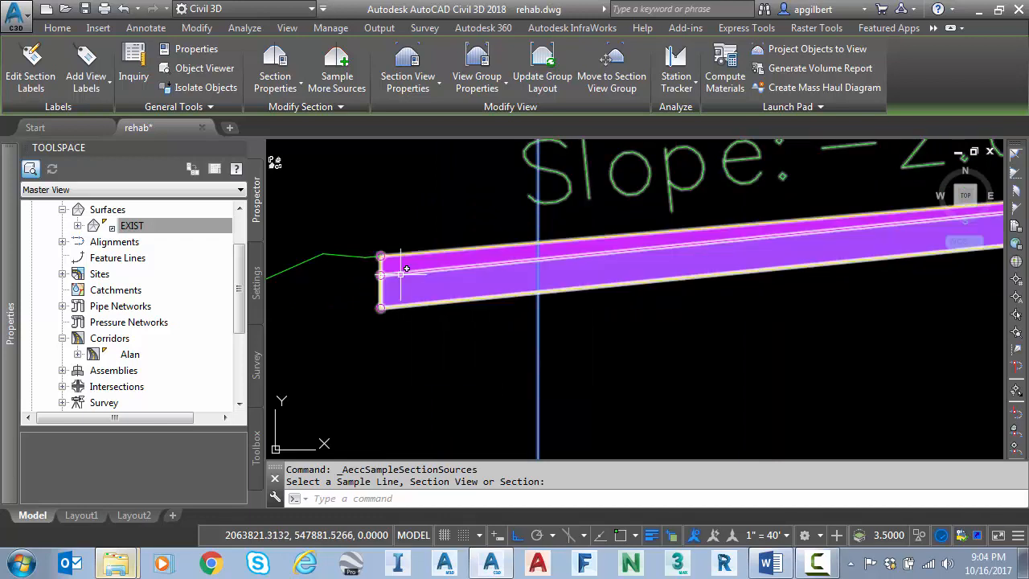
{"action": "mouse_move", "coordinate": [431, 264]}
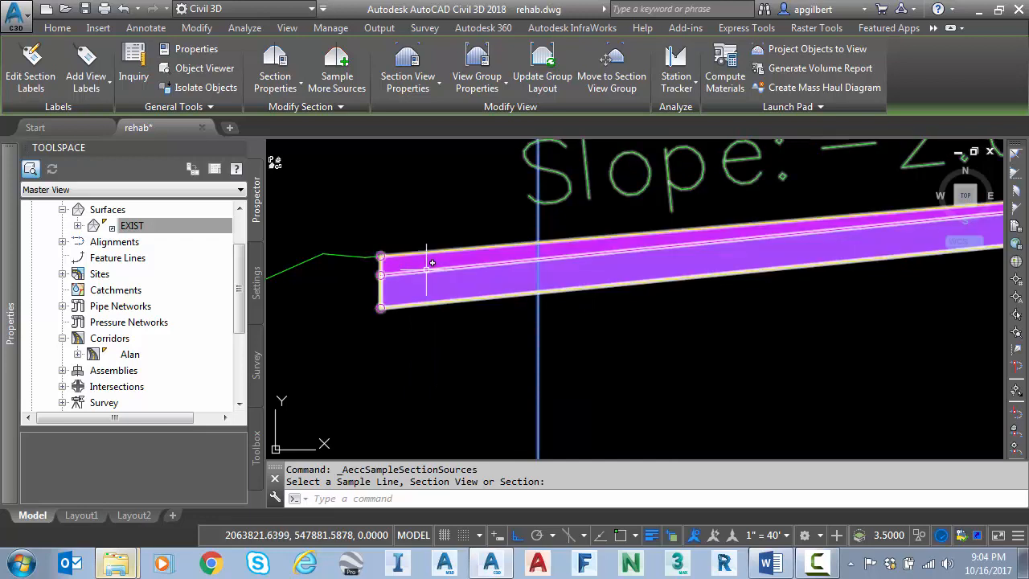
{"action": "mouse_move", "coordinate": [431, 263]}
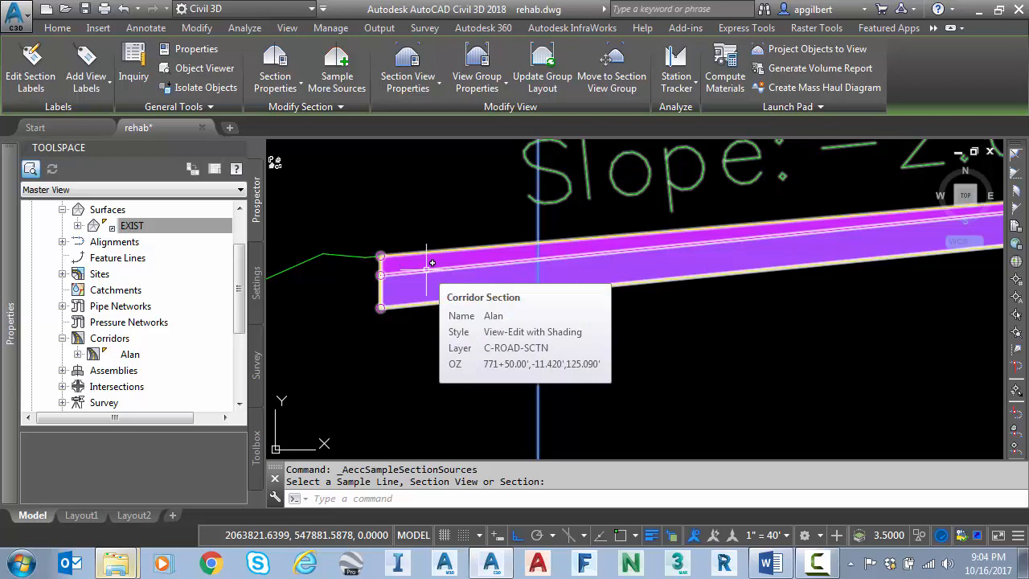
{"action": "mouse_move", "coordinate": [389, 248]}
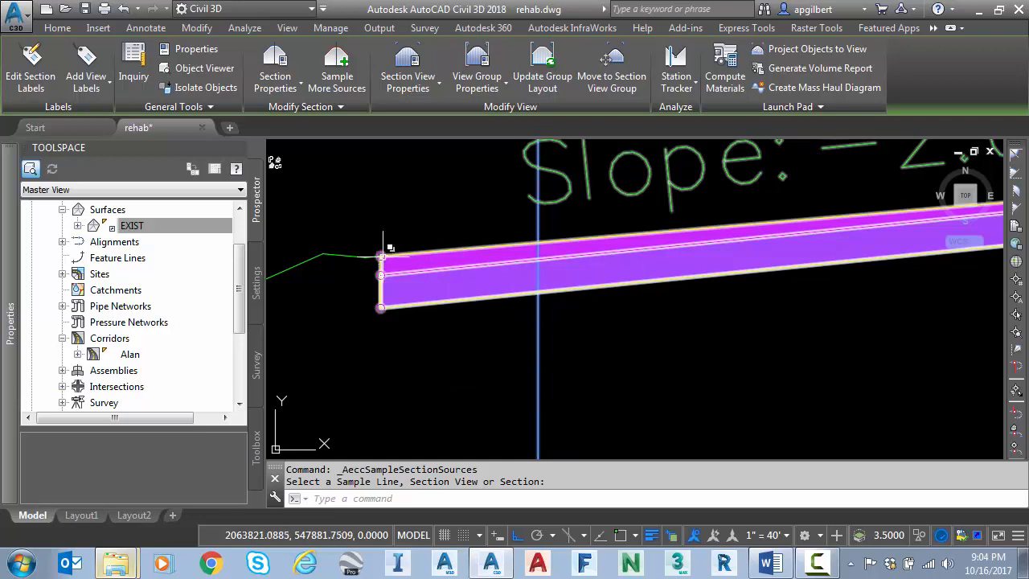
{"action": "mouse_move", "coordinate": [384, 260]}
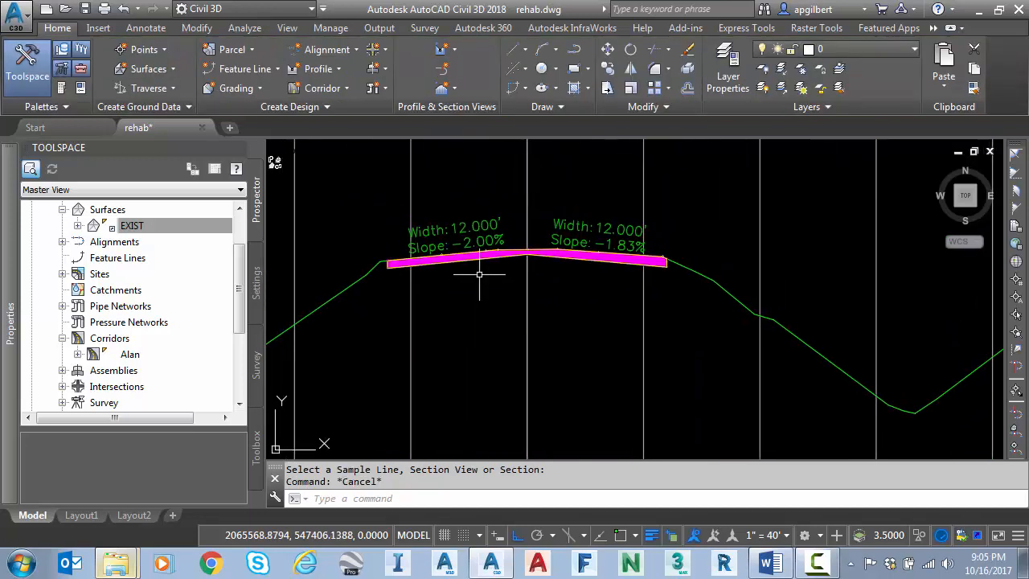
{"action": "mouse_move", "coordinate": [582, 270]}
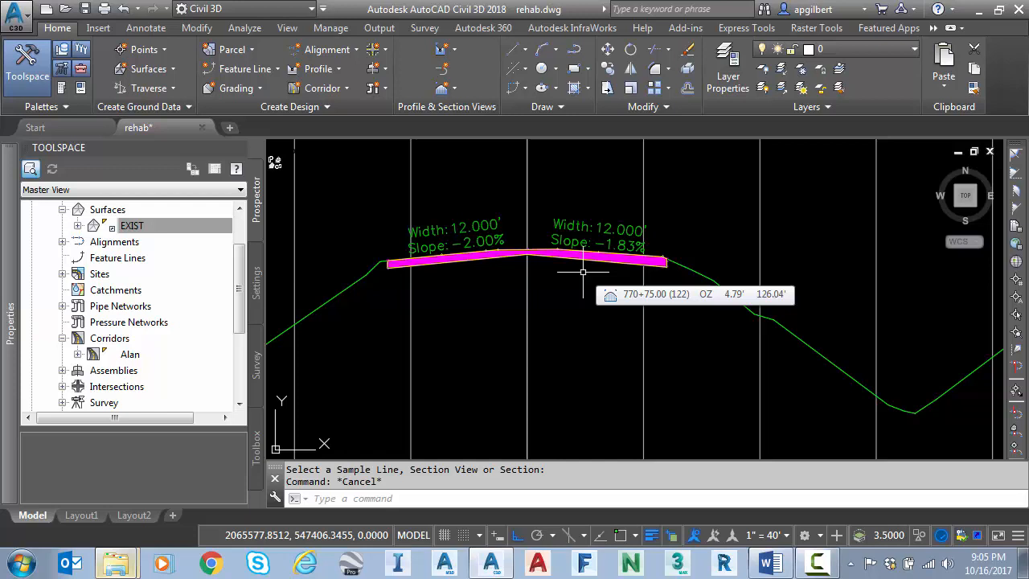
{"action": "mouse_move", "coordinate": [563, 274]}
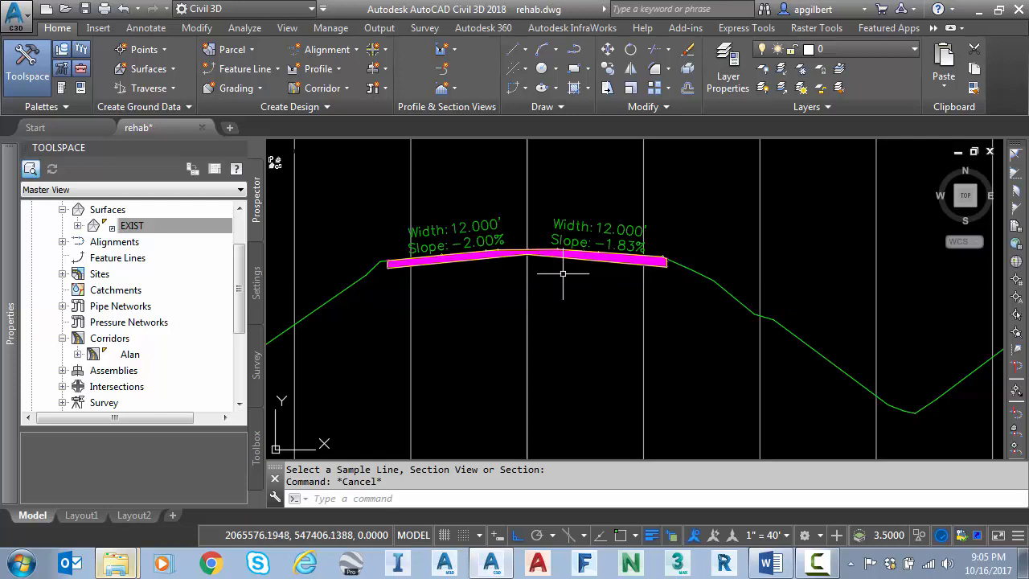
{"action": "scroll", "scroll_direction": "up", "scroll_amount": 3}
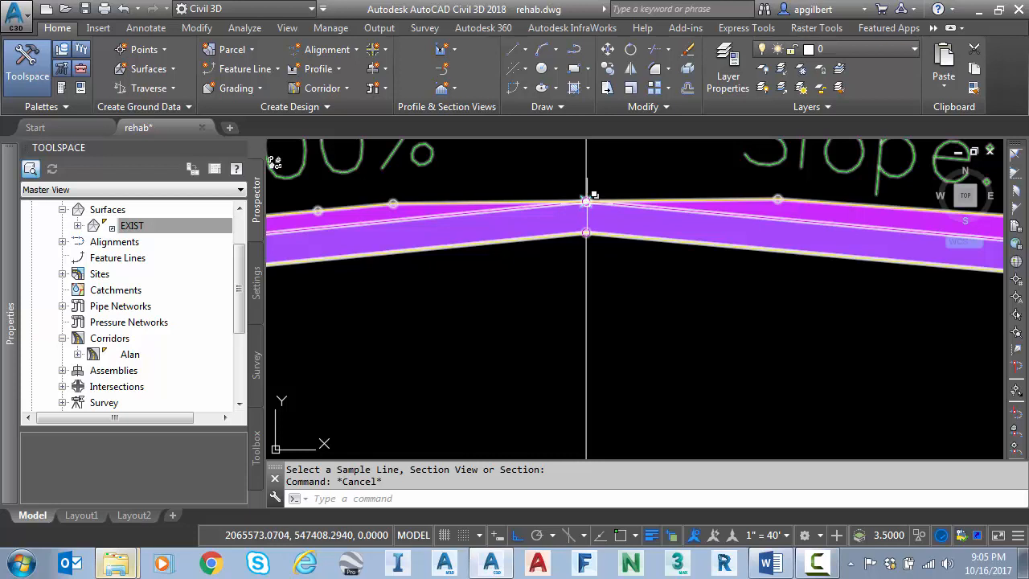
{"action": "mouse_move", "coordinate": [585, 199]}
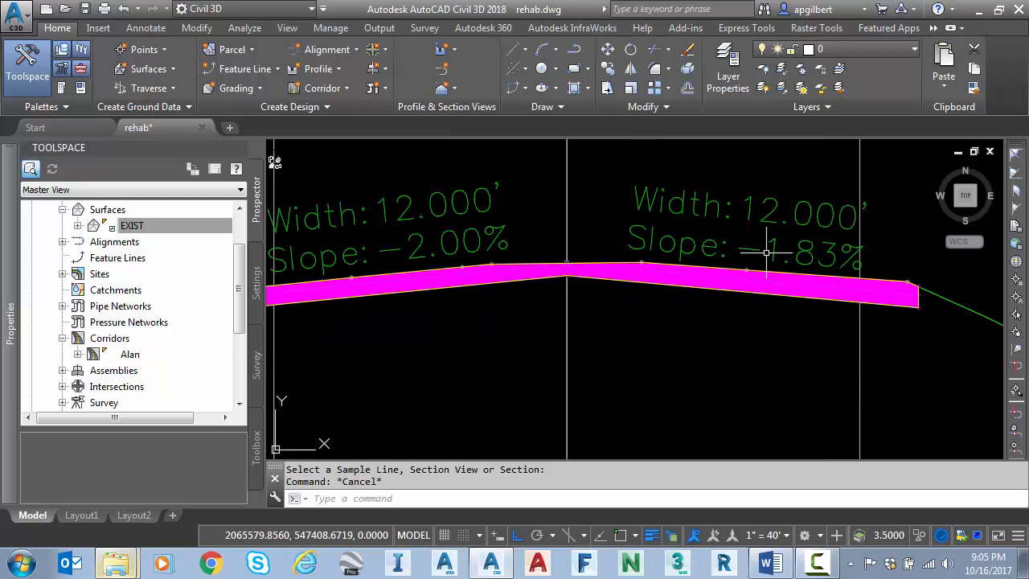
{"action": "mouse_move", "coordinate": [807, 328]}
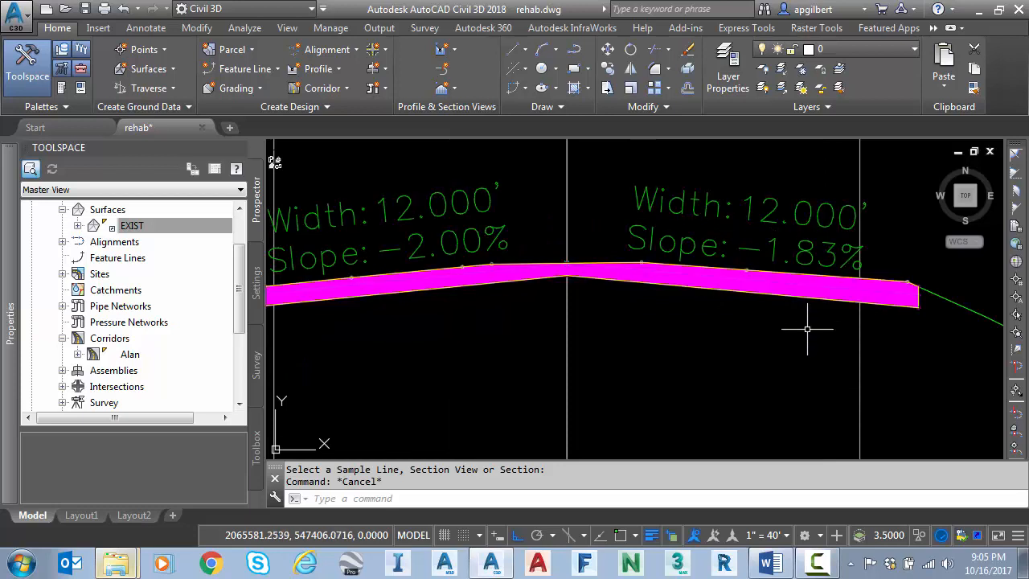
{"action": "mouse_move", "coordinate": [802, 331]}
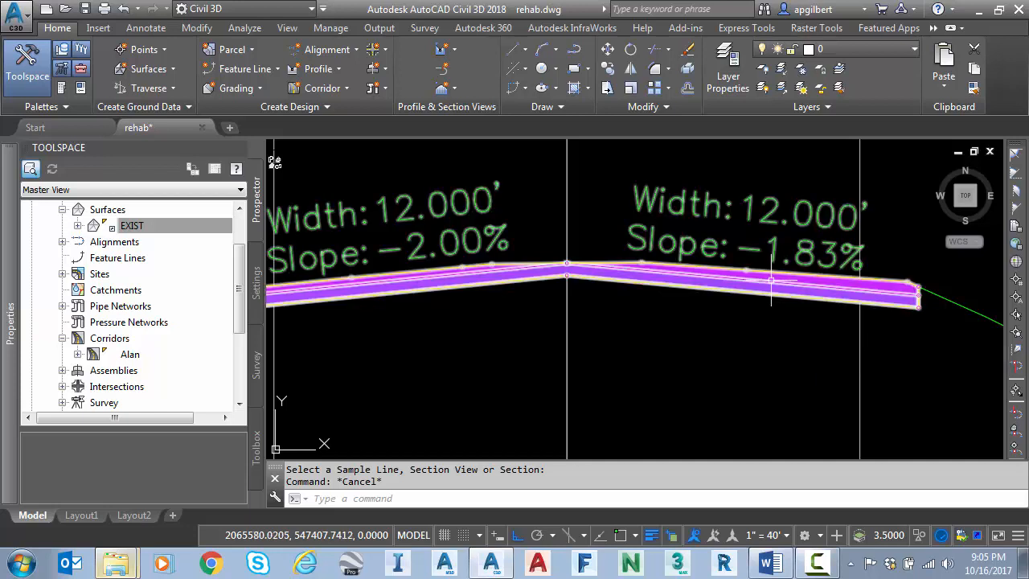
{"action": "scroll", "scroll_direction": "up", "scroll_amount": 3}
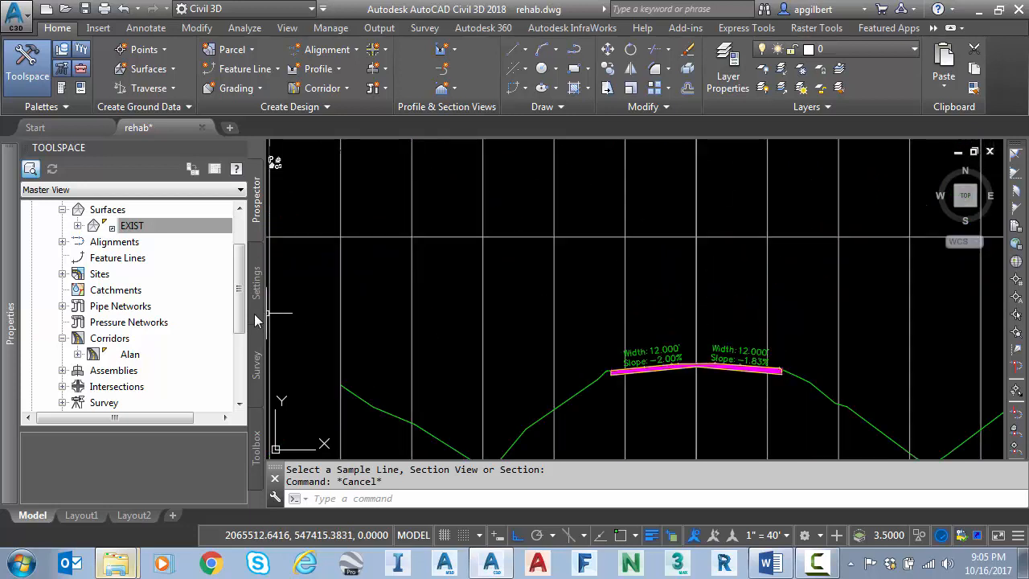
Select corridor Alan in Prospector and reopen it with Edit Rehab Corridor.
{"action": "left_click", "coordinate": [132, 225]}
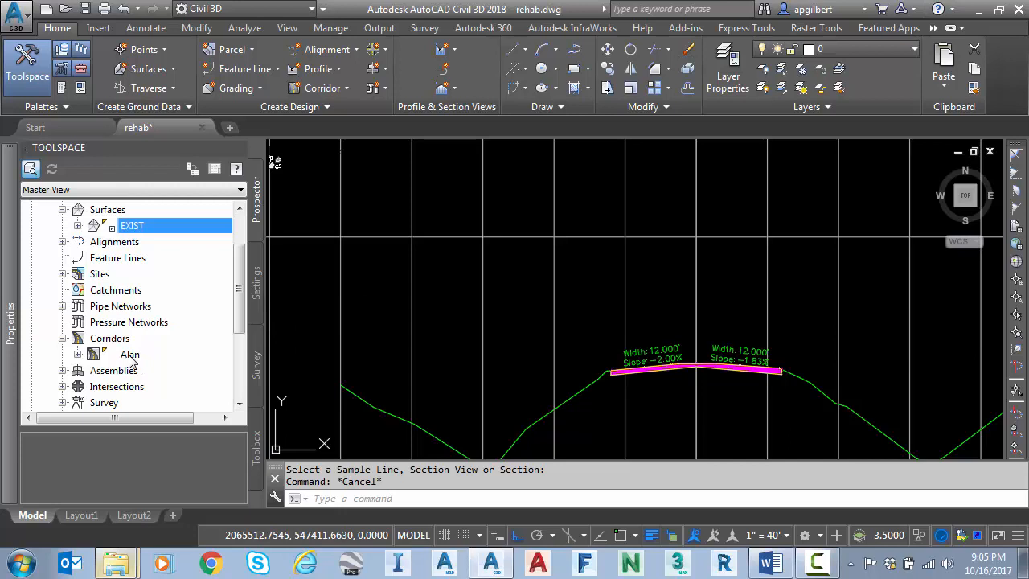
{"action": "left_click", "coordinate": [128, 353]}
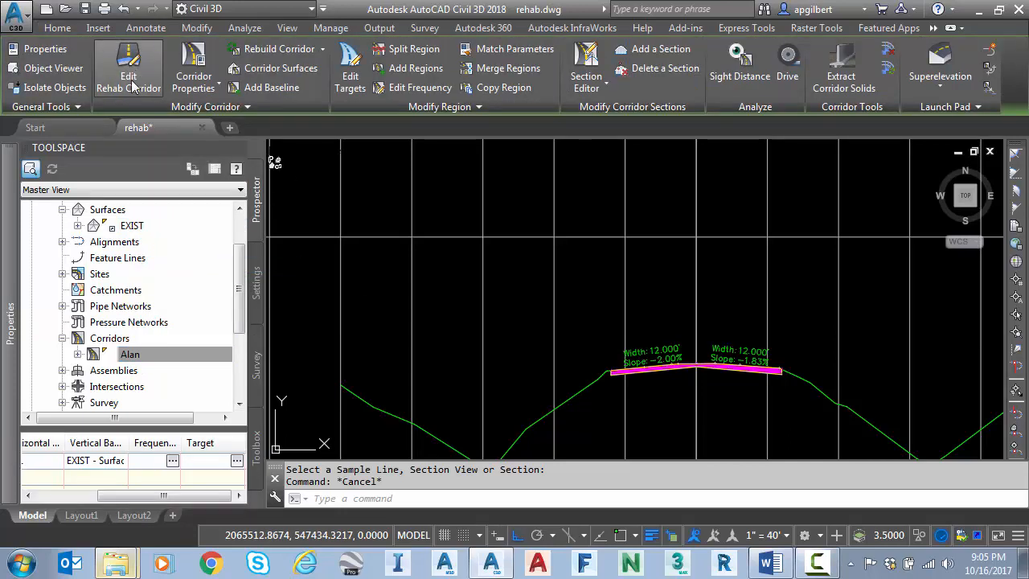
{"action": "left_click", "coordinate": [128, 77]}
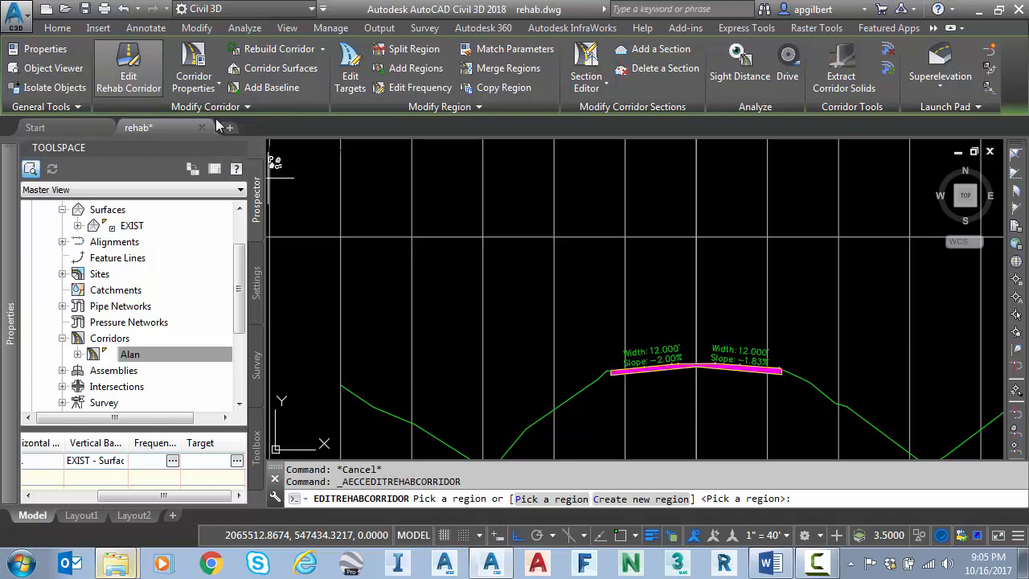
{"action": "right_click", "coordinate": [694, 289]}
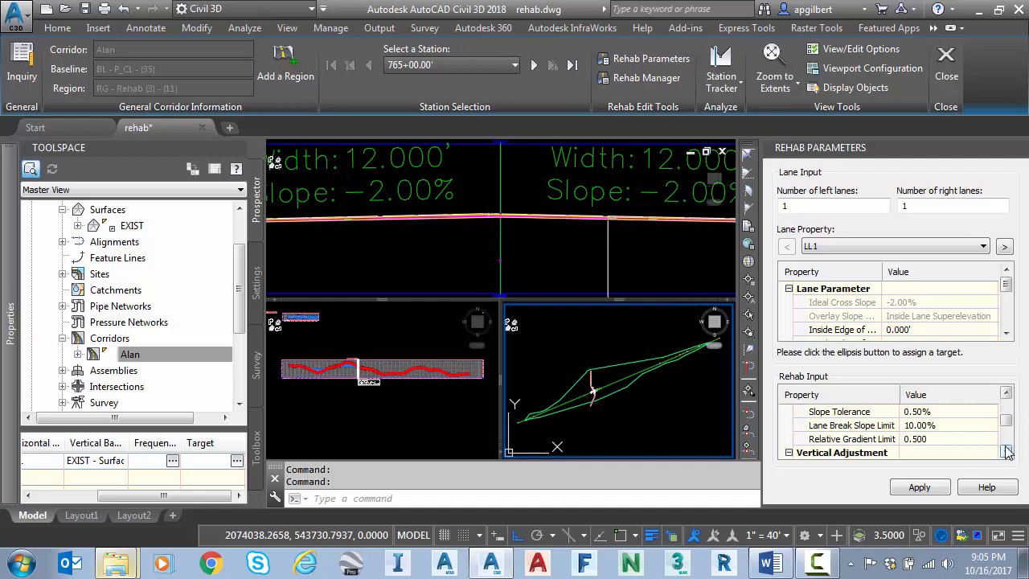
Edit the slope tolerance and minimum level depth values and apply the rehab parameters.
{"action": "scroll", "scroll_direction": "up", "scroll_amount": 3}
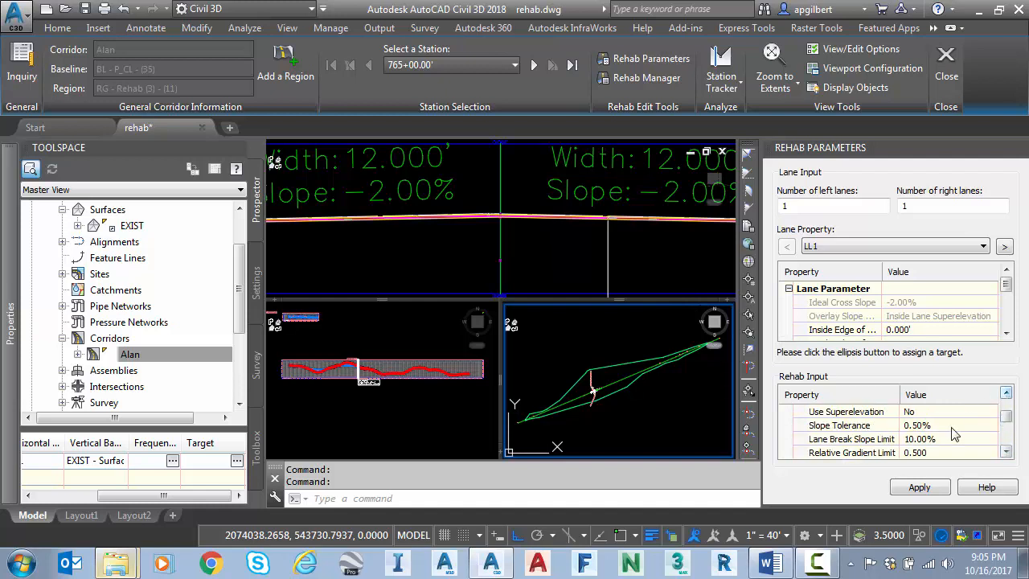
{"action": "double_click", "coordinate": [948, 424]}
{"action": "type", "text": "0"}
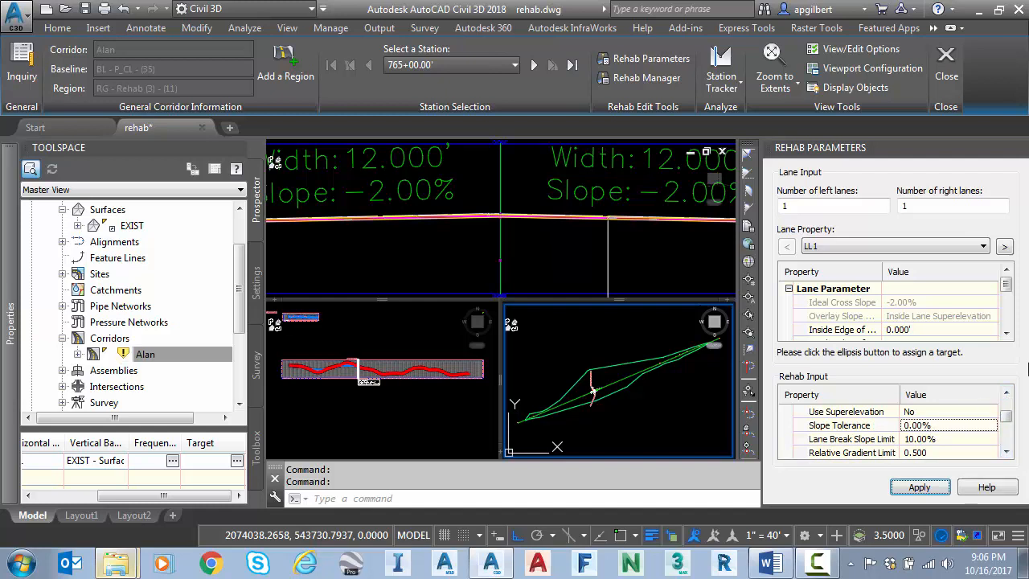
{"action": "scroll", "scroll_direction": "down", "scroll_amount": 3}
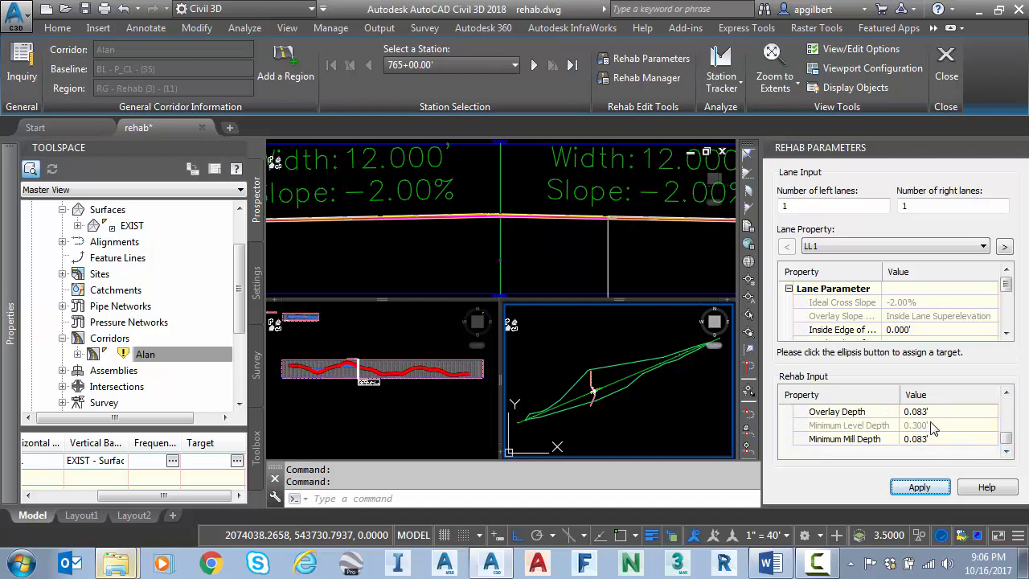
{"action": "double_click", "coordinate": [948, 412]}
{"action": "type", "text": "167"}
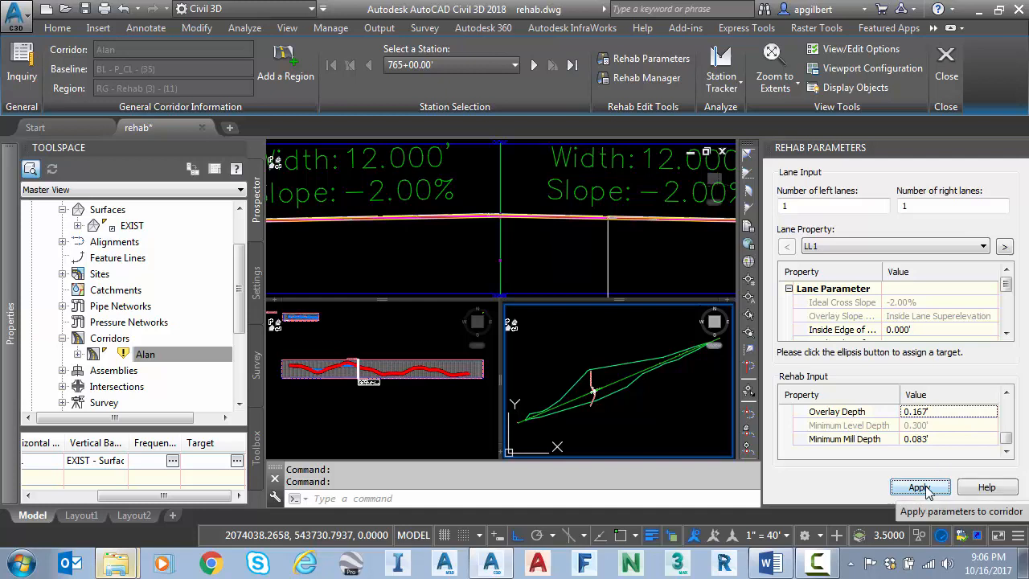
{"action": "left_click", "coordinate": [919, 487]}
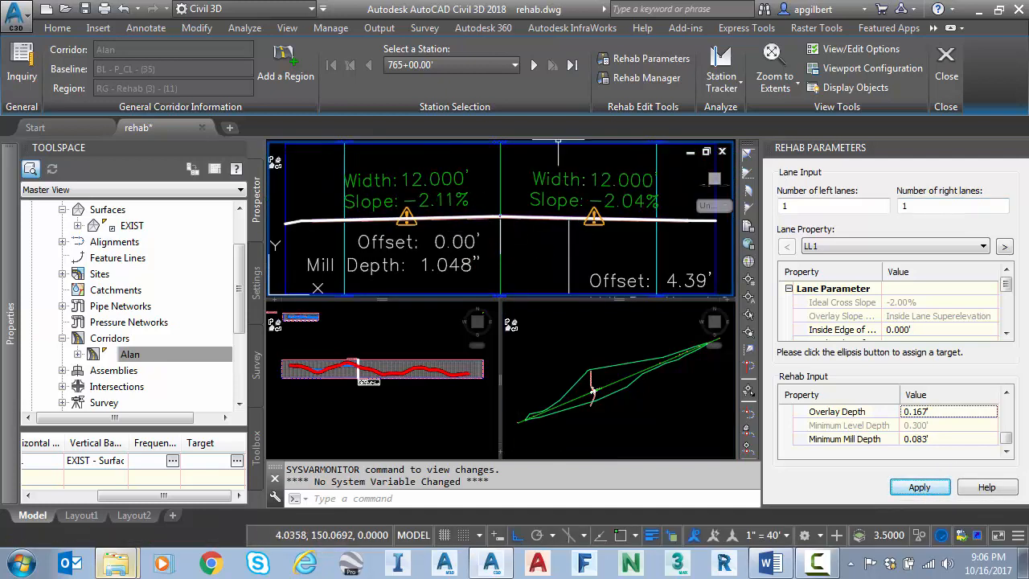
Review the section at station 765+16.12, then close the rehab editor.
{"action": "left_click", "coordinate": [514, 64]}
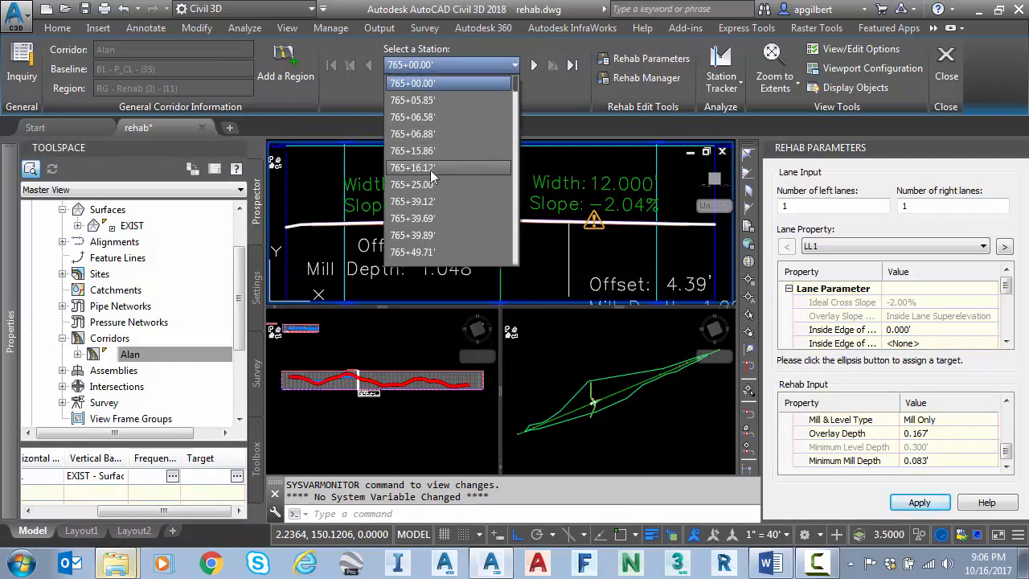
{"action": "left_click", "coordinate": [412, 167]}
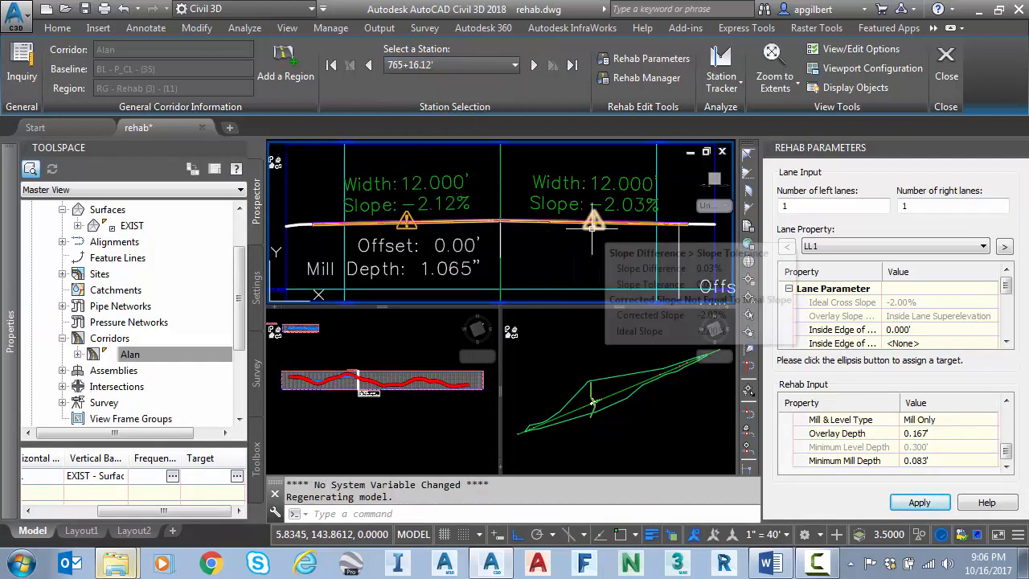
{"action": "mouse_move", "coordinate": [1016, 98]}
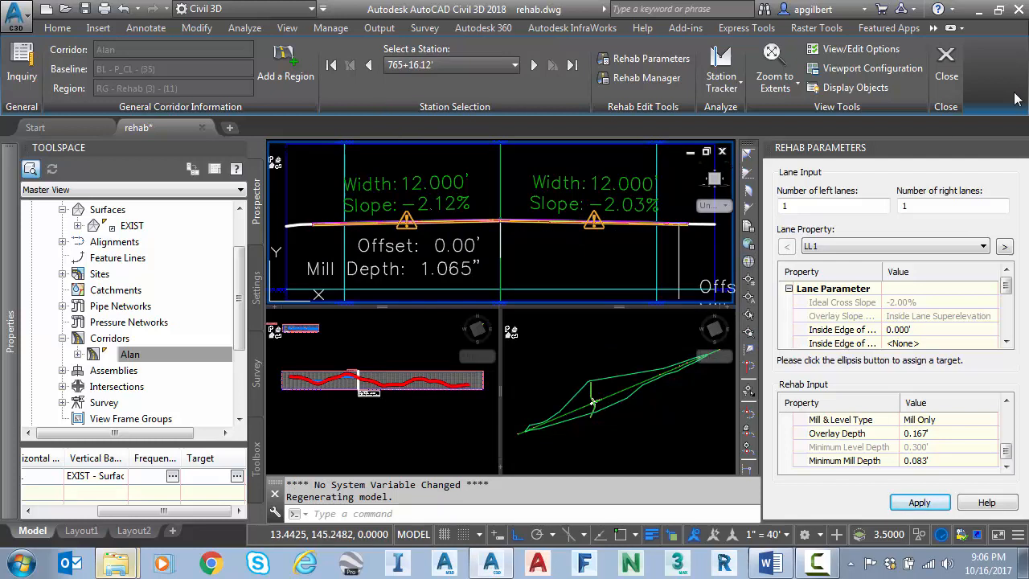
{"action": "left_click", "coordinate": [945, 68]}
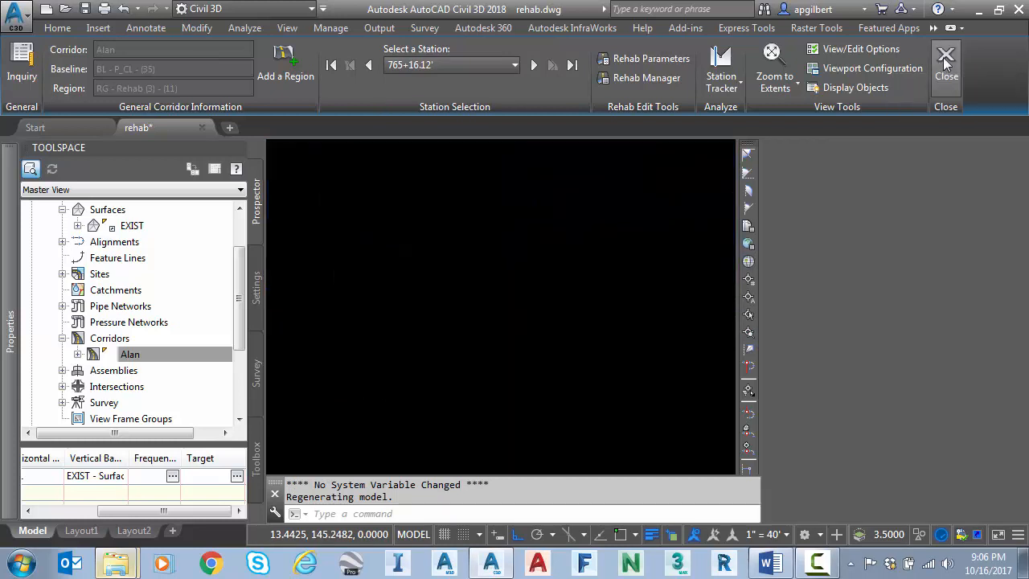
Return to the drawing and select the regenerated Alan corridor section.
{"action": "left_click", "coordinate": [946, 68]}
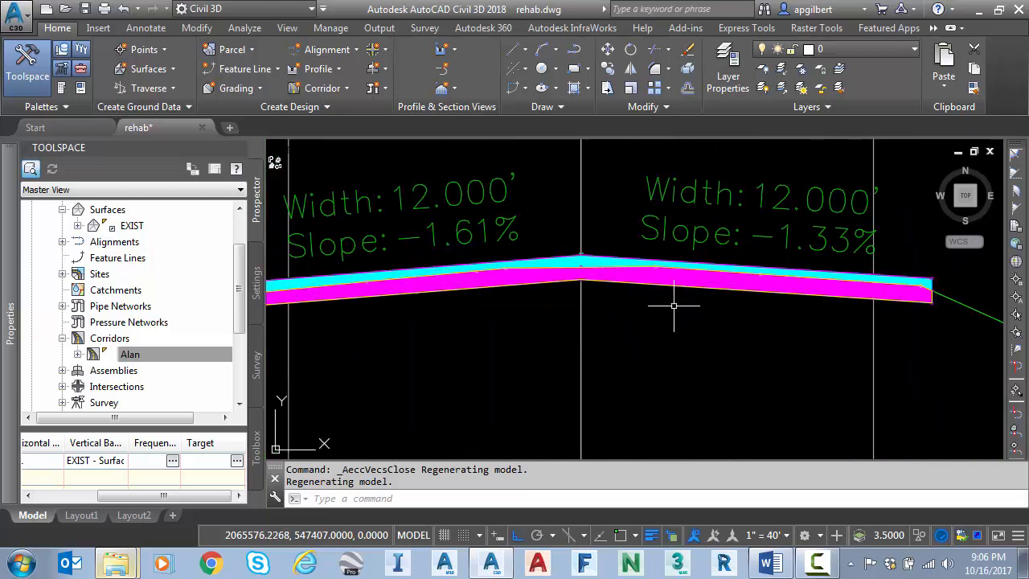
{"action": "mouse_move", "coordinate": [697, 307]}
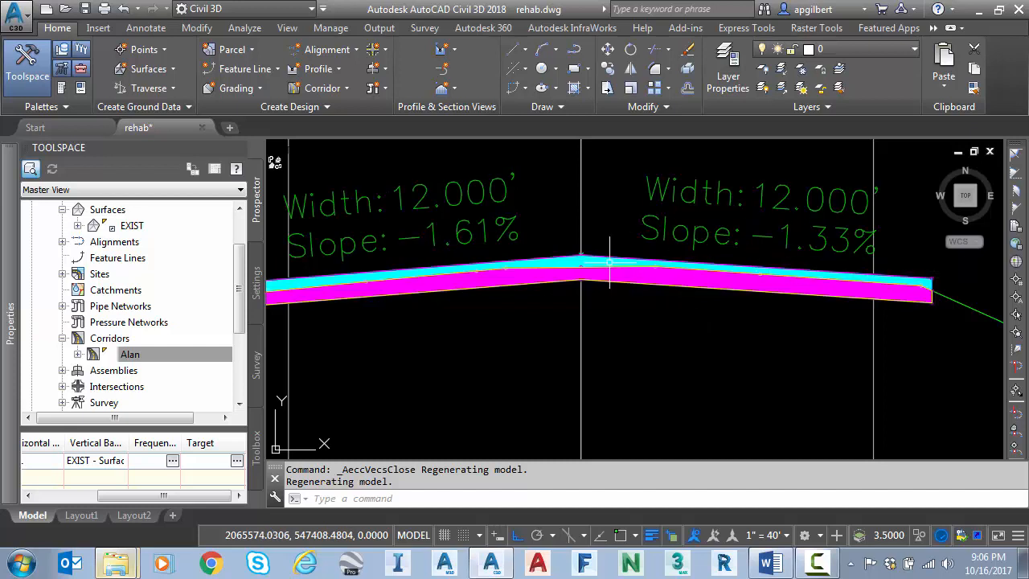
{"action": "left_click", "coordinate": [598, 286]}
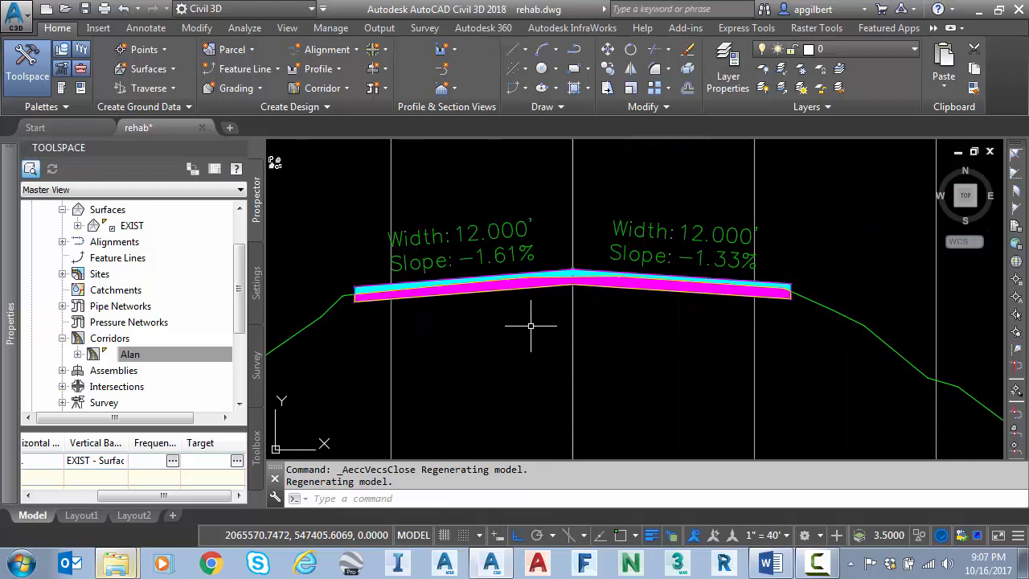
Reopen the Alan rehab corridor editor on its region at station 765+00.00.
{"action": "right_click", "coordinate": [128, 354]}
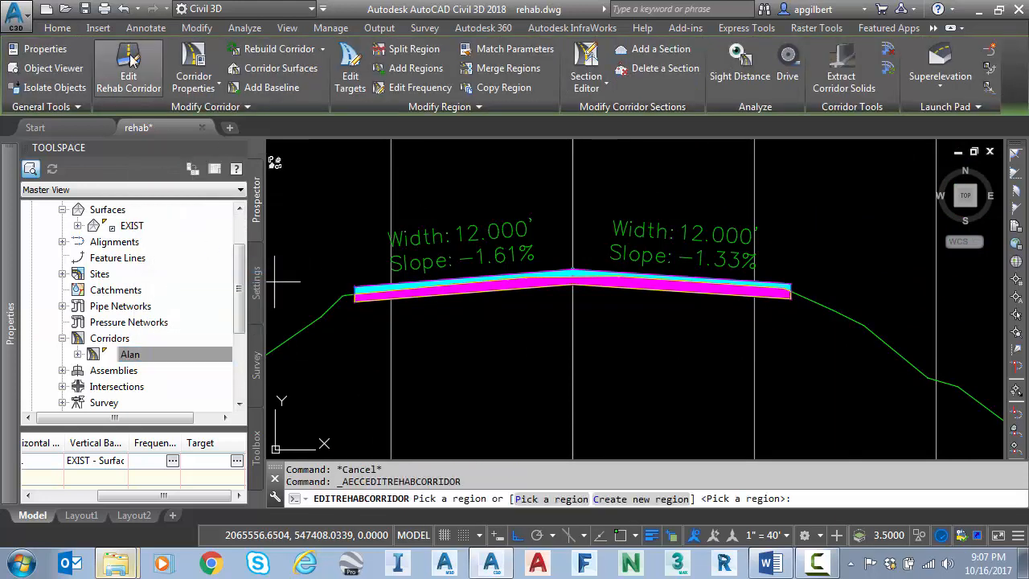
{"action": "left_click", "coordinate": [57, 28]}
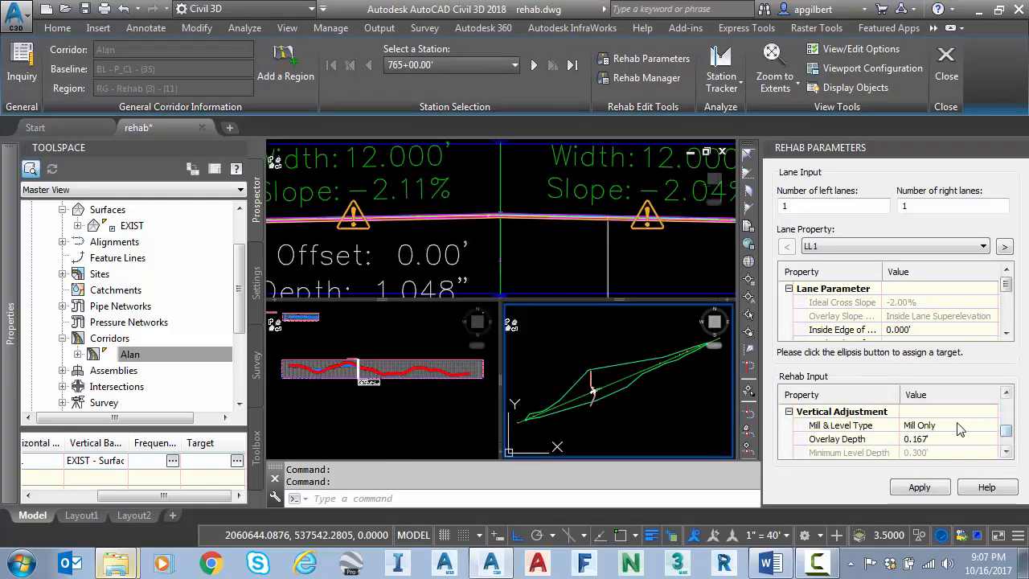
Set lane LL1 to Mill and Level with 0.50% slope tolerance and apply it.
{"action": "left_click", "coordinate": [949, 424]}
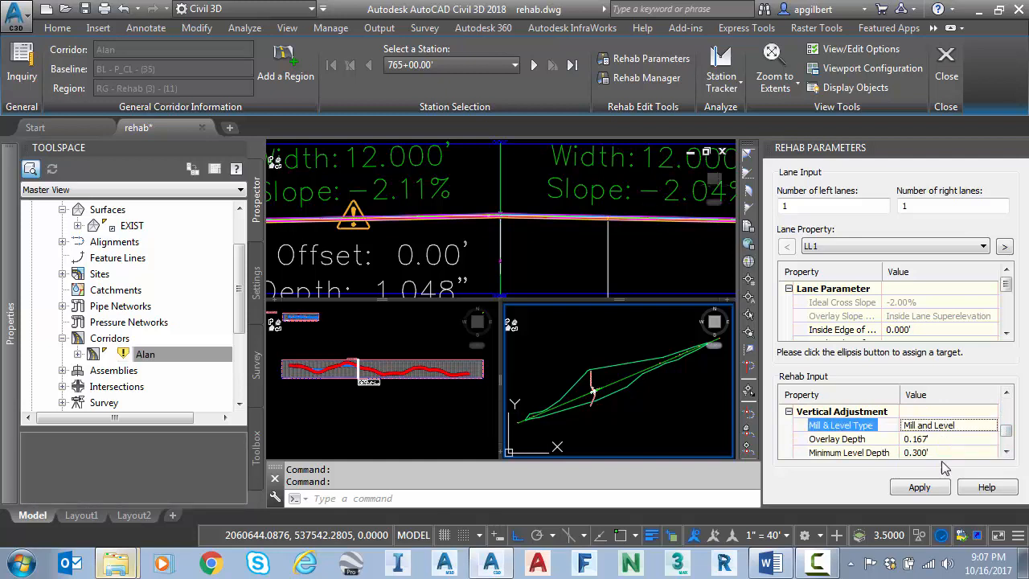
{"action": "left_click", "coordinate": [919, 487]}
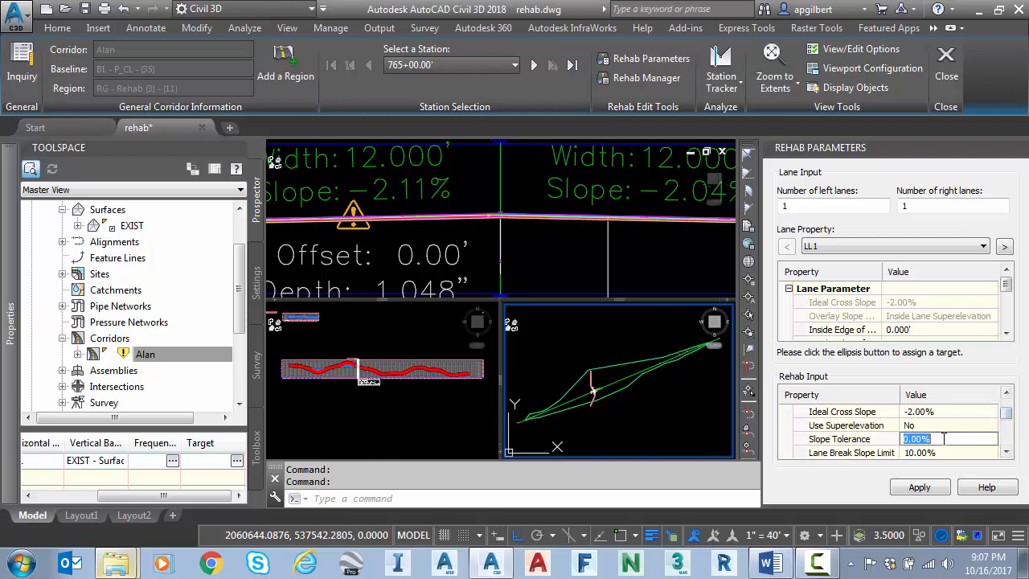
{"action": "type", "text": "."}
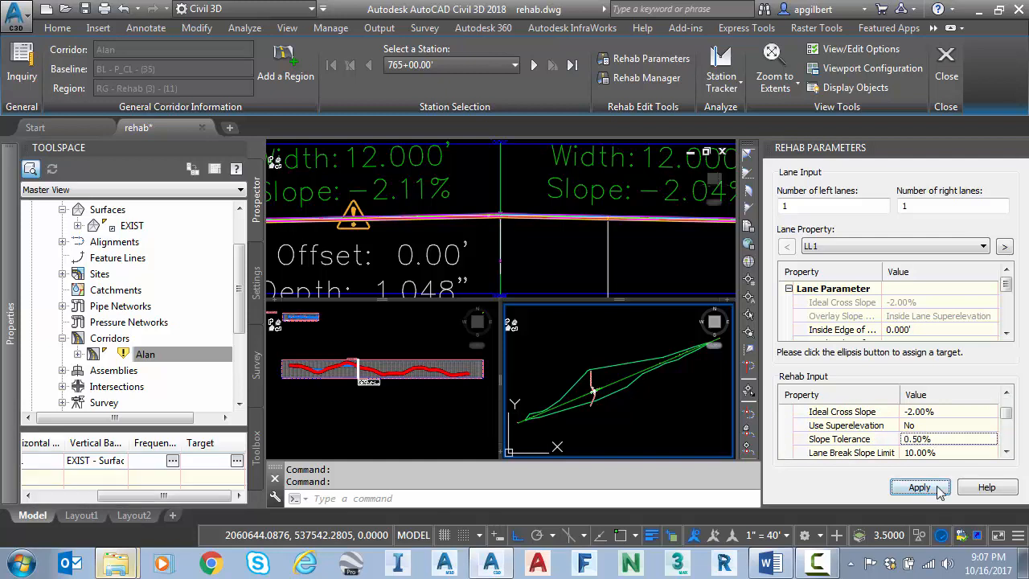
{"action": "left_click", "coordinate": [919, 487]}
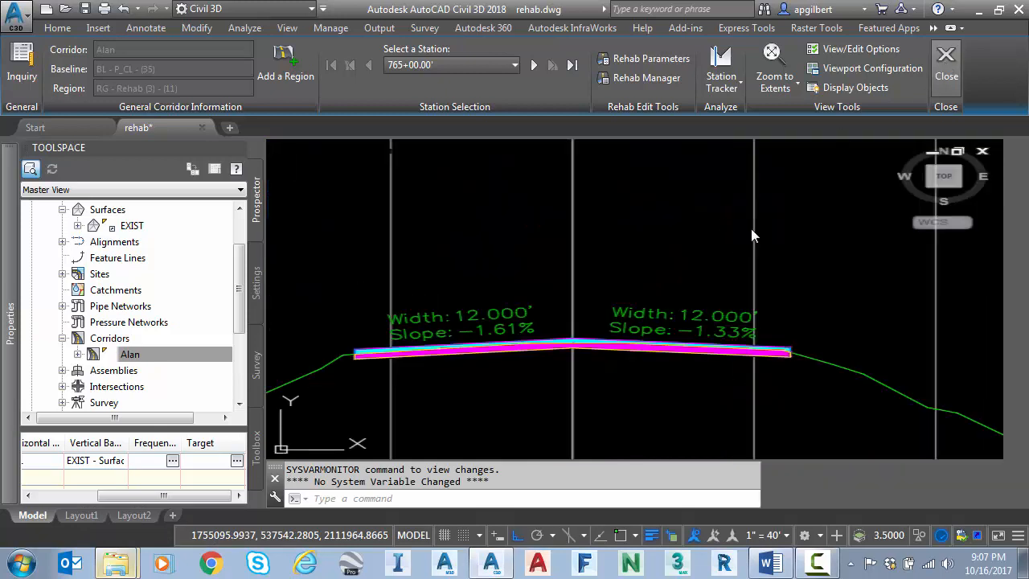
Close the rehab editor and review the section's 12' lanes at -2.00% and -1.83%.
{"action": "left_click", "coordinate": [945, 62]}
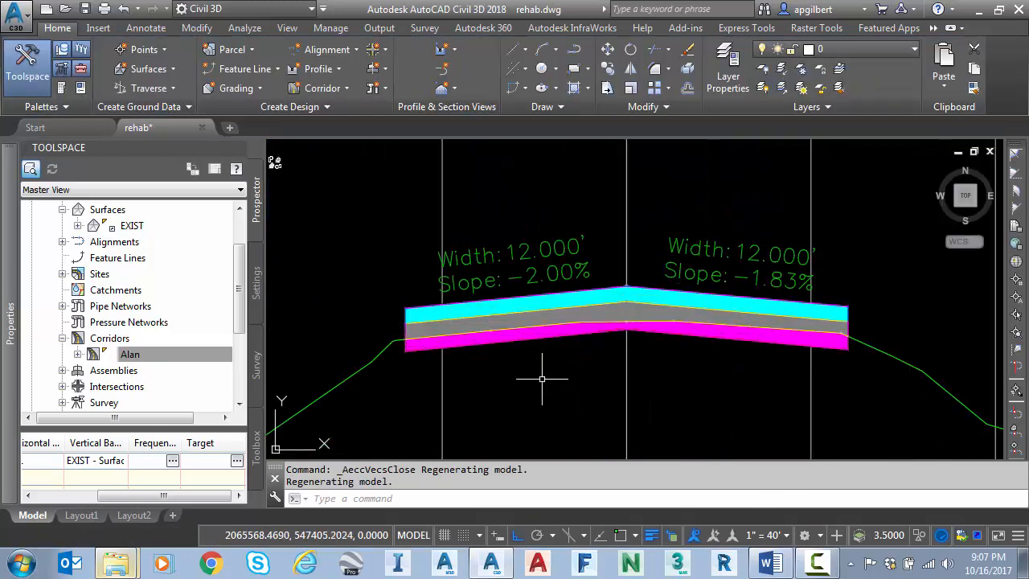
{"action": "mouse_move", "coordinate": [533, 404]}
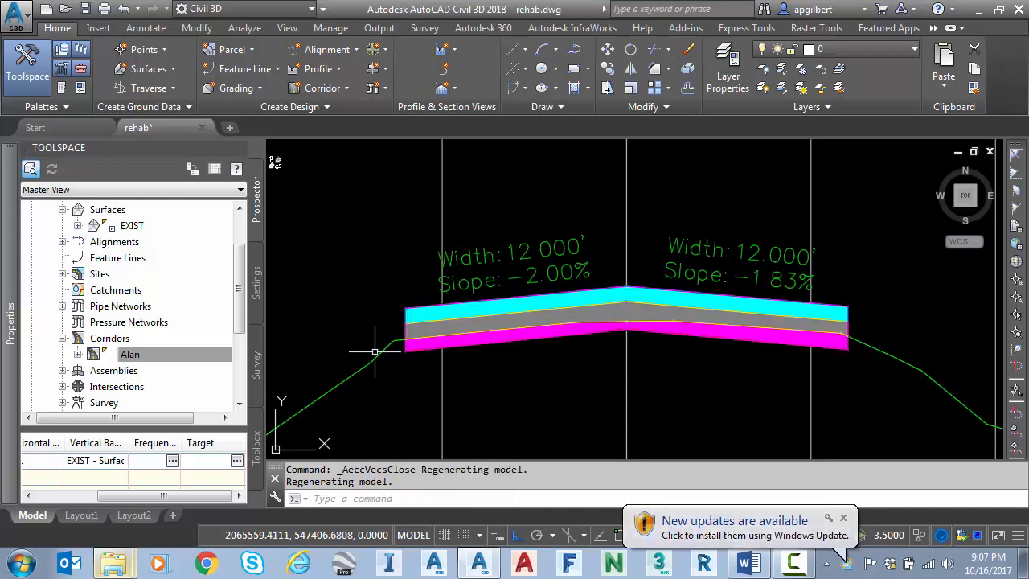
{"action": "mouse_move", "coordinate": [377, 354]}
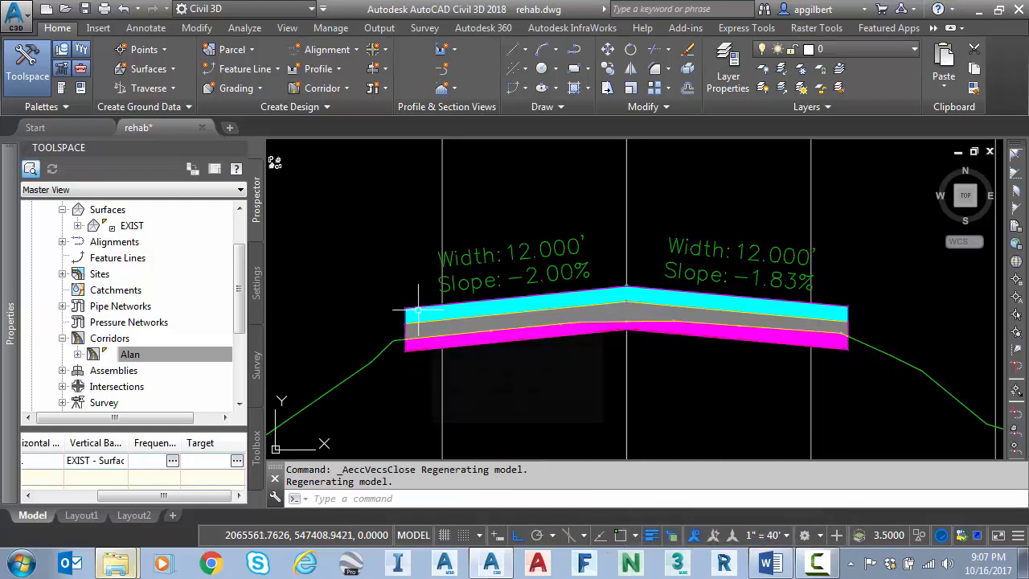
{"action": "mouse_move", "coordinate": [373, 309]}
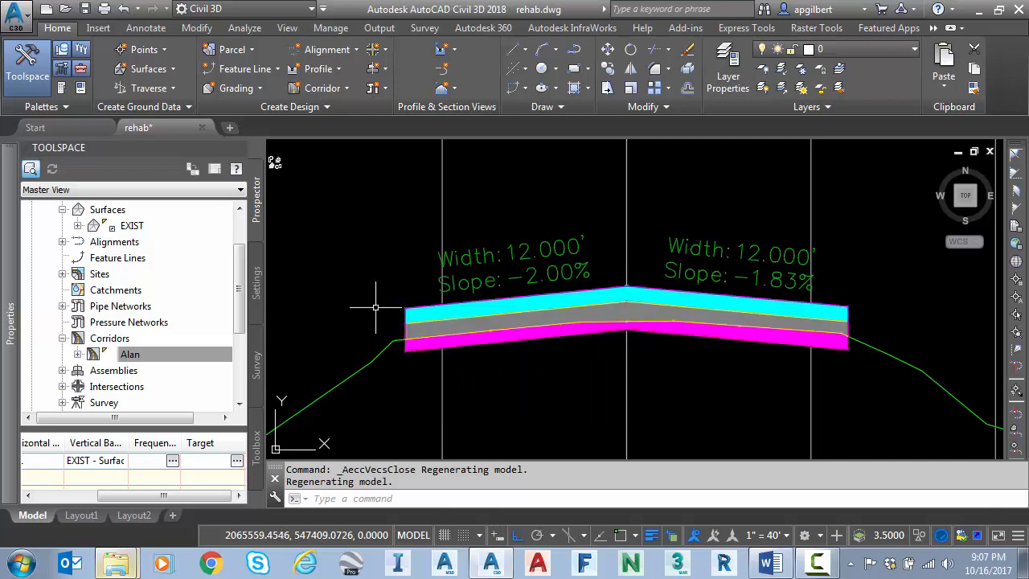
{"action": "mouse_move", "coordinate": [346, 298]}
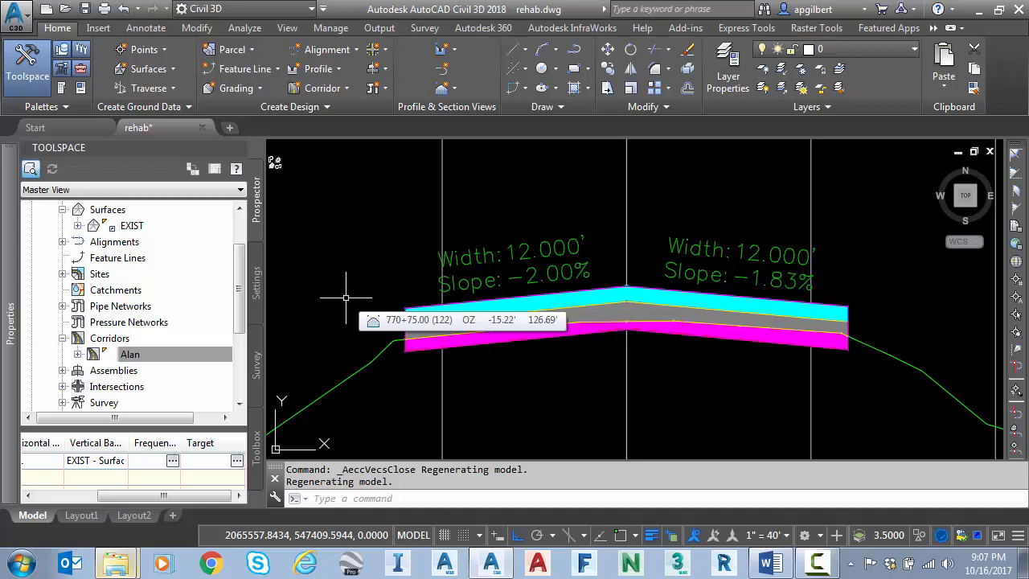
{"action": "scroll", "scroll_direction": "down", "scroll_amount": 3}
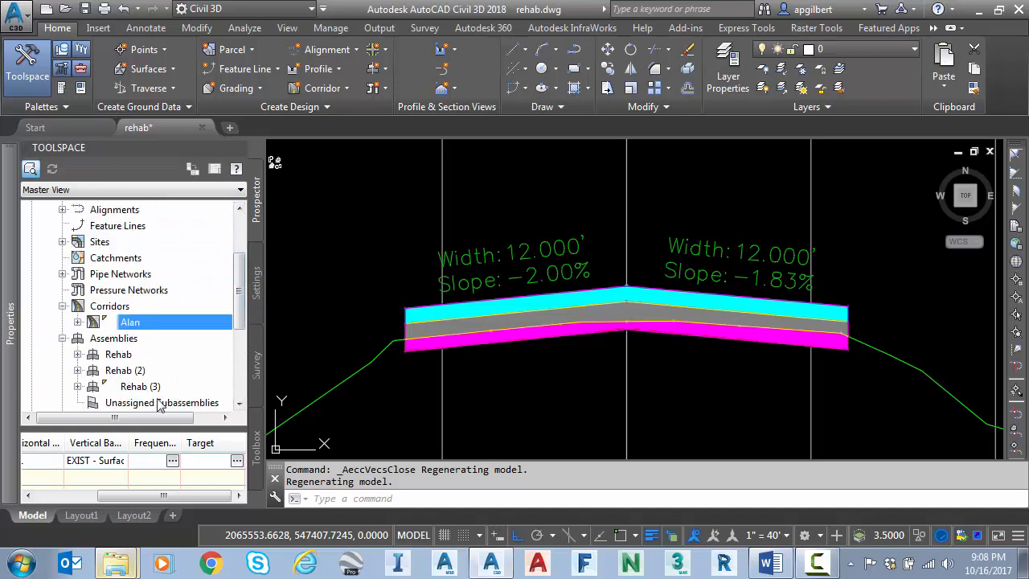
Zoom to the Rehab (3) assembly and select its Overlay_Mill_Level_Crown subassembly.
{"action": "right_click", "coordinate": [142, 386]}
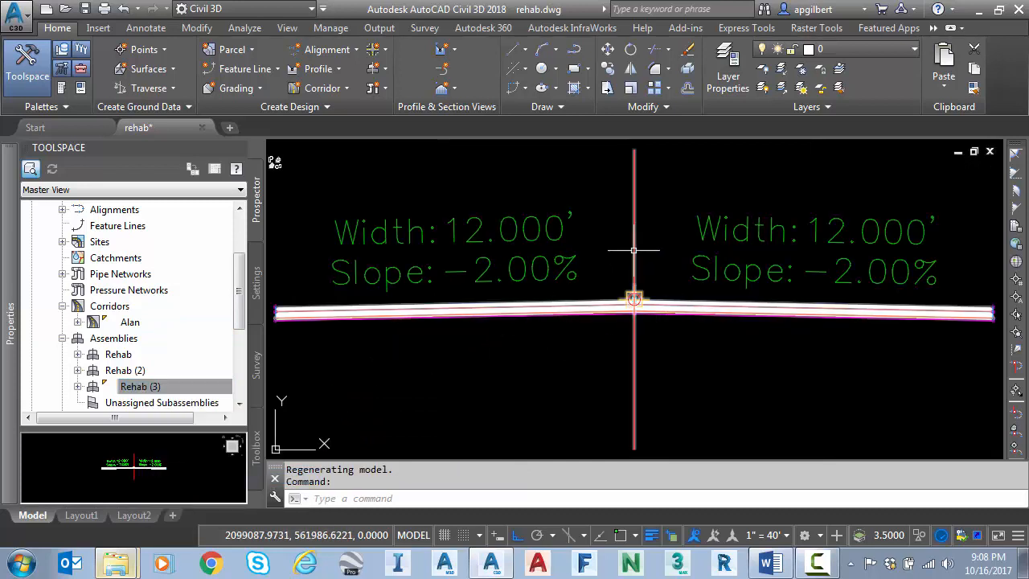
{"action": "left_click", "coordinate": [634, 301]}
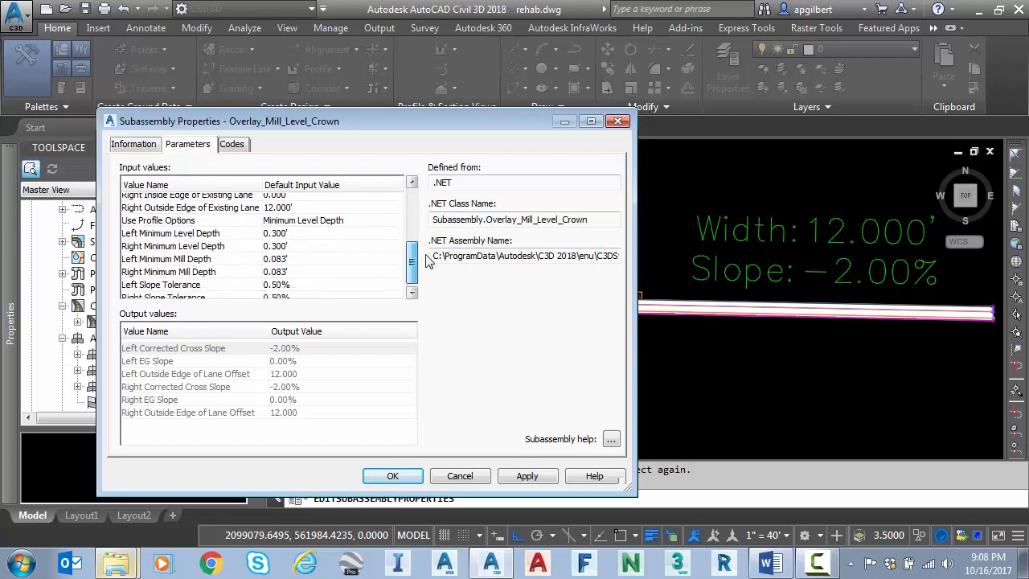
Set the subassembly's left and right minimum level depths to 0.083' and confirm.
{"action": "scroll", "scroll_direction": "down", "scroll_amount": 3}
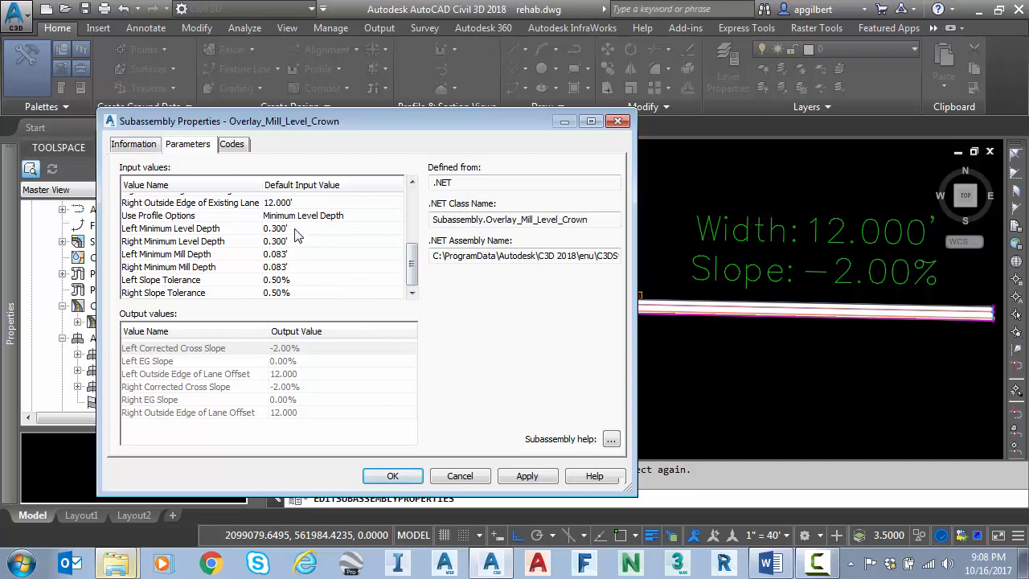
{"action": "double_click", "coordinate": [277, 228]}
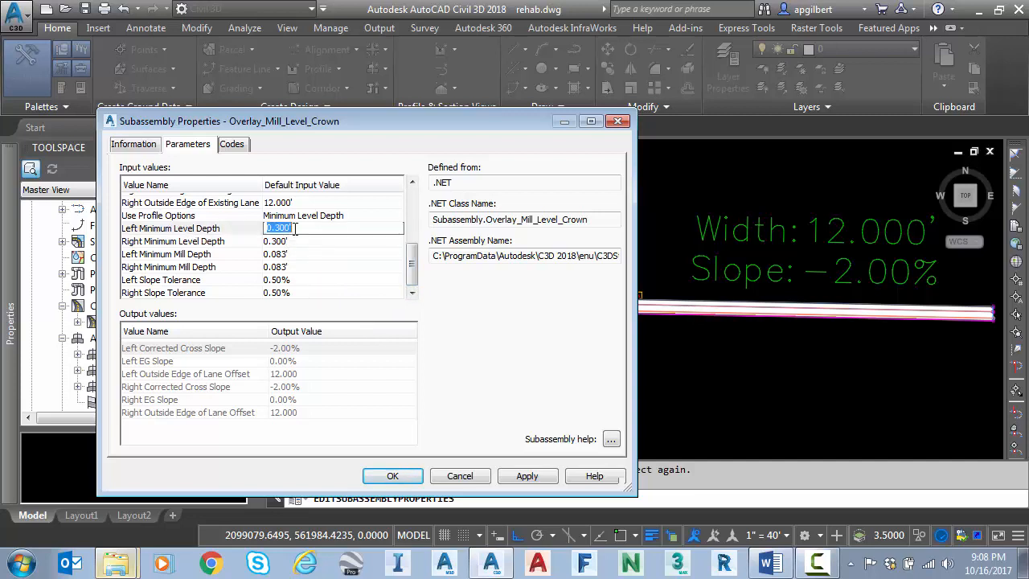
{"action": "type", "text": ".082"}
{"action": "left_click", "coordinate": [333, 241]}
{"action": "type", "text": ".083"}
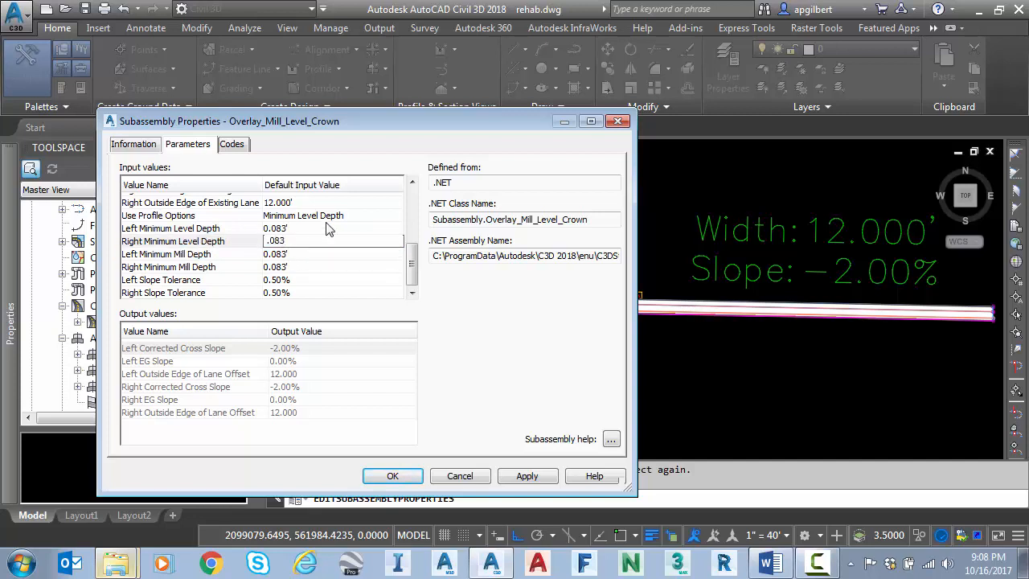
{"action": "left_click", "coordinate": [392, 476]}
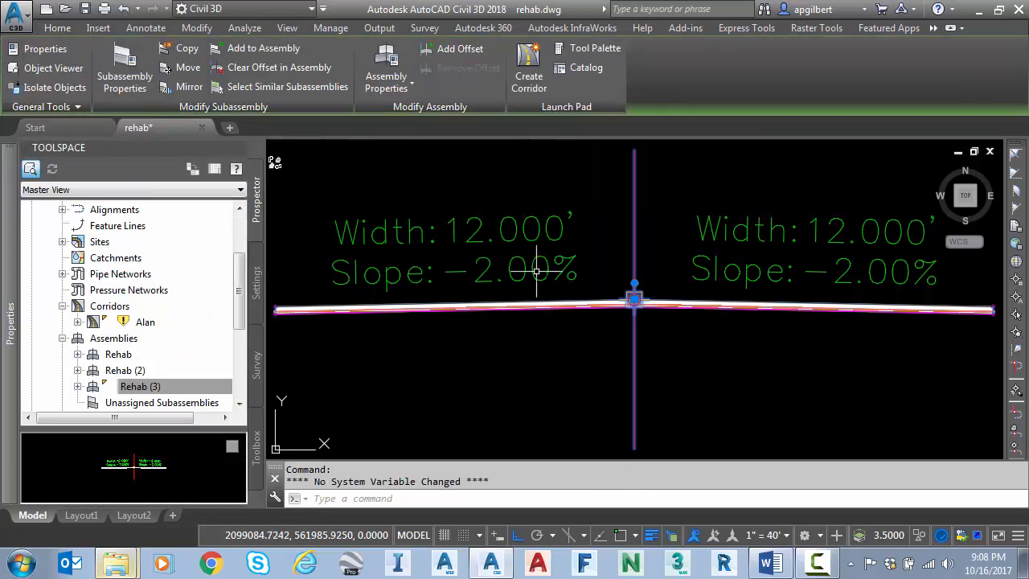
{"action": "mouse_move", "coordinate": [440, 281]}
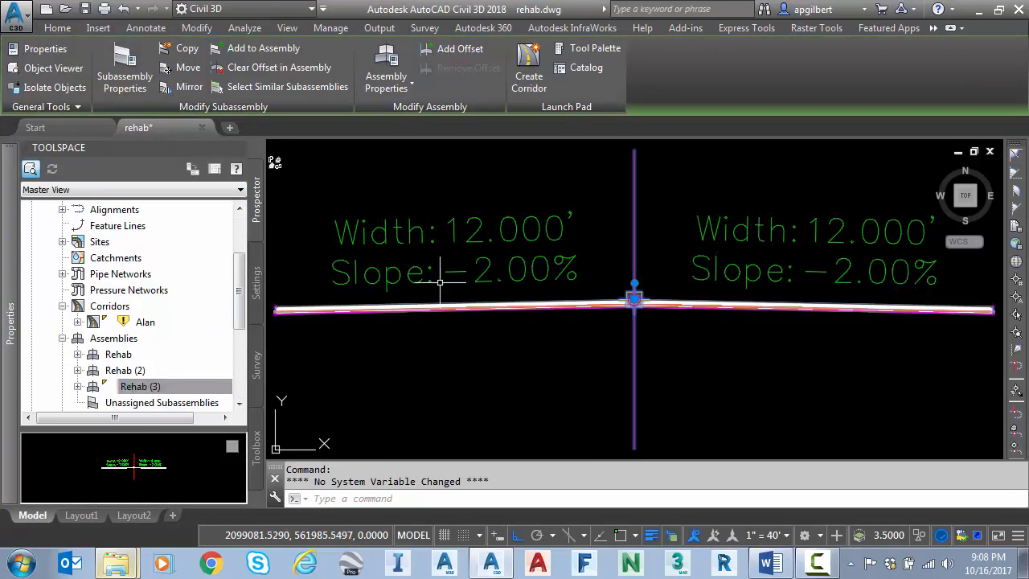
Rebuild corridor Alan so the section shows lanes at -0.74% and -0.63%.
{"action": "right_click", "coordinate": [144, 321]}
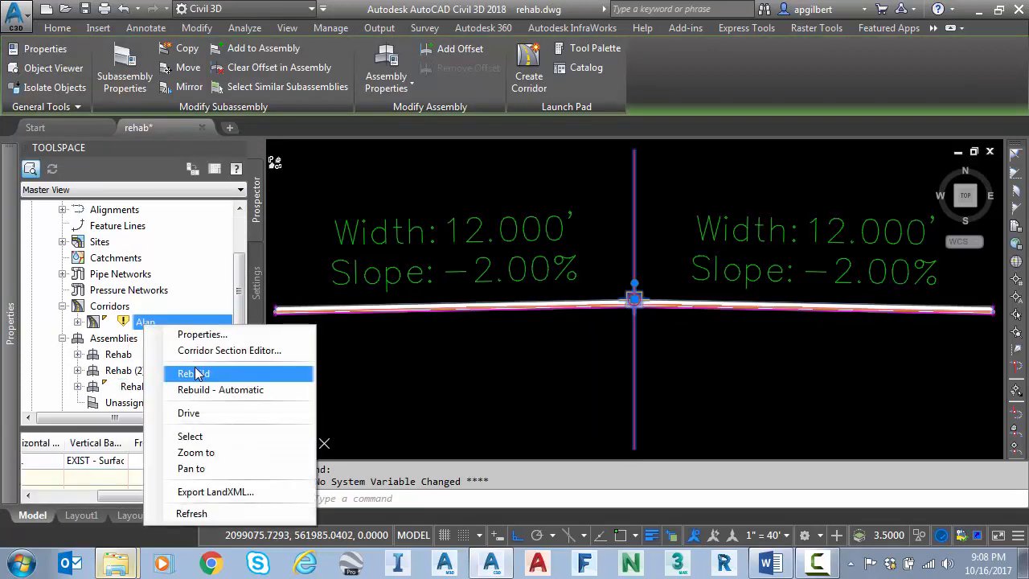
{"action": "left_click", "coordinate": [193, 373]}
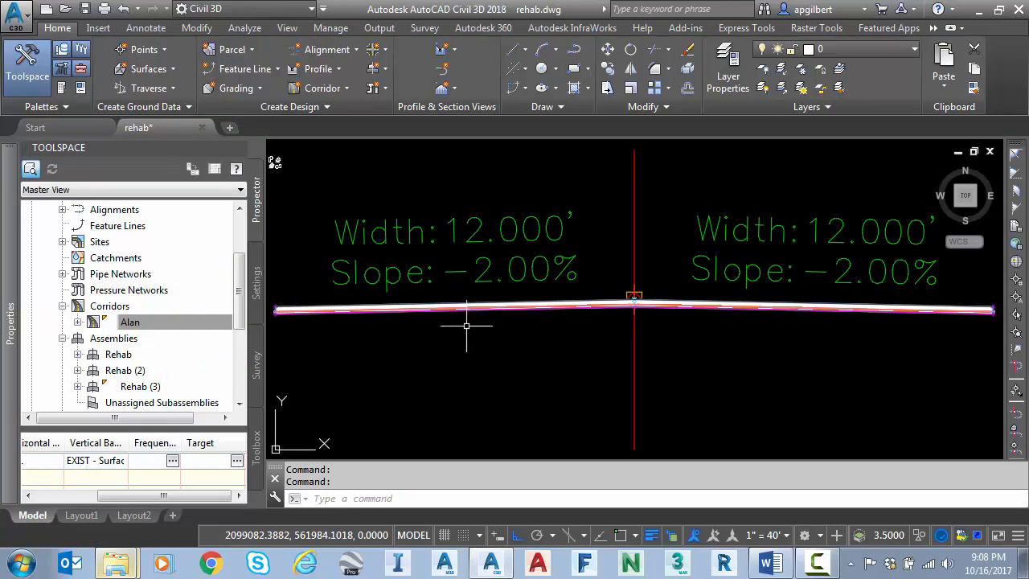
{"action": "scroll", "scroll_direction": "down", "scroll_amount": 3}
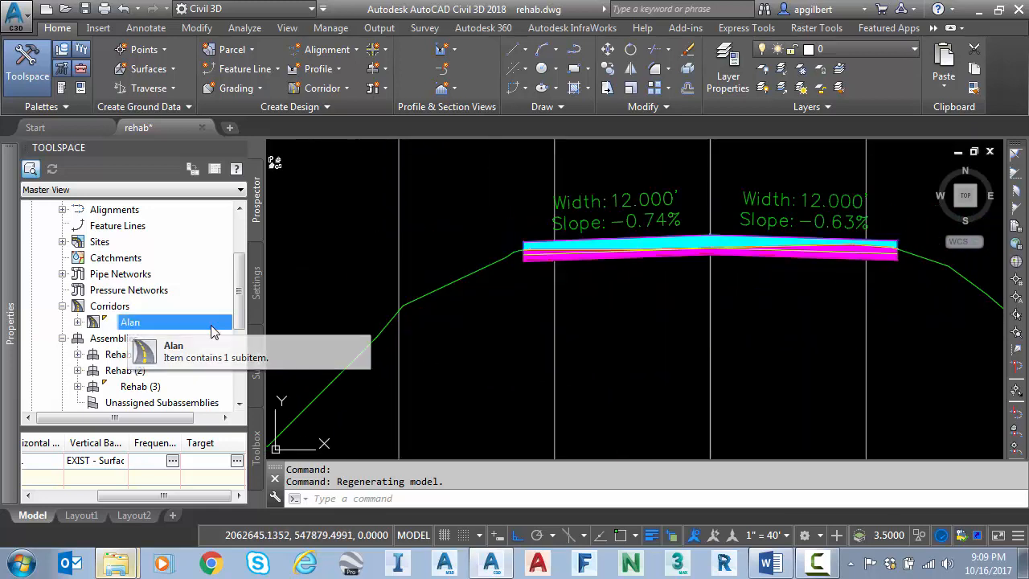
Regenerate the Alan rehab corridor to show 0.996" level depth and 1.000" mill depth.
{"action": "right_click", "coordinate": [128, 321]}
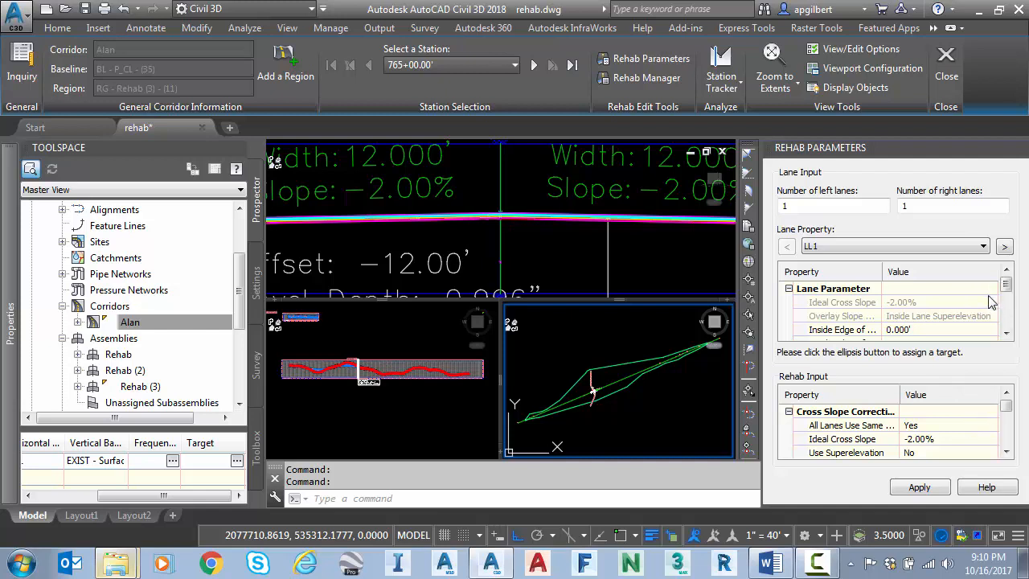
{"action": "mouse_move", "coordinate": [925, 312]}
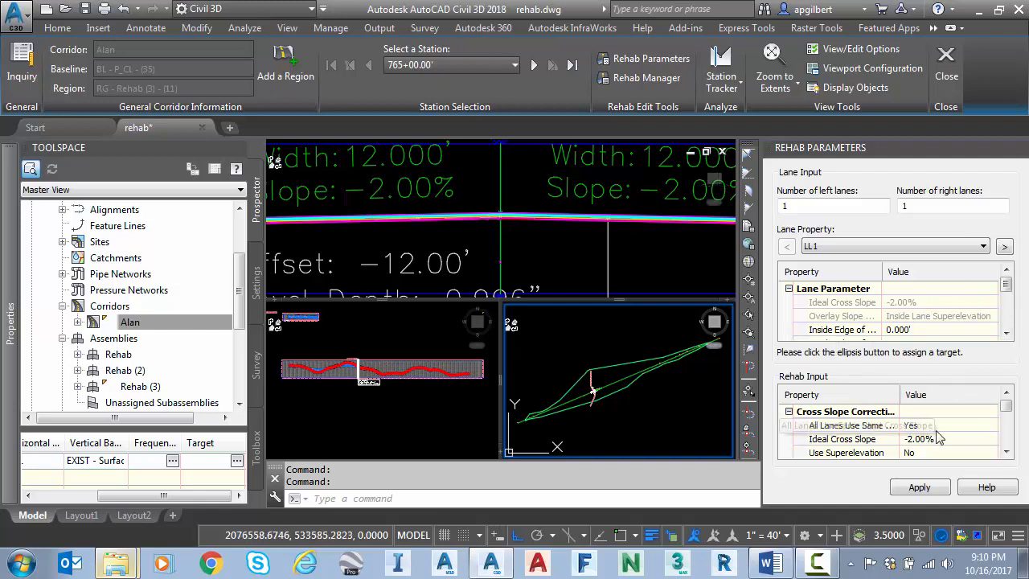
{"action": "mouse_move", "coordinate": [849, 356]}
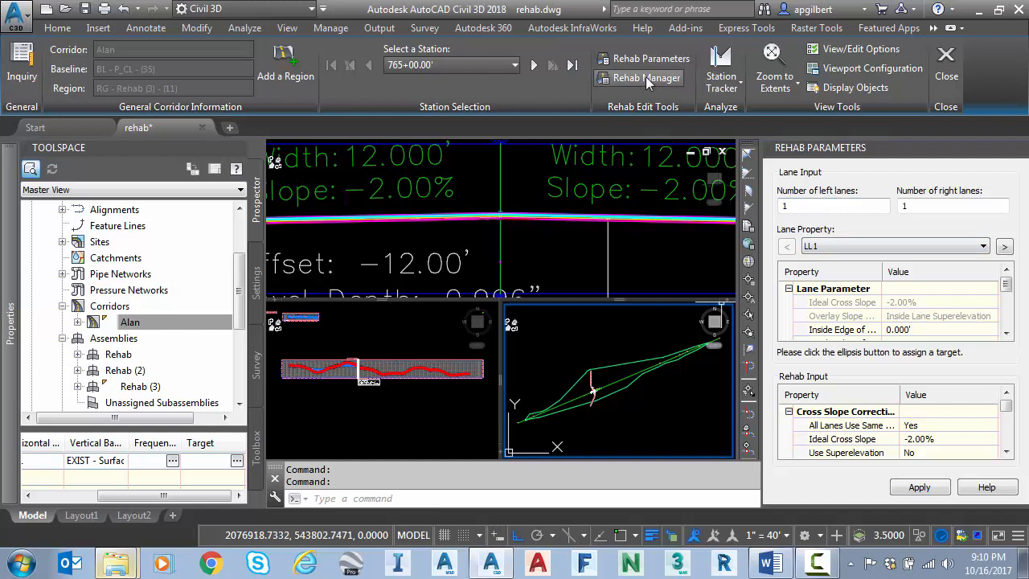
{"action": "mouse_move", "coordinate": [688, 253]}
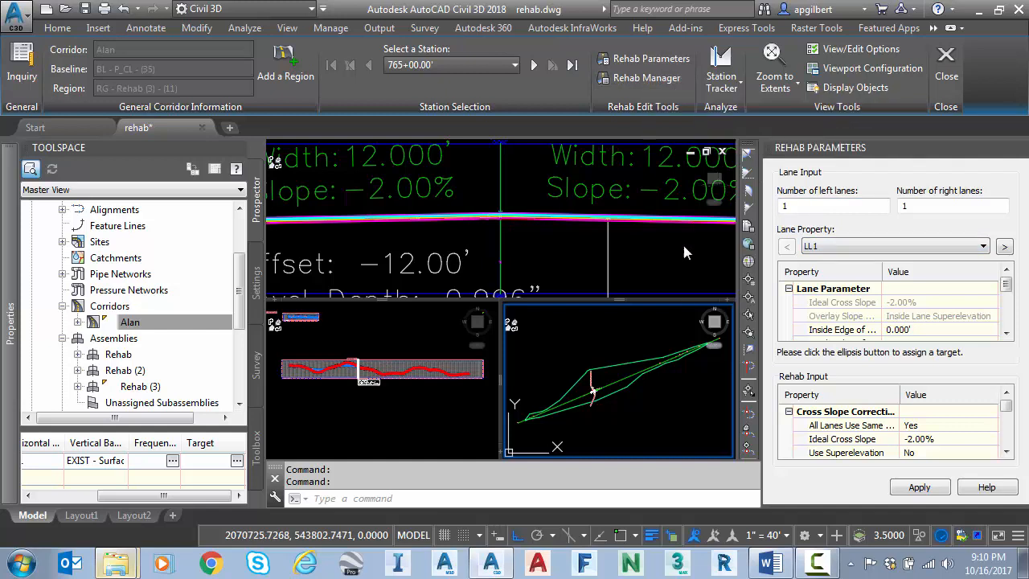
{"action": "left_click", "coordinate": [512, 64]}
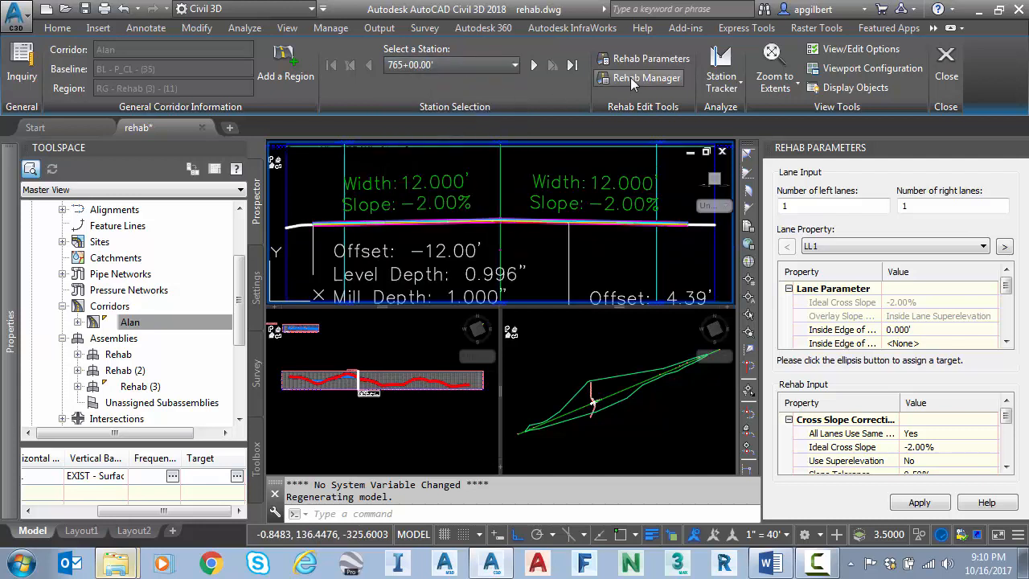
Review the Cross Slope Correction Report for Left Lane 1, flagging 765+49.71 and 765+50.00.
{"action": "left_click", "coordinate": [646, 77]}
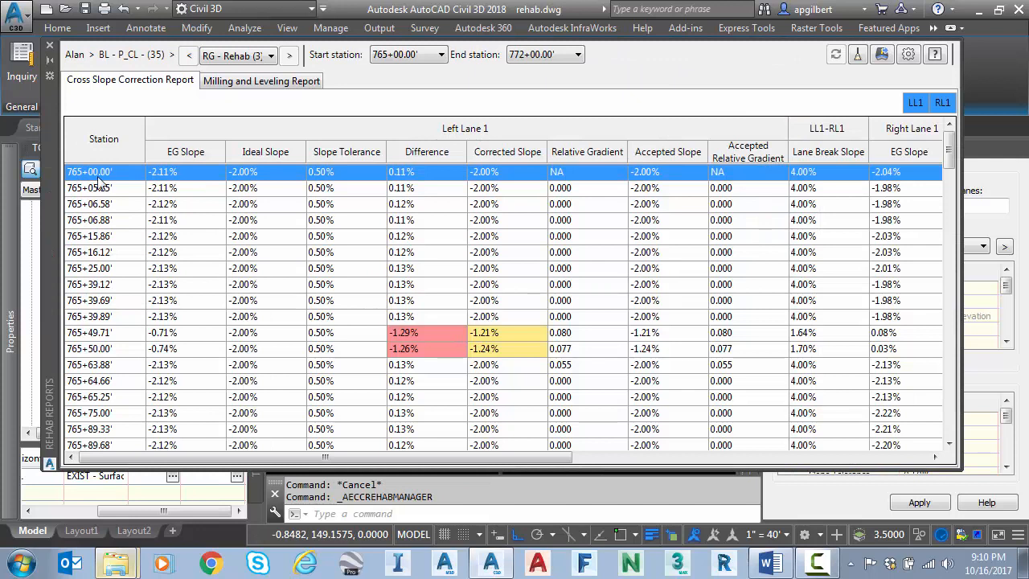
{"action": "mouse_move", "coordinate": [115, 219]}
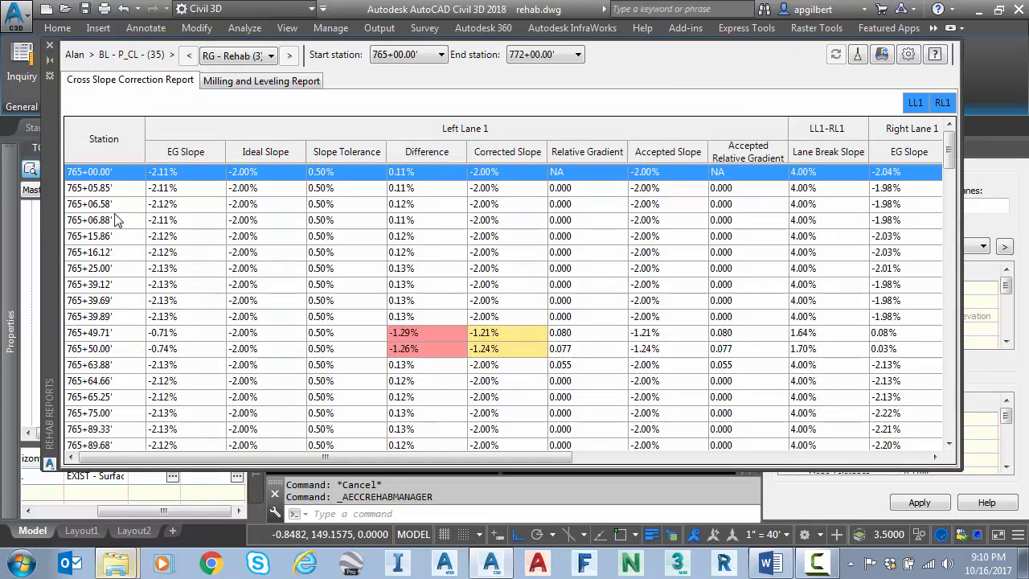
{"action": "mouse_move", "coordinate": [211, 167]}
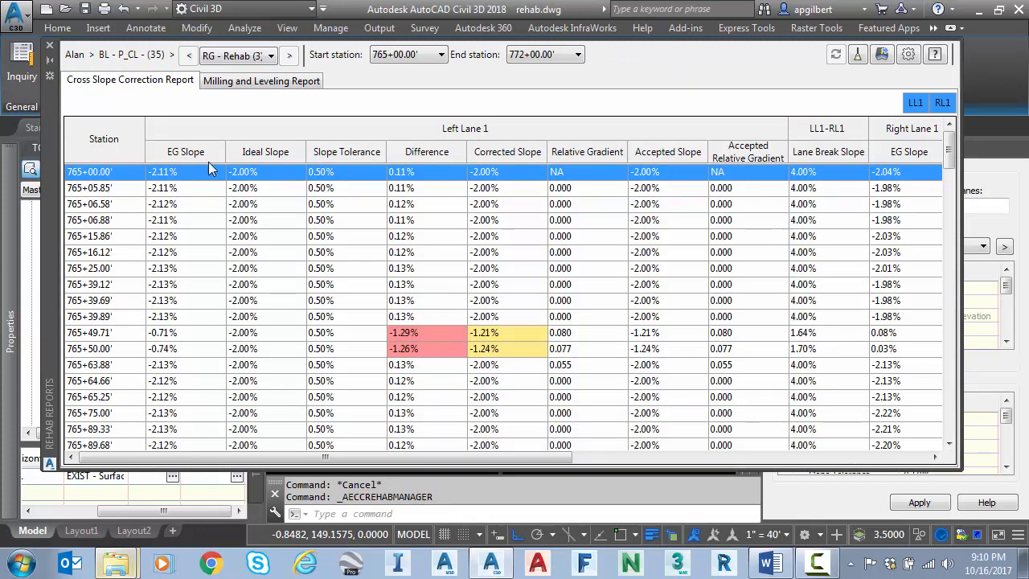
{"action": "mouse_move", "coordinate": [272, 178]}
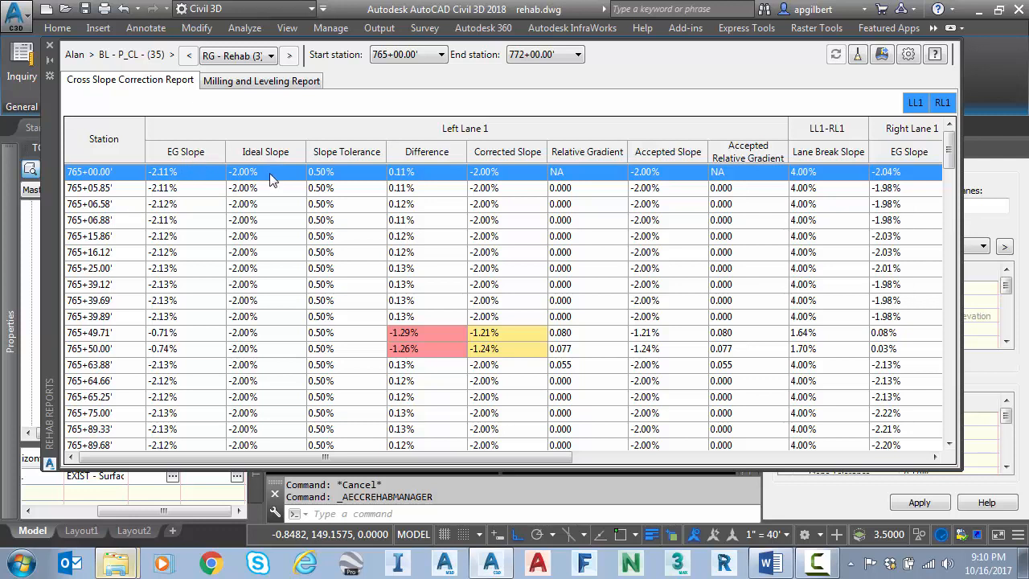
{"action": "mouse_move", "coordinate": [598, 331]}
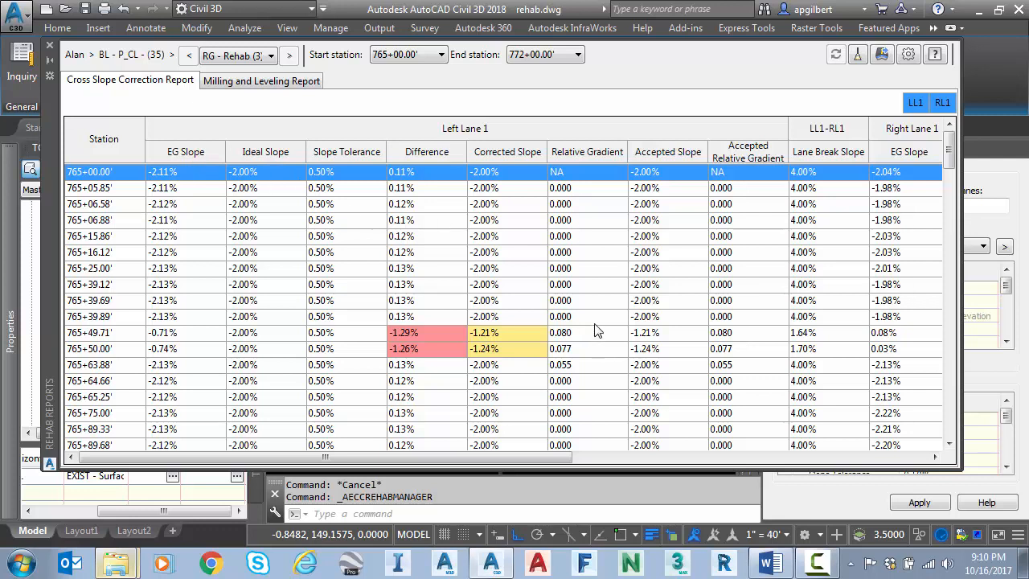
{"action": "mouse_move", "coordinate": [585, 360]}
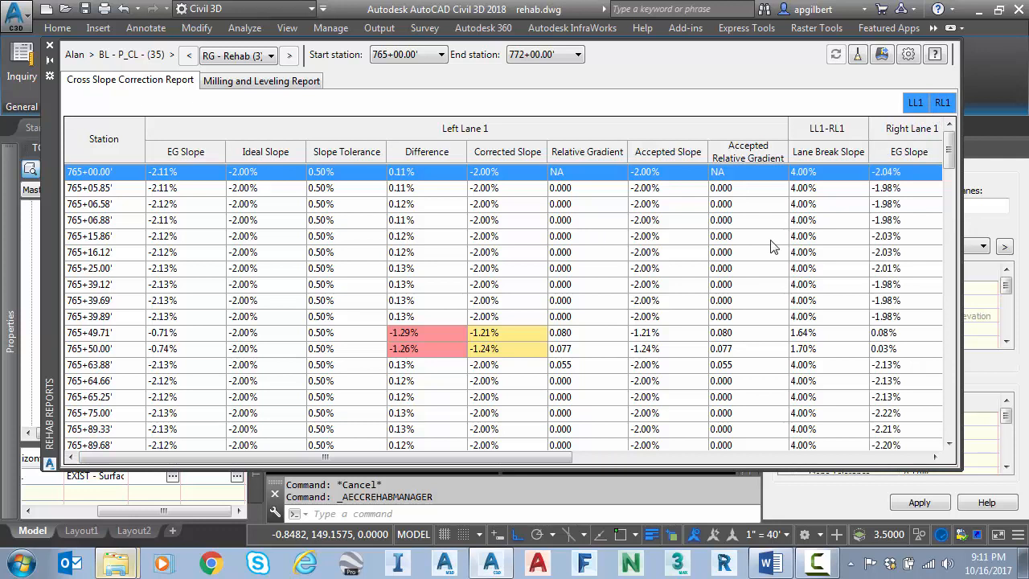
{"action": "mouse_move", "coordinate": [426, 337]}
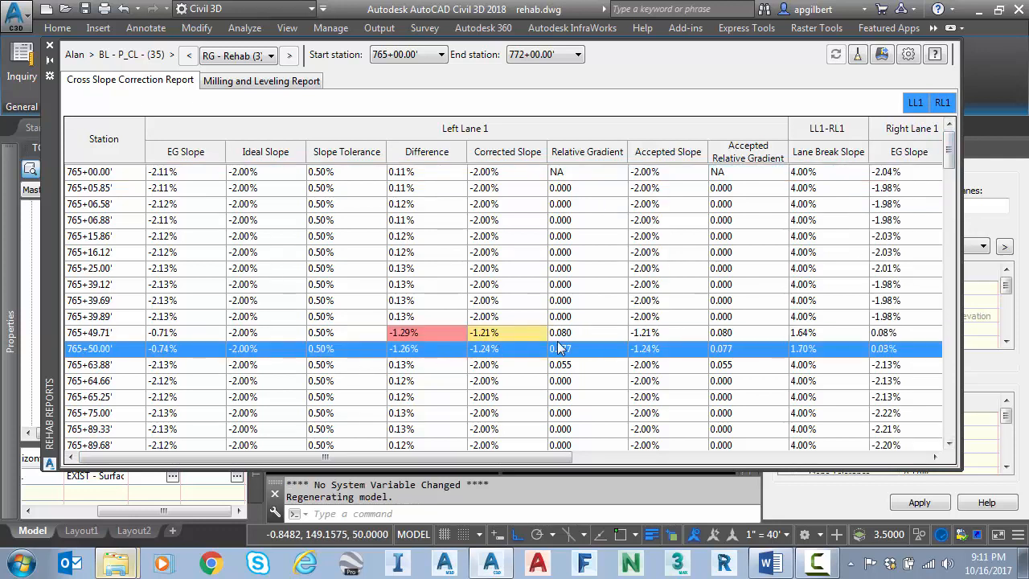
{"action": "scroll", "scroll_direction": "down", "scroll_amount": 3}
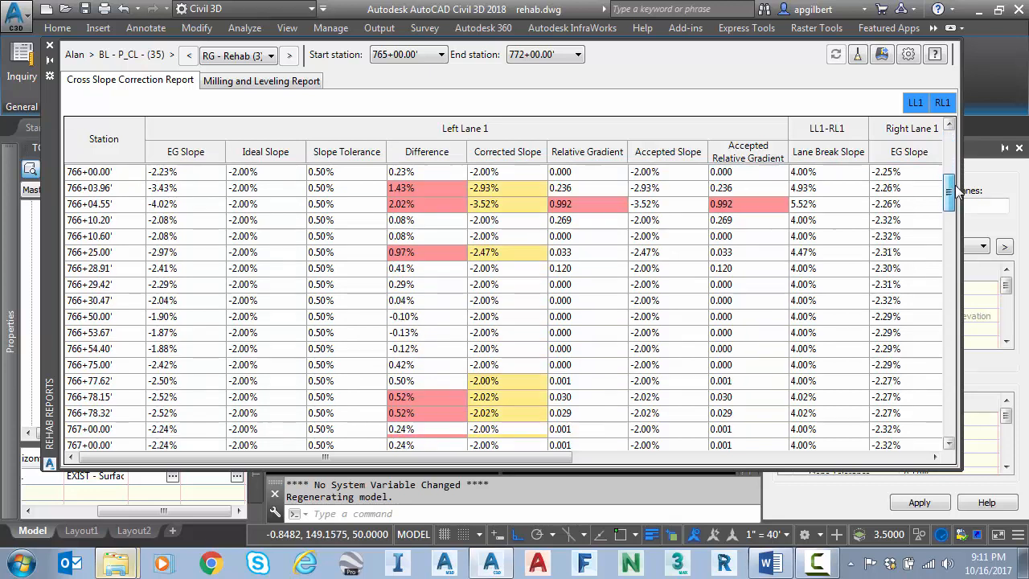
{"action": "scroll", "scroll_direction": "down", "scroll_amount": 3}
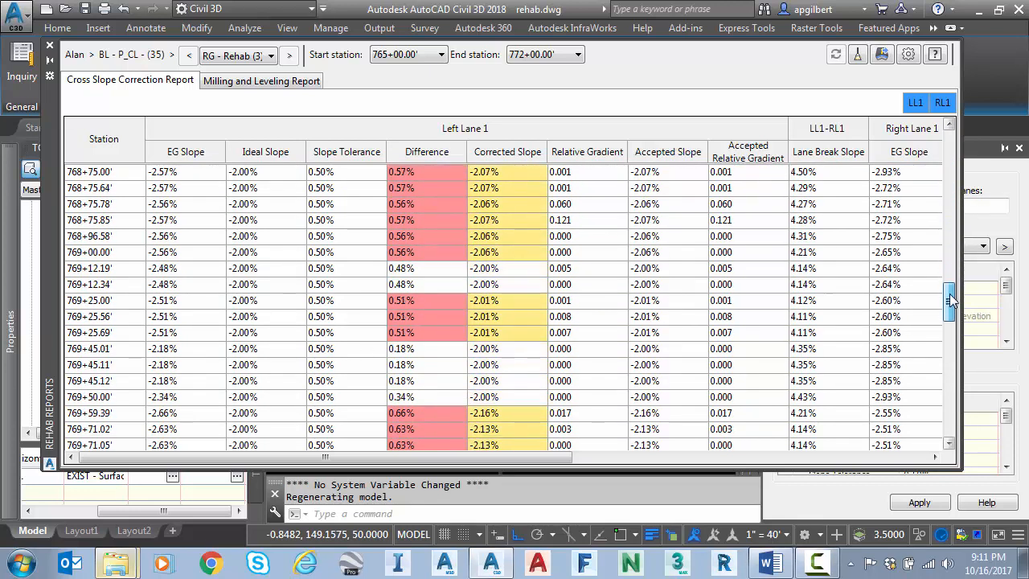
{"action": "scroll", "scroll_direction": "down", "scroll_amount": 3}
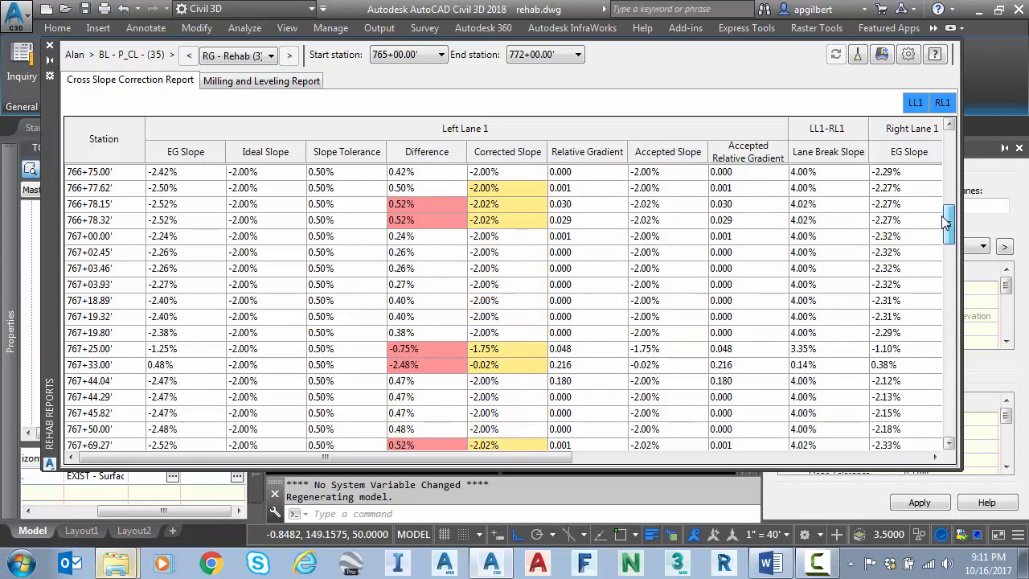
{"action": "scroll", "scroll_direction": "up", "scroll_amount": 3}
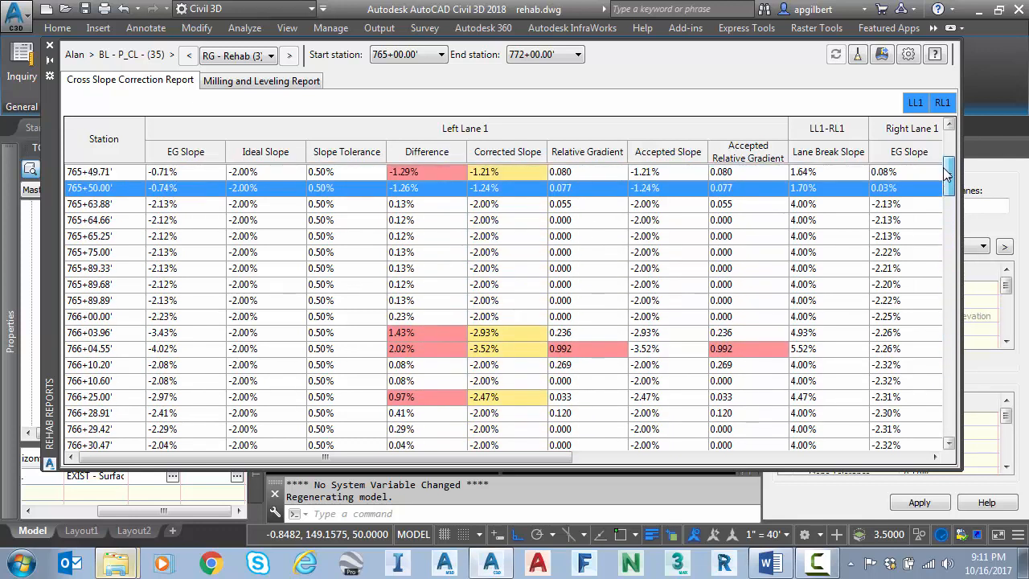
{"action": "scroll", "scroll_direction": "up", "scroll_amount": 3}
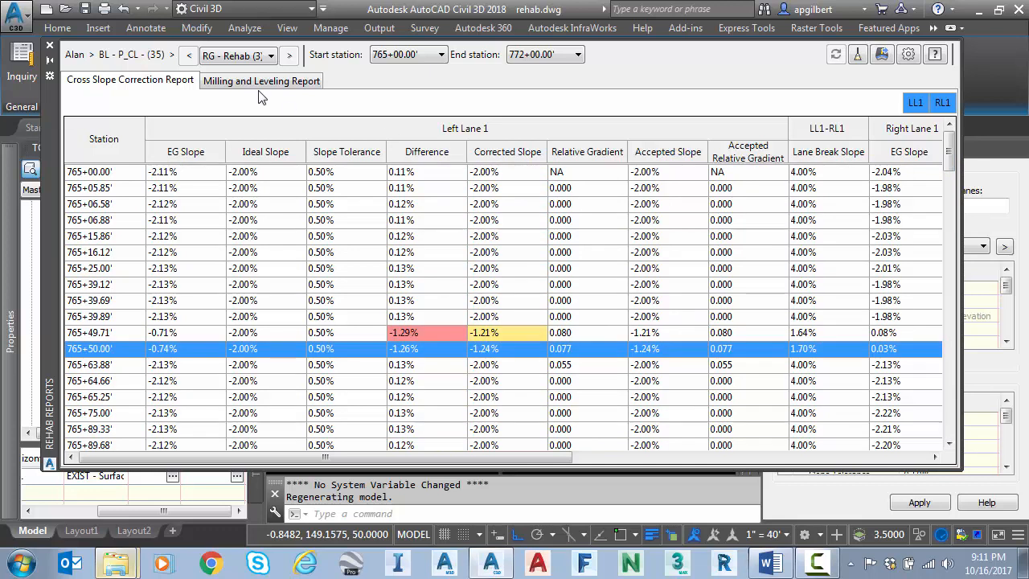
Review the Milling and Leveling Report's offset and mill/level depths along the stations.
{"action": "left_click", "coordinate": [261, 81]}
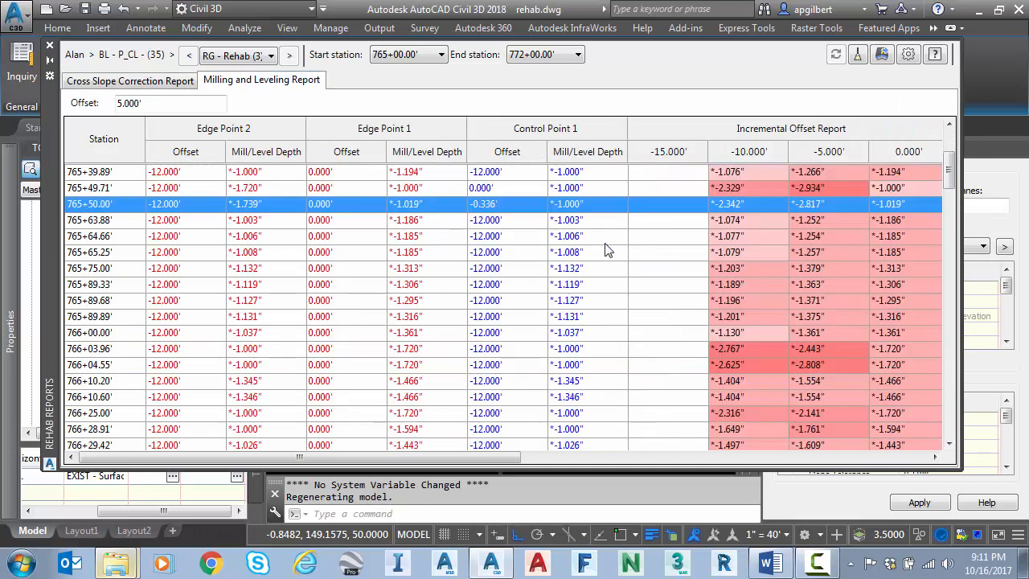
{"action": "mouse_move", "coordinate": [418, 313]}
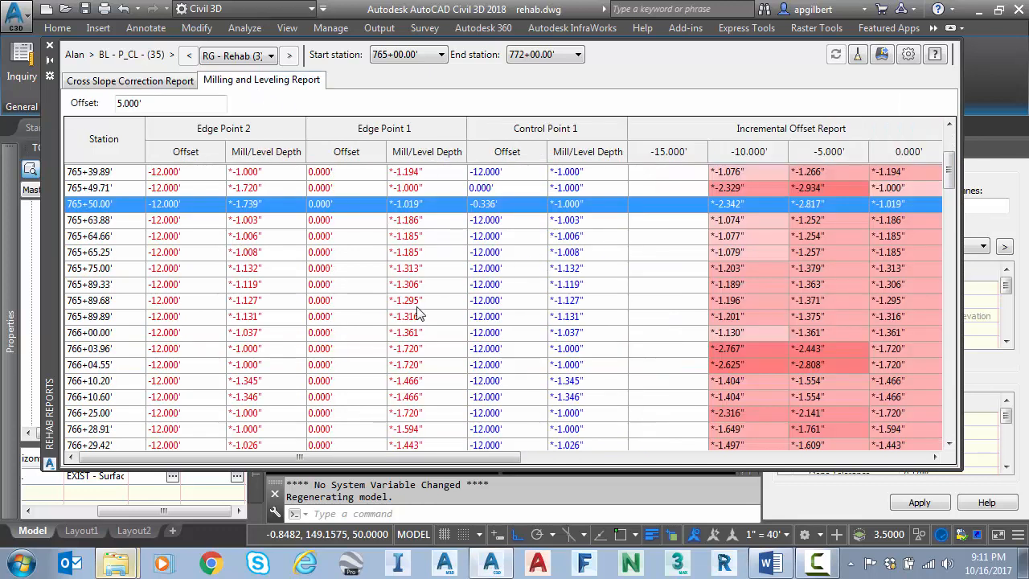
{"action": "mouse_move", "coordinate": [257, 277]}
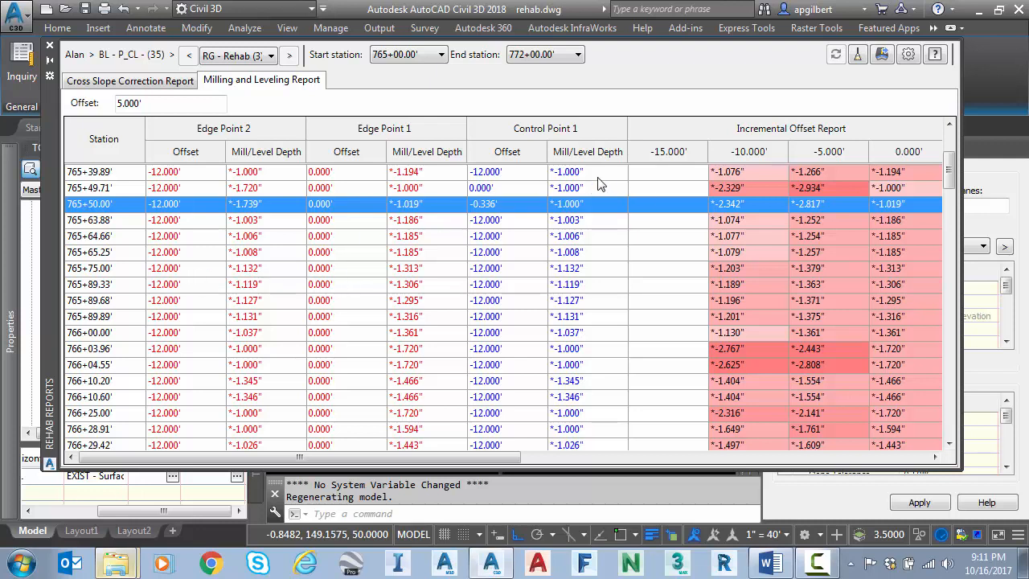
{"action": "triple_click", "coordinate": [169, 103]}
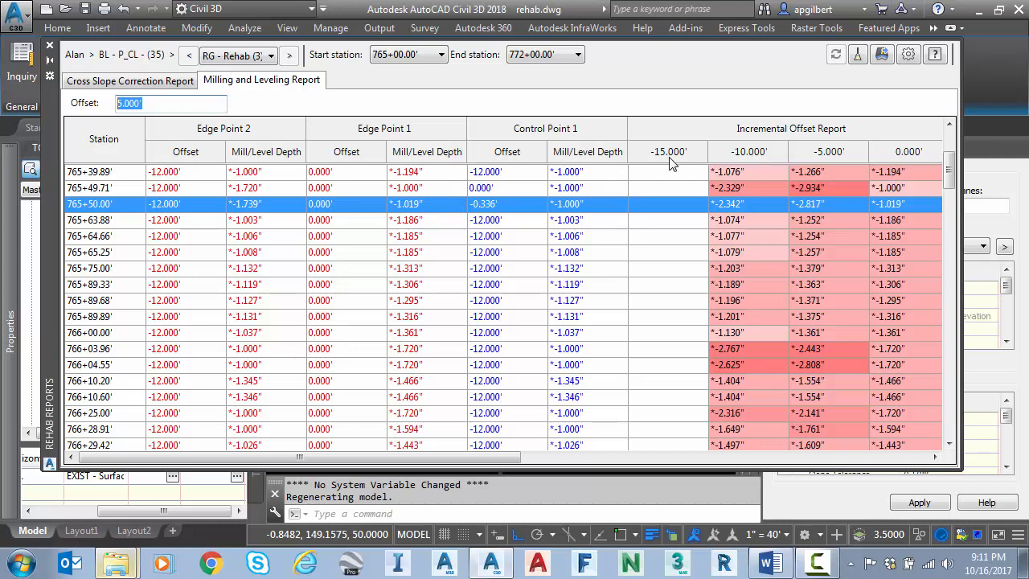
{"action": "mouse_move", "coordinate": [901, 223]}
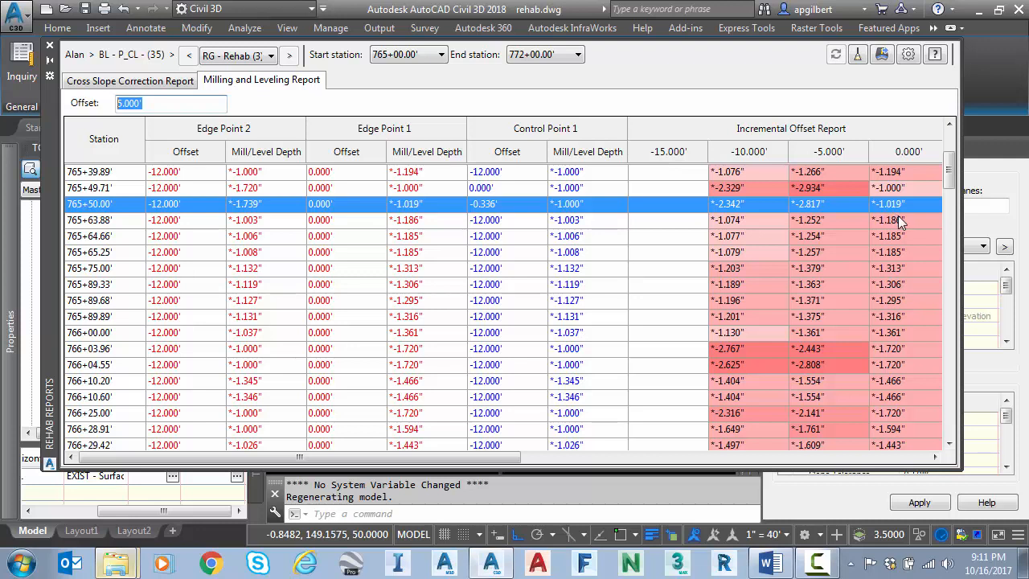
{"action": "mouse_move", "coordinate": [675, 330]}
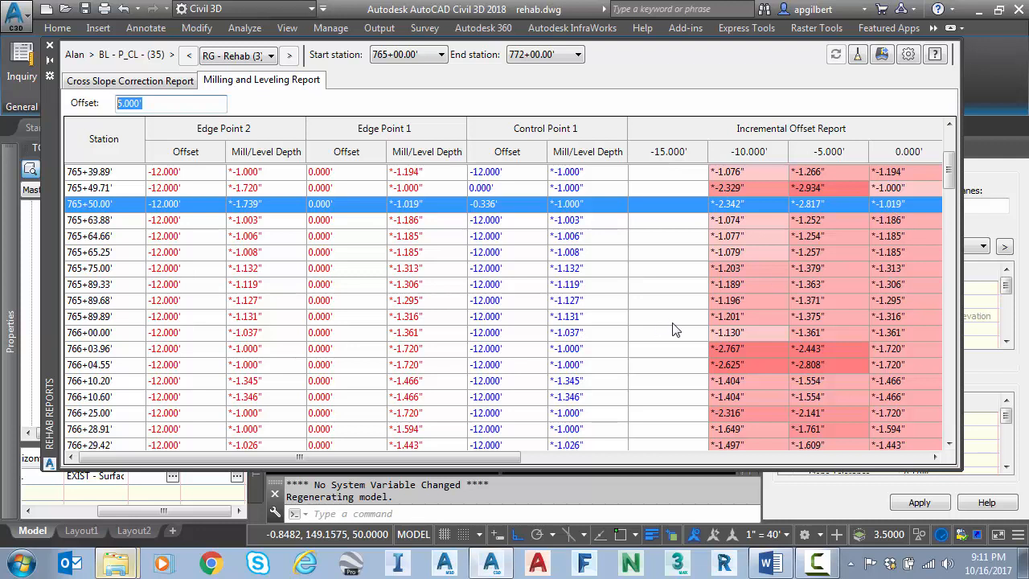
{"action": "mouse_move", "coordinate": [667, 325]}
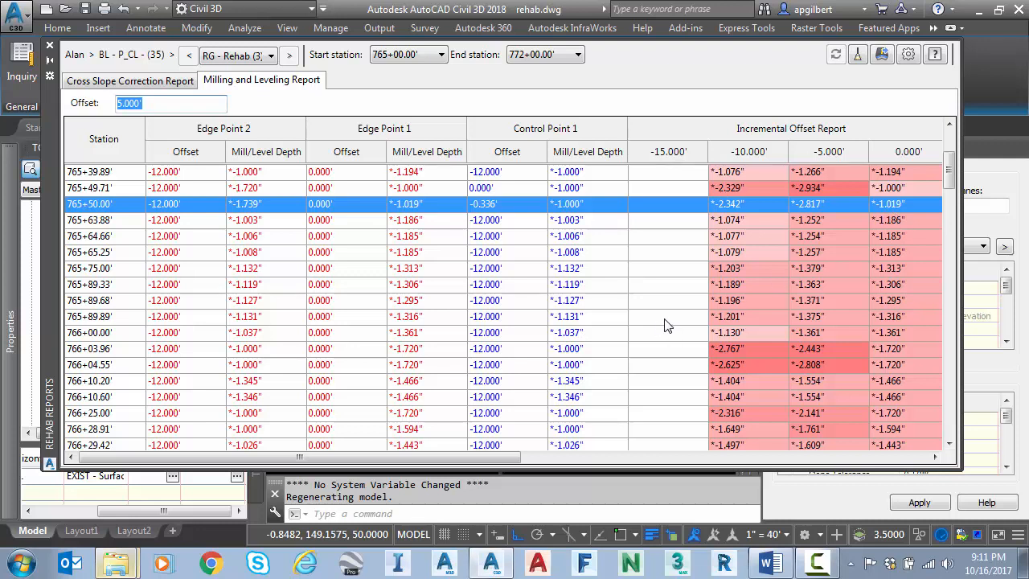
{"action": "mouse_move", "coordinate": [540, 103]}
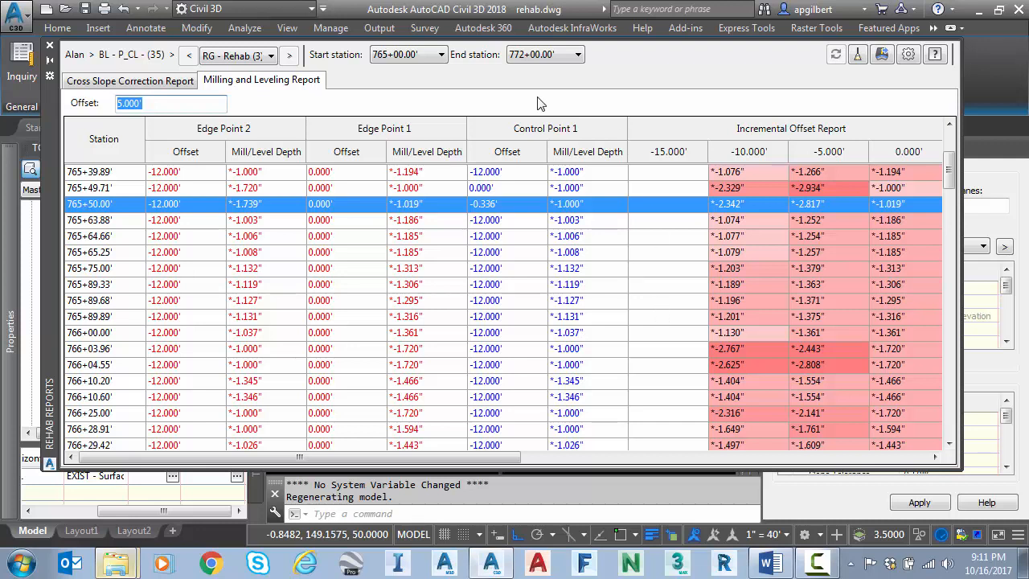
{"action": "mouse_move", "coordinate": [852, 247]}
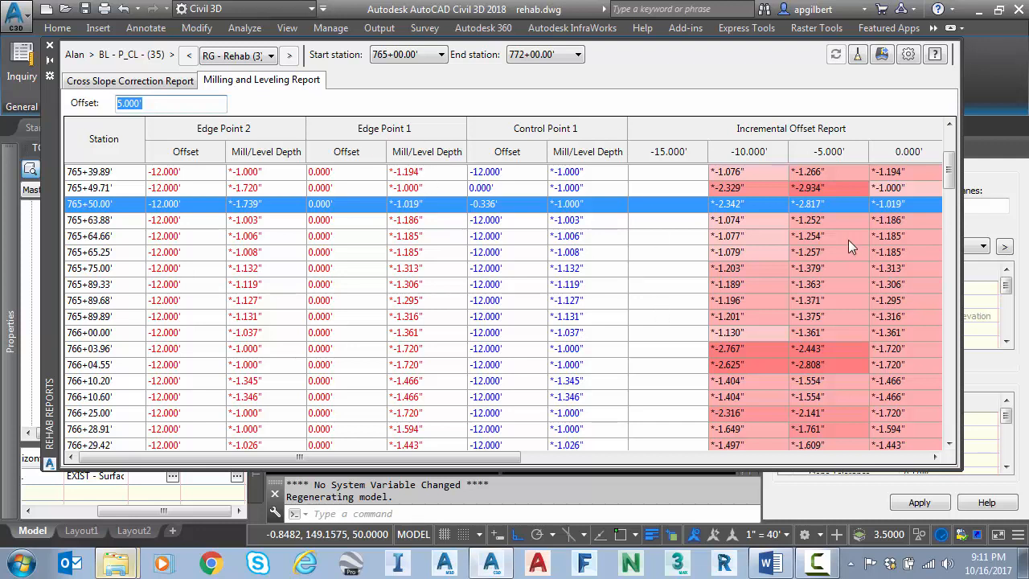
{"action": "scroll", "scroll_direction": "down", "scroll_amount": 3}
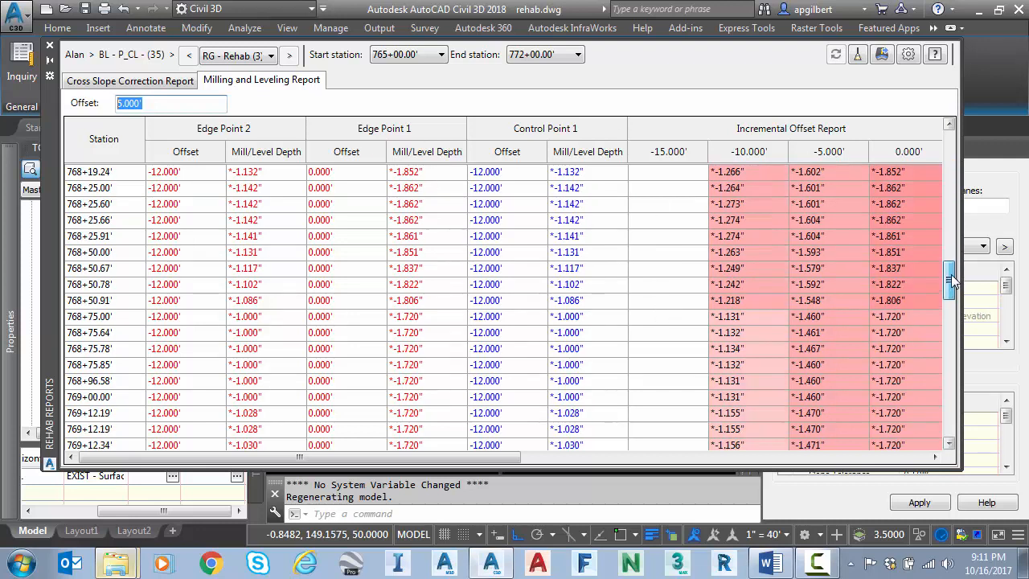
{"action": "scroll", "scroll_direction": "up", "scroll_amount": 3}
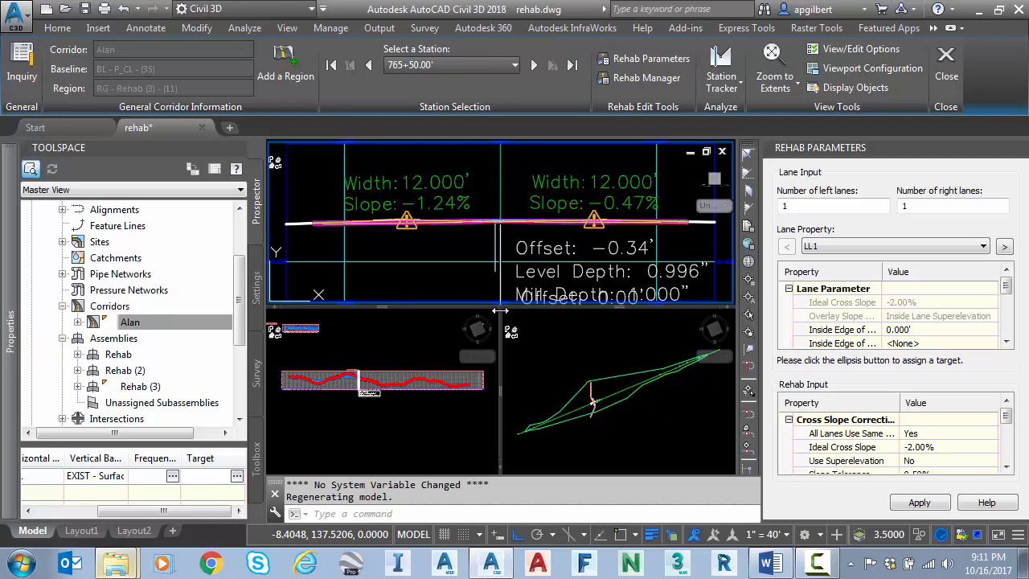
{"action": "mouse_move", "coordinate": [650, 371]}
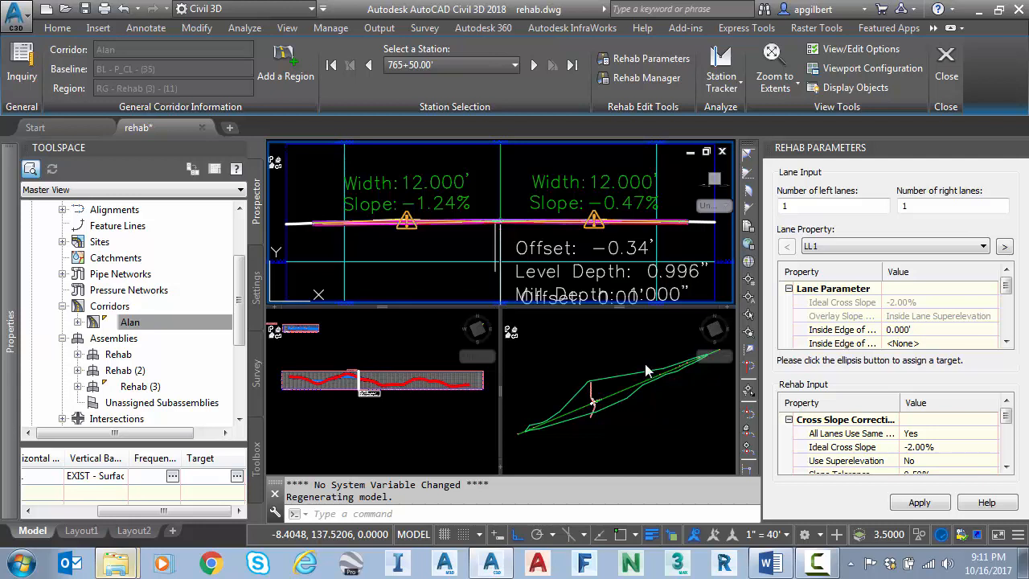
{"action": "mouse_move", "coordinate": [635, 369]}
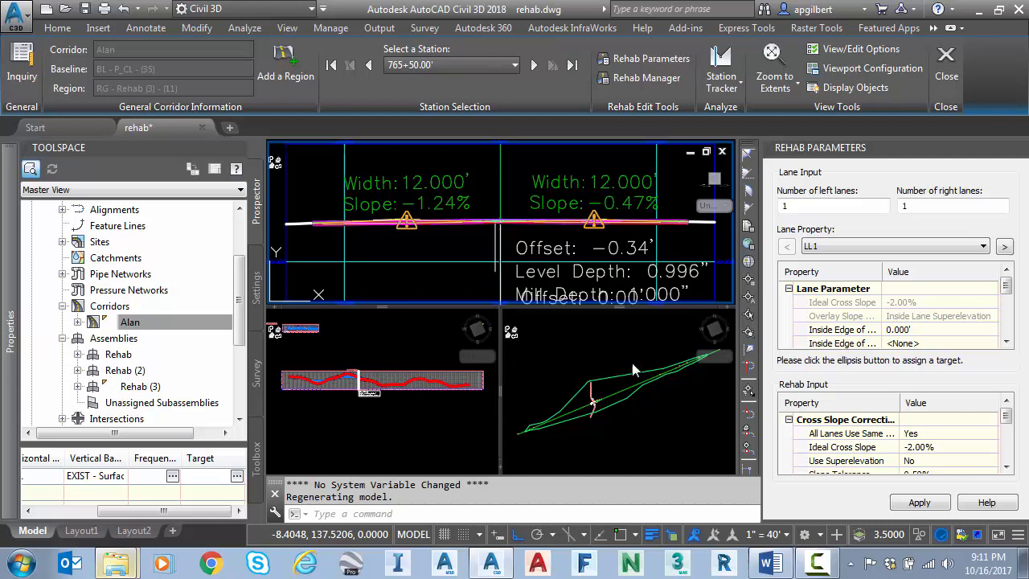